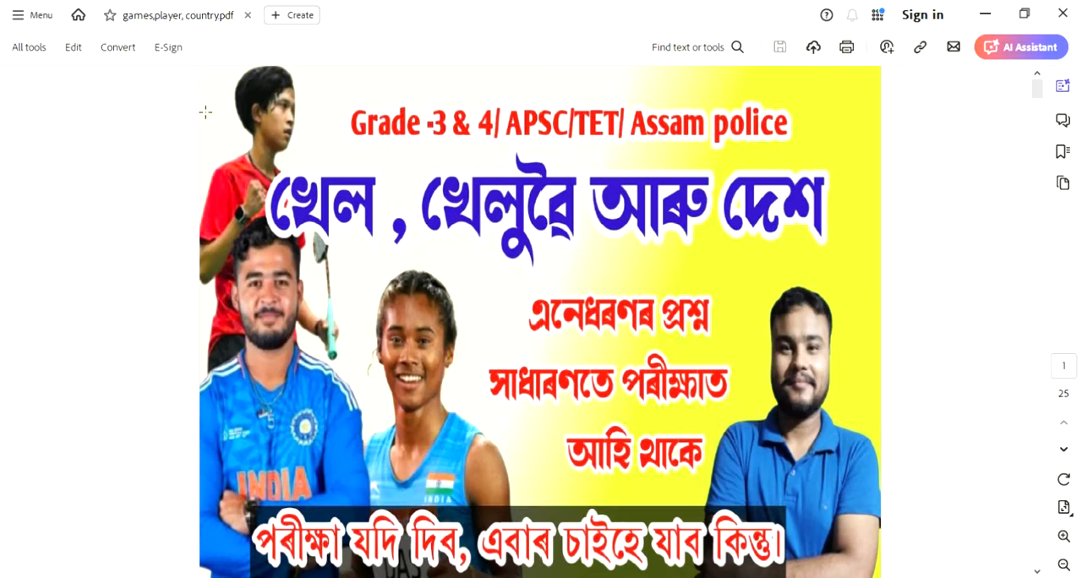
{"action": "mouse_move", "coordinate": [95, 93]}
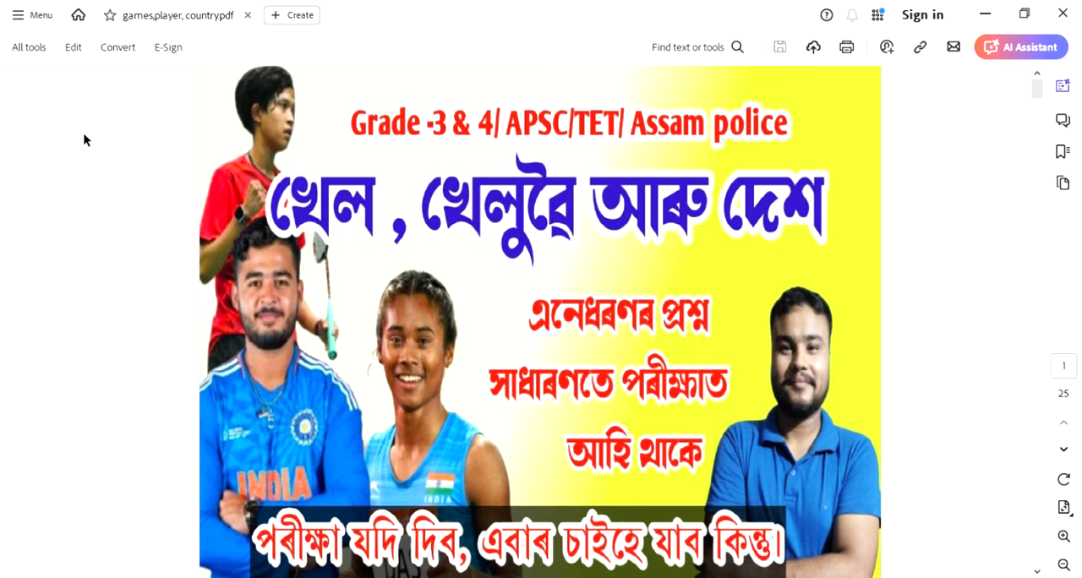
{"action": "mouse_move", "coordinate": [100, 92]}
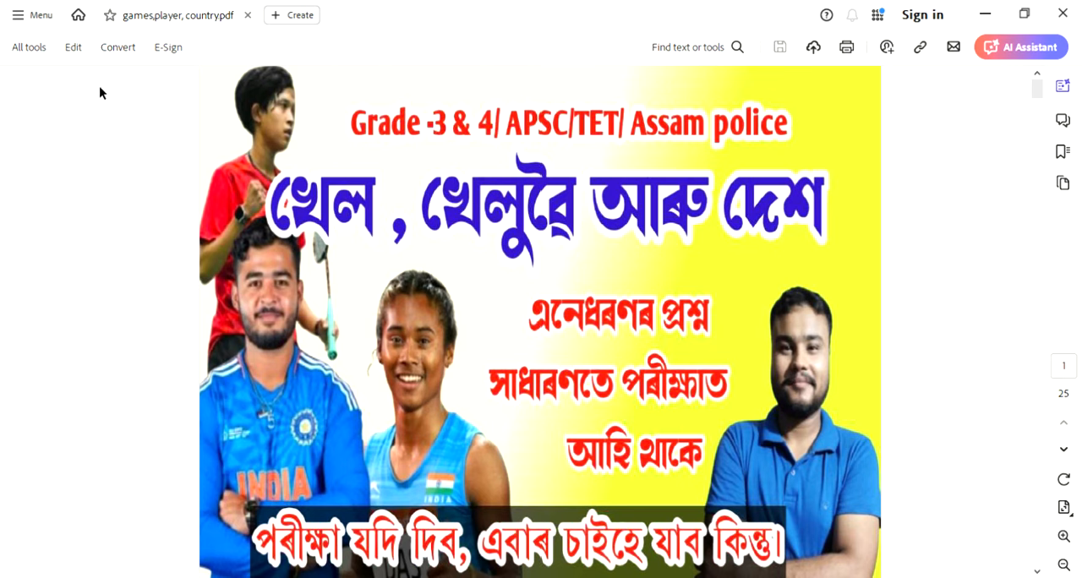
{"action": "mouse_move", "coordinate": [370, 214]}
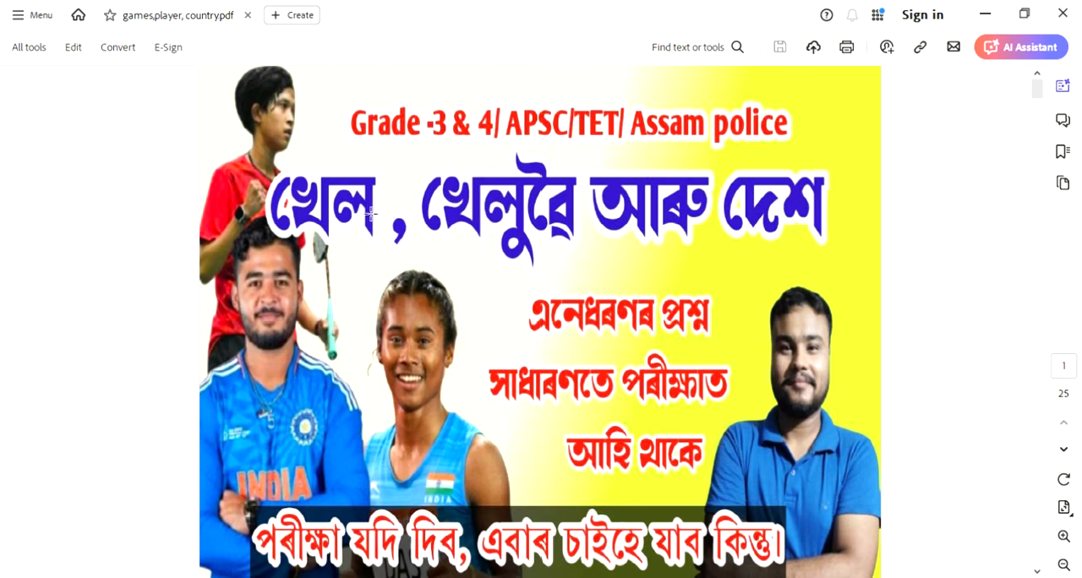
{"action": "mouse_move", "coordinate": [377, 224]}
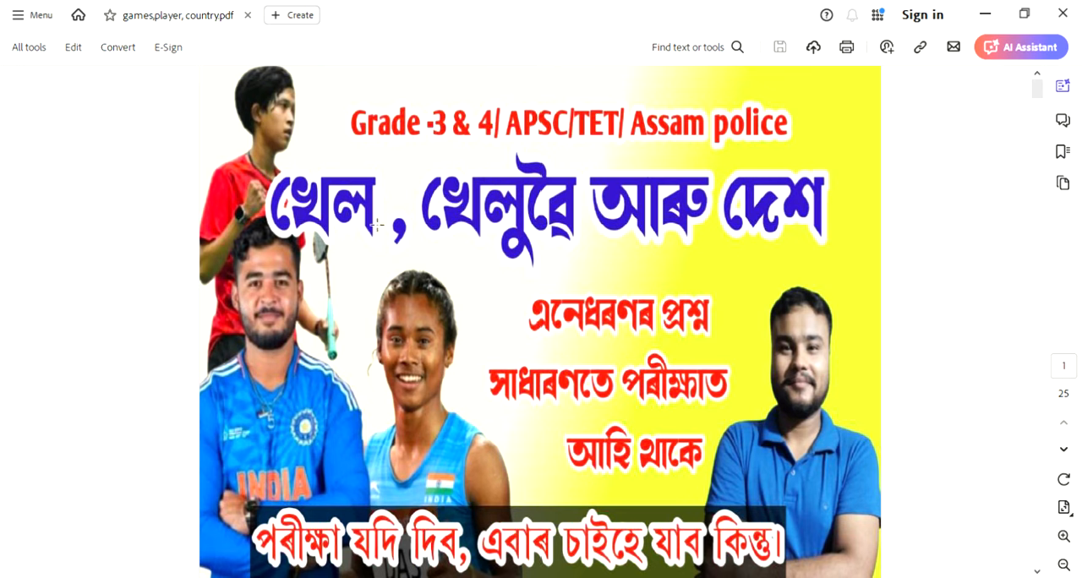
{"action": "mouse_move", "coordinate": [431, 228]}
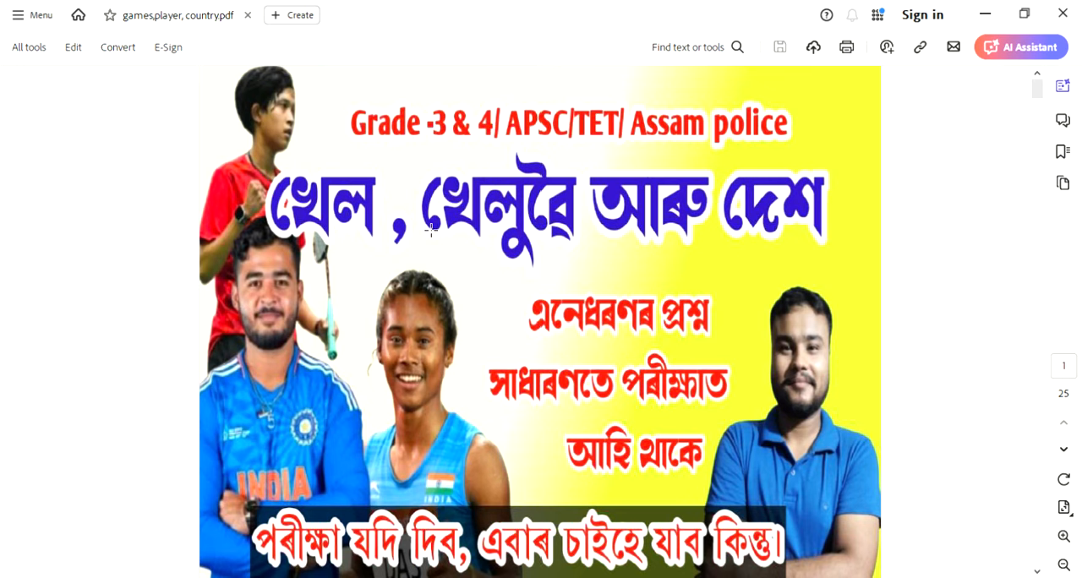
{"action": "mouse_move", "coordinate": [412, 235]}
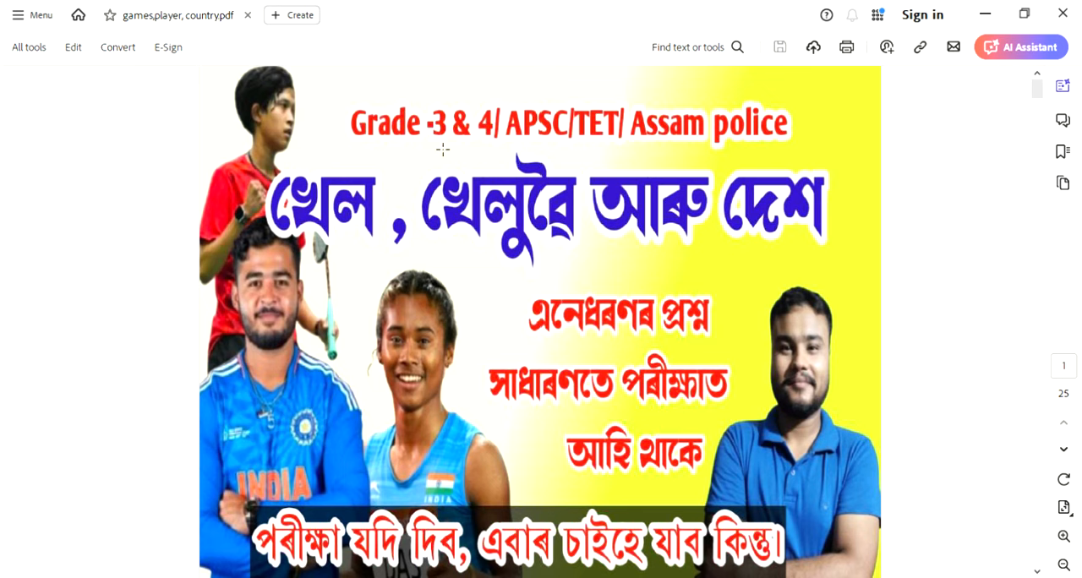
{"action": "mouse_move", "coordinate": [298, 286]}
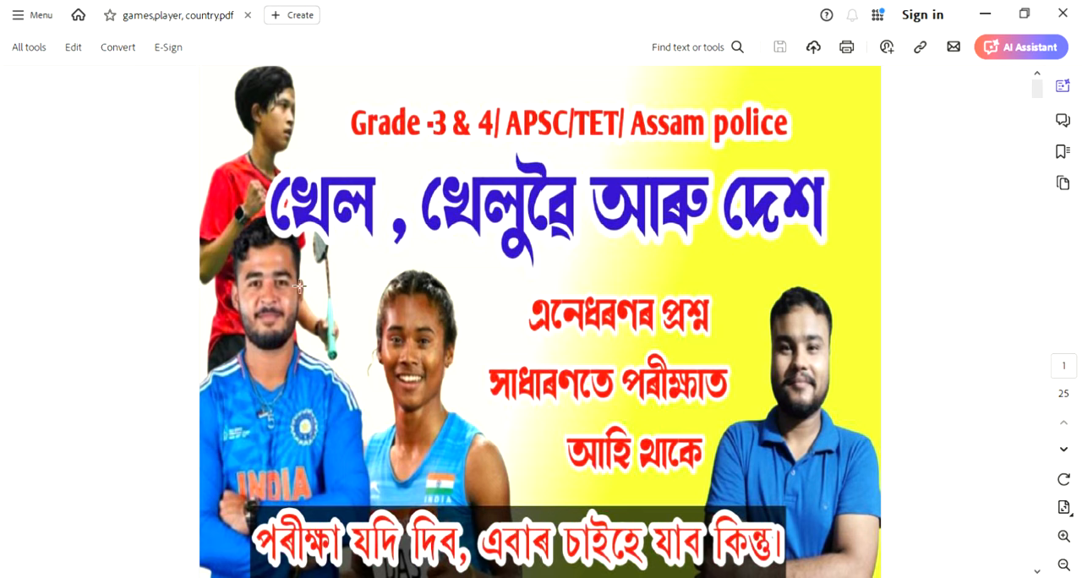
{"action": "mouse_move", "coordinate": [366, 240]}
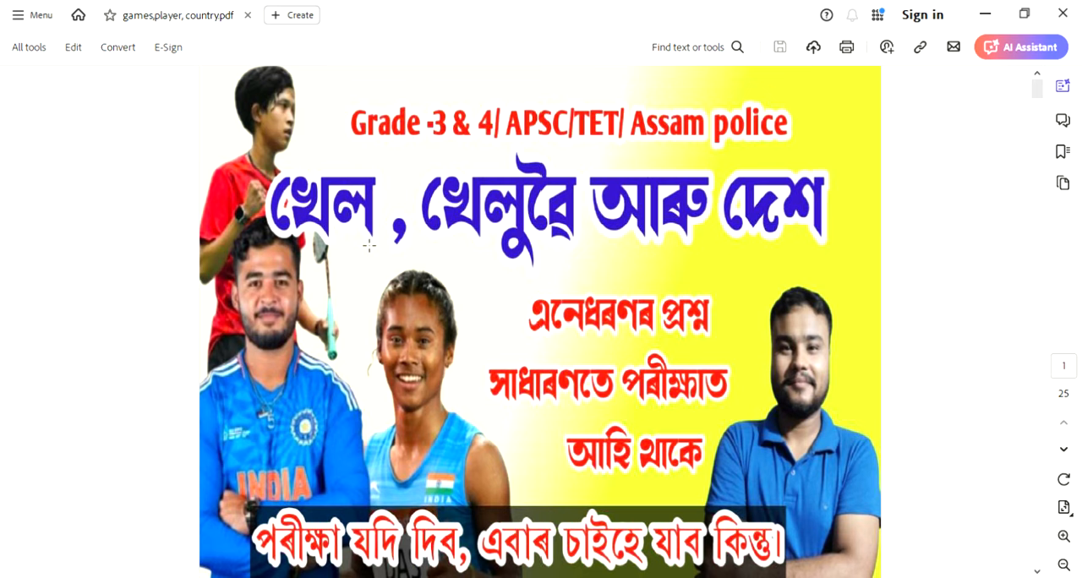
{"action": "mouse_move", "coordinate": [103, 313]}
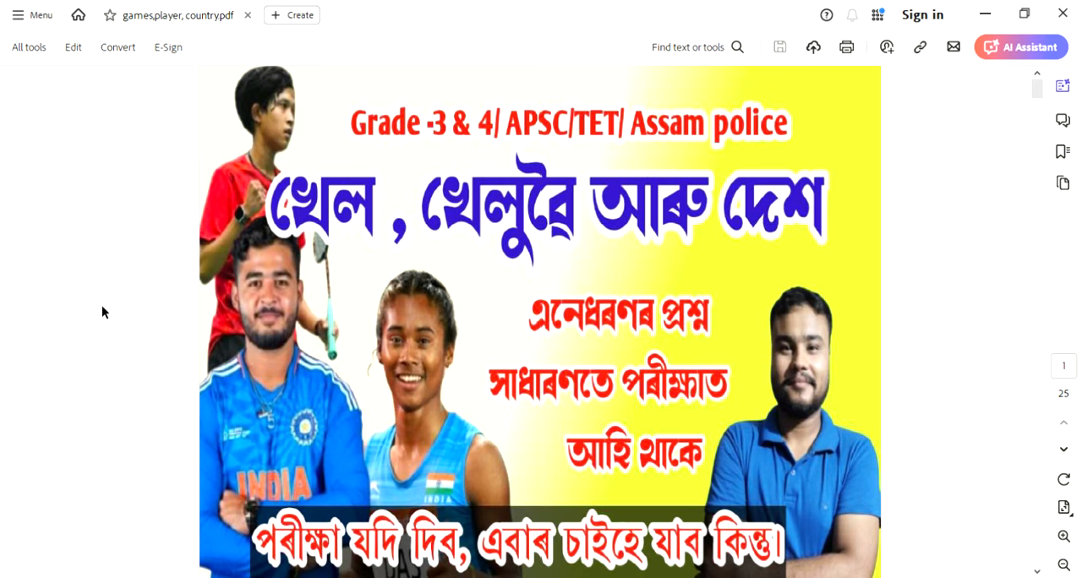
{"action": "mouse_move", "coordinate": [266, 300]}
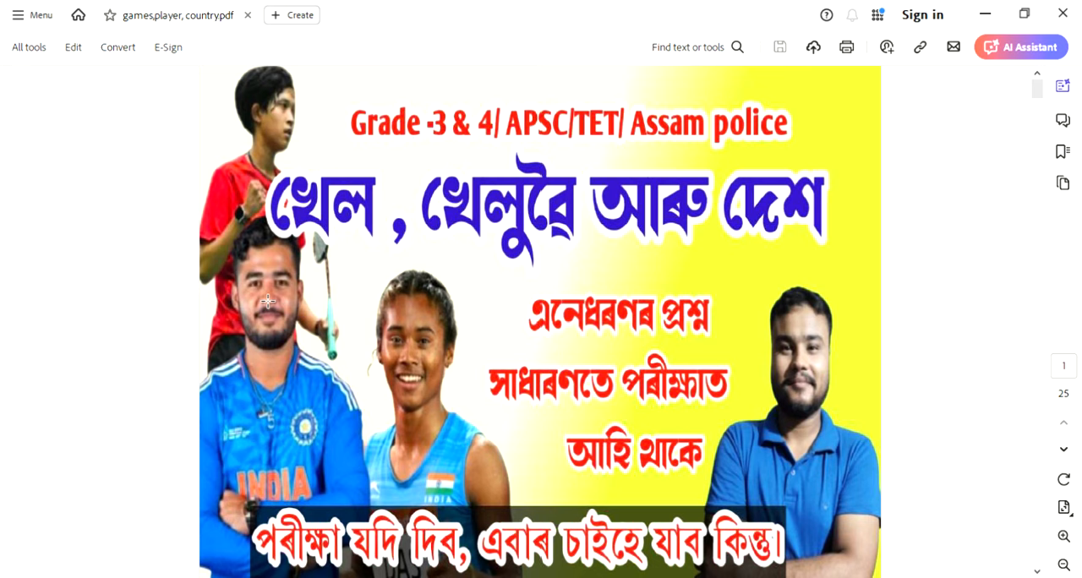
Step: On page 2, delete the green ink over the cricket question and highlight 11
{"action": "scroll", "scroll_direction": "down", "scroll_amount": 3}
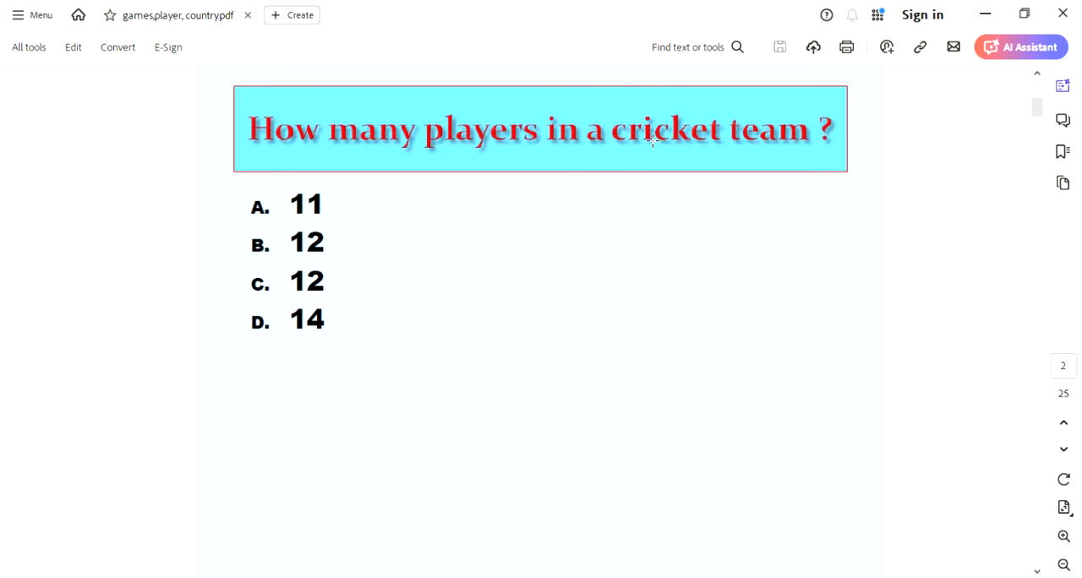
{"action": "mouse_move", "coordinate": [105, 150]}
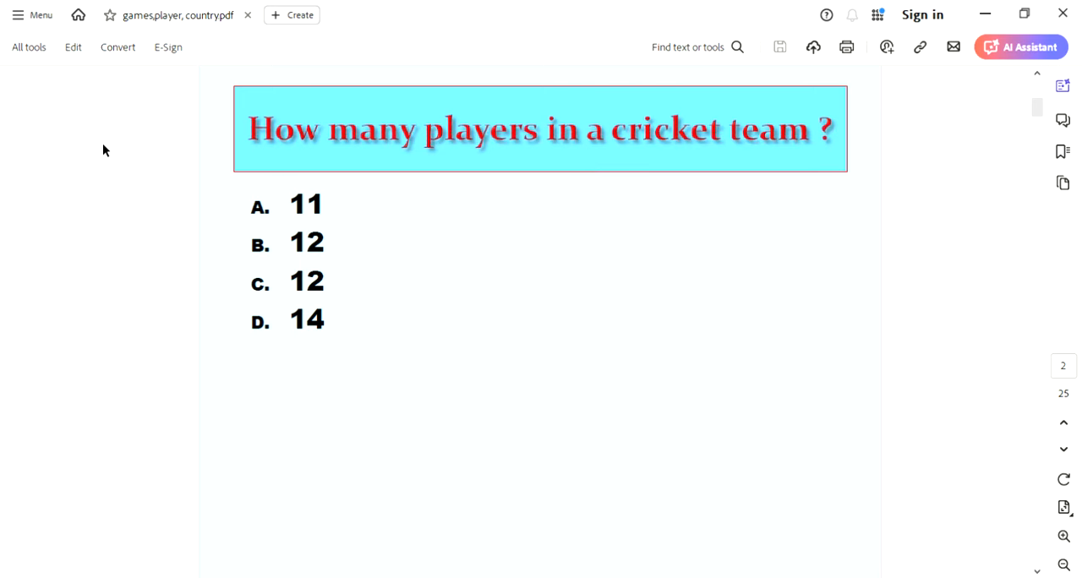
{"action": "mouse_move", "coordinate": [163, 169]}
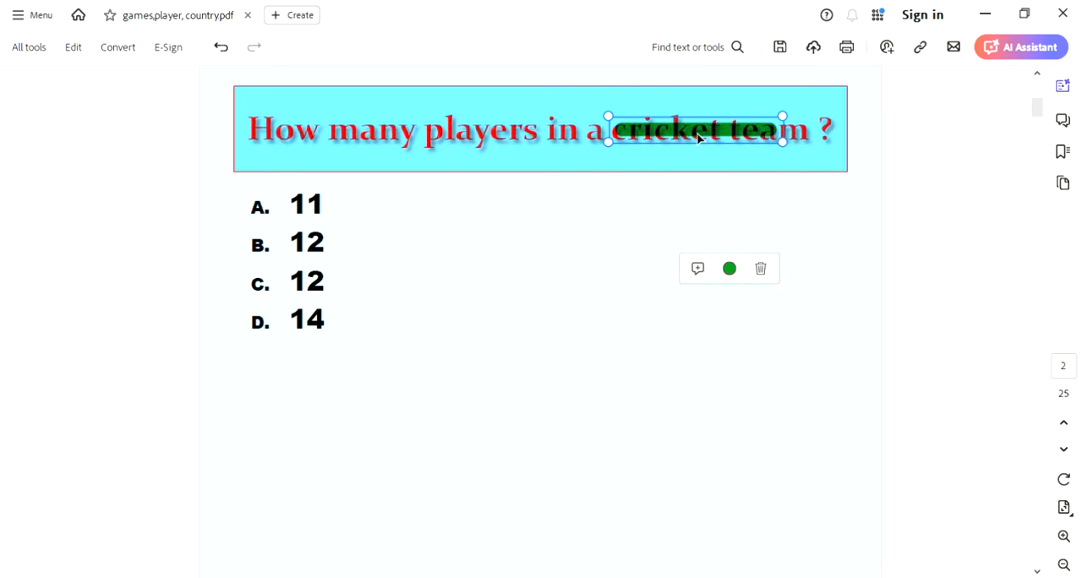
{"action": "left_click", "coordinate": [81, 348]}
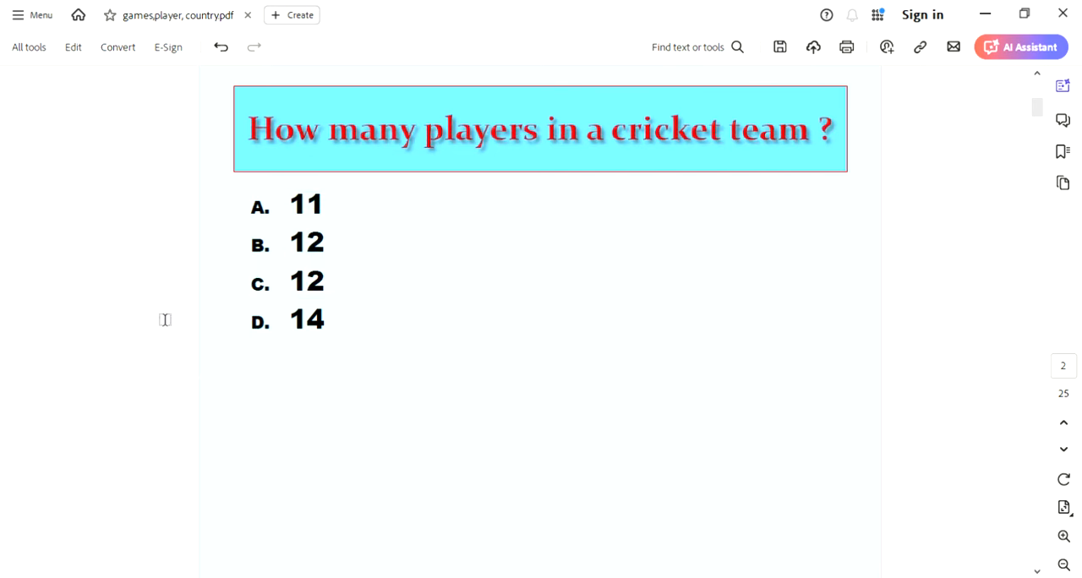
{"action": "mouse_move", "coordinate": [218, 370]}
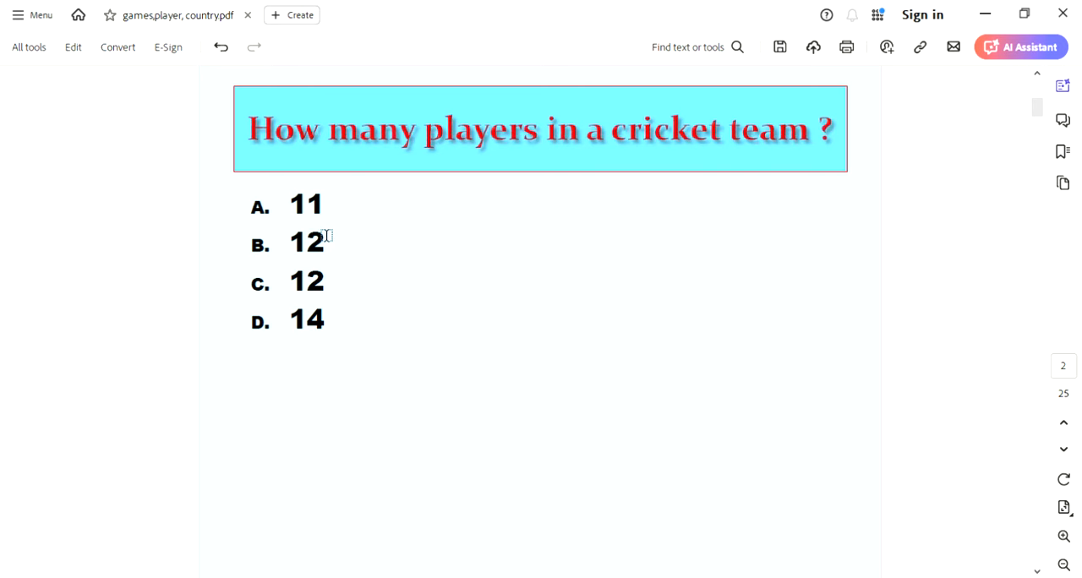
{"action": "double_click", "coordinate": [305, 205]}
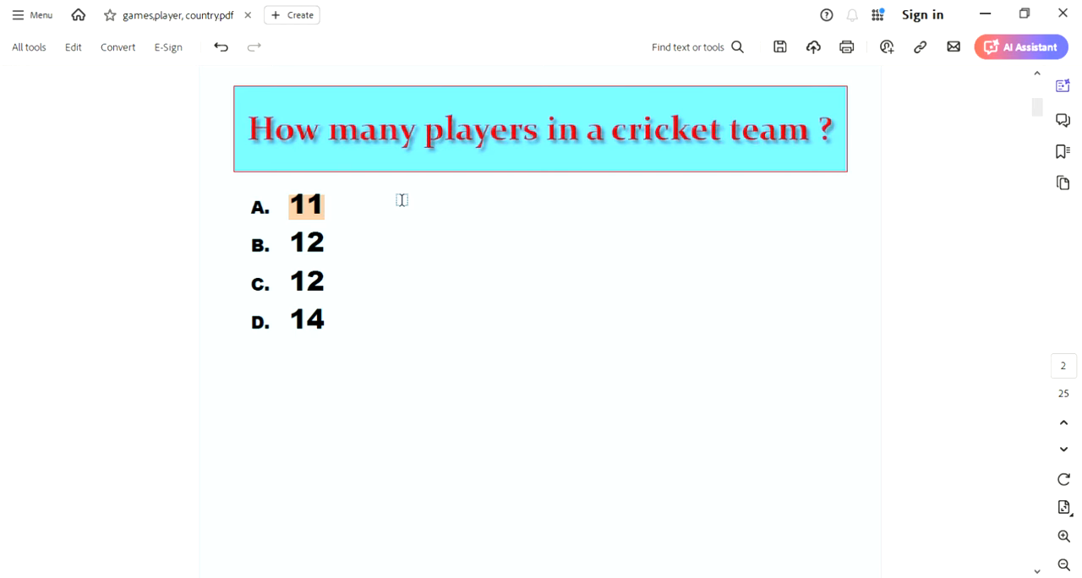
{"action": "mouse_move", "coordinate": [404, 191]}
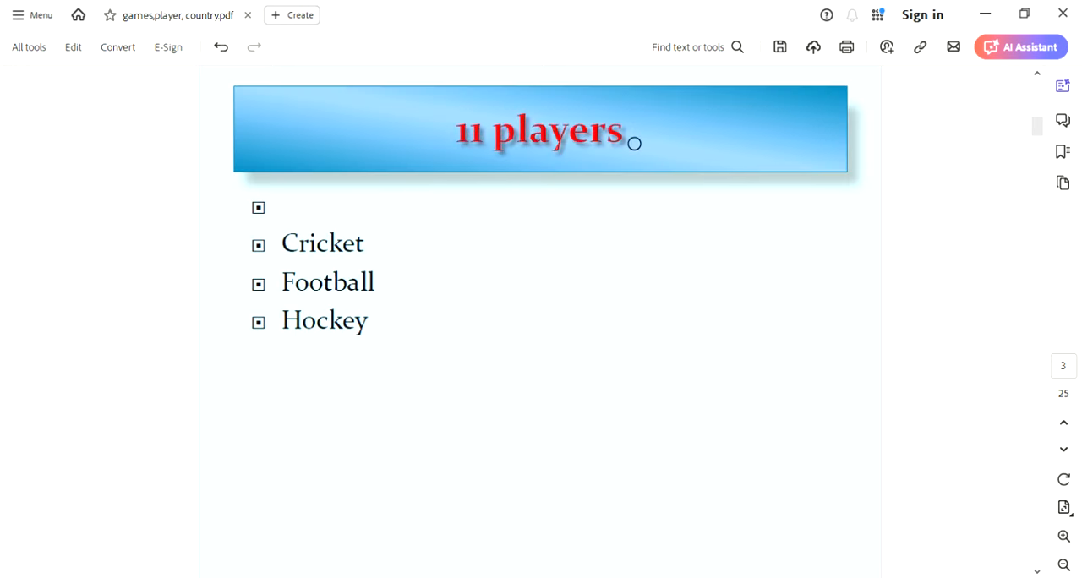
{"action": "mouse_move", "coordinate": [359, 363]}
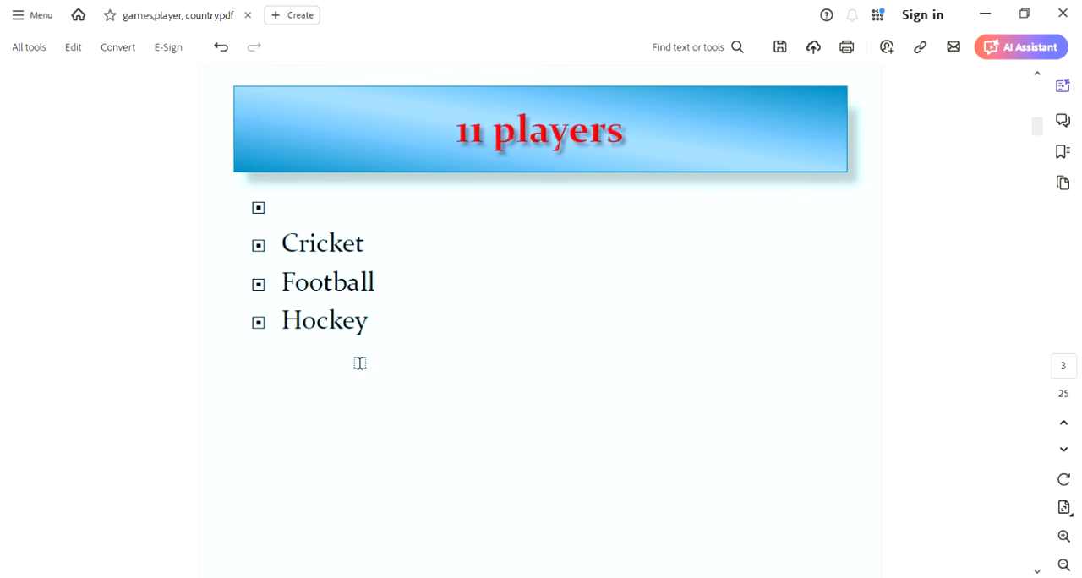
{"action": "mouse_move", "coordinate": [543, 227]}
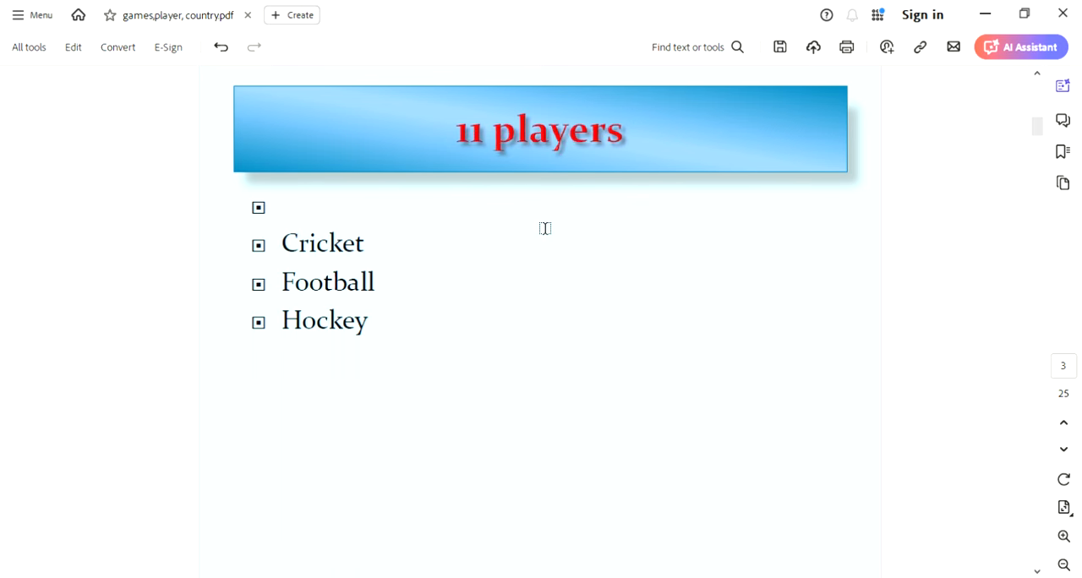
{"action": "mouse_move", "coordinate": [737, 214]}
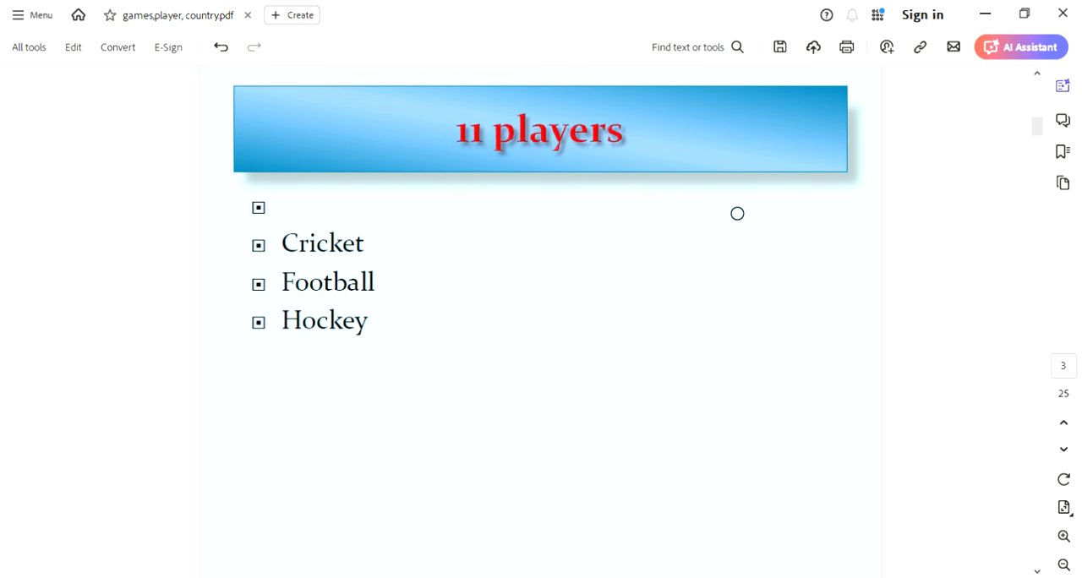
{"action": "mouse_move", "coordinate": [702, 216]}
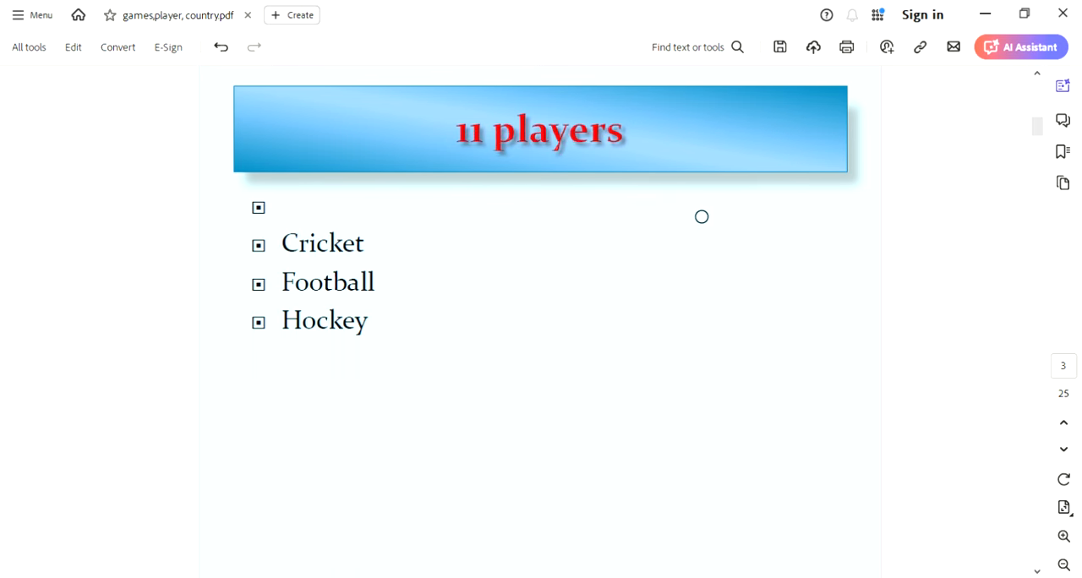
{"action": "mouse_move", "coordinate": [638, 202]}
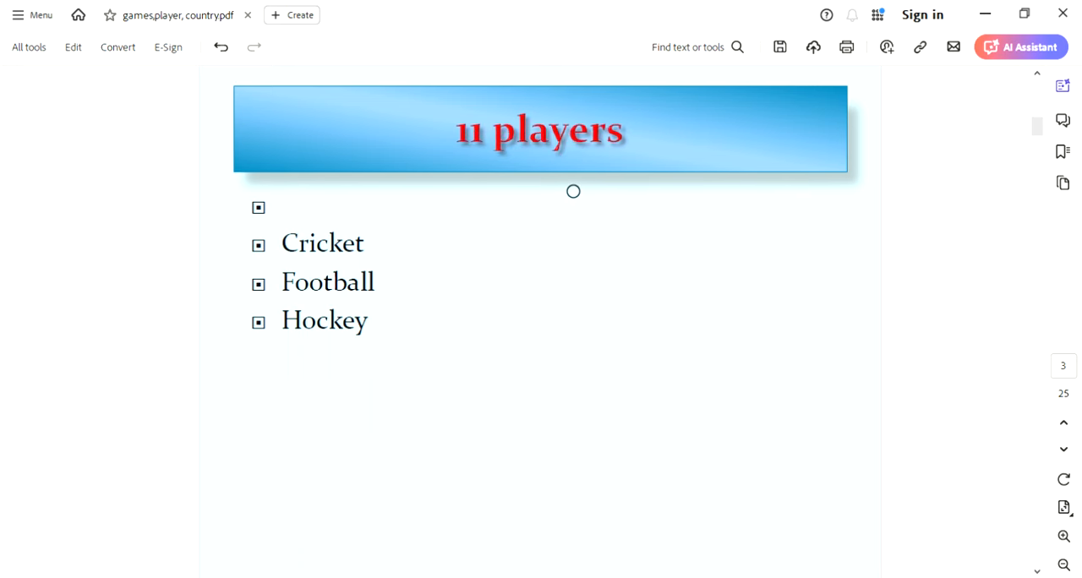
Step: Remove the orange KHO KHO mark, highlight baseball answer 09, and stroke BASEBALL in orange
{"action": "left_click", "coordinate": [1064, 449]}
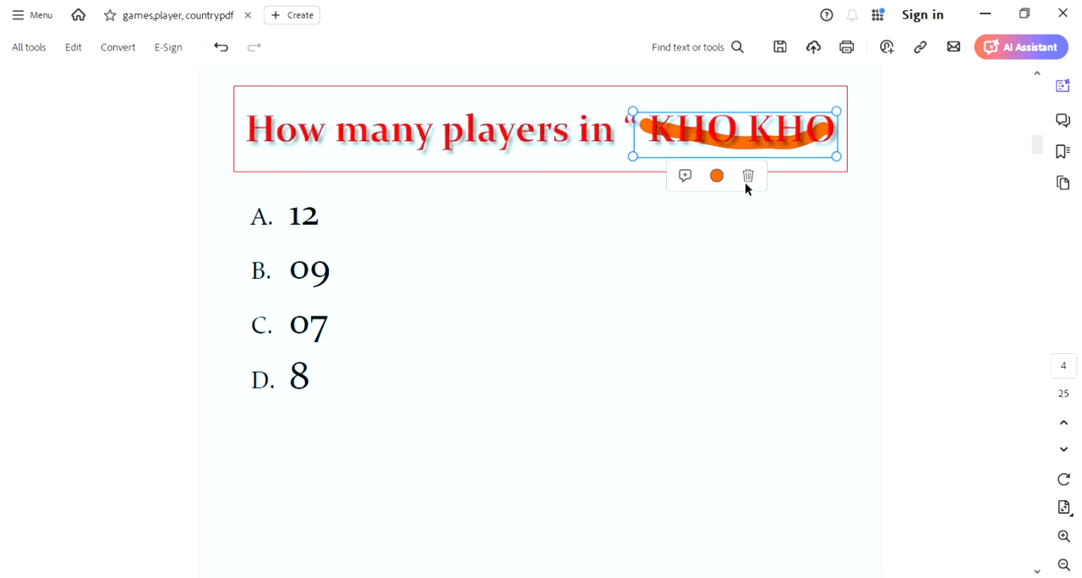
{"action": "left_click", "coordinate": [747, 176]}
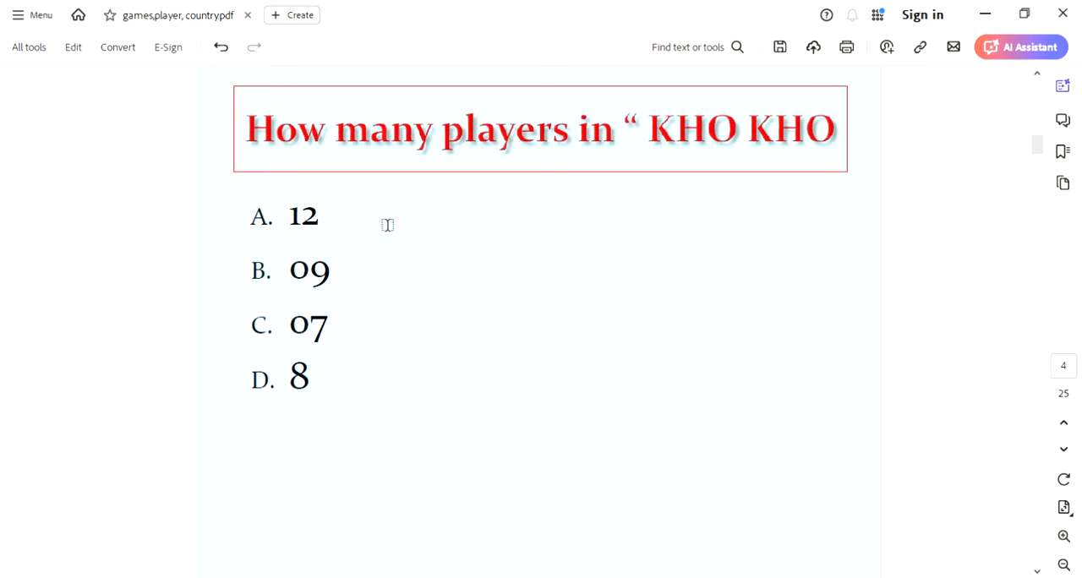
{"action": "mouse_move", "coordinate": [292, 282]}
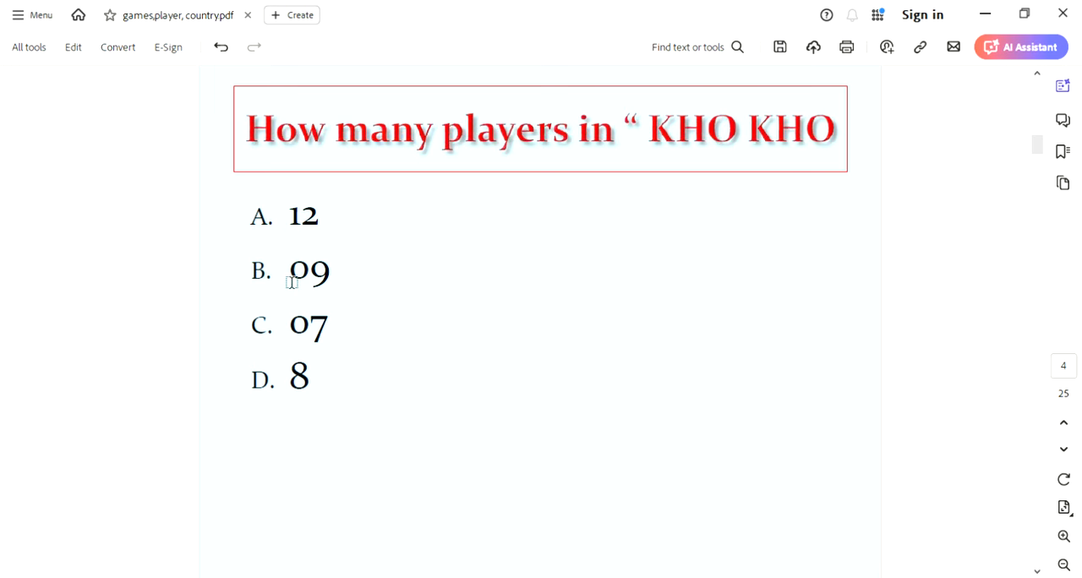
{"action": "double_click", "coordinate": [298, 272]}
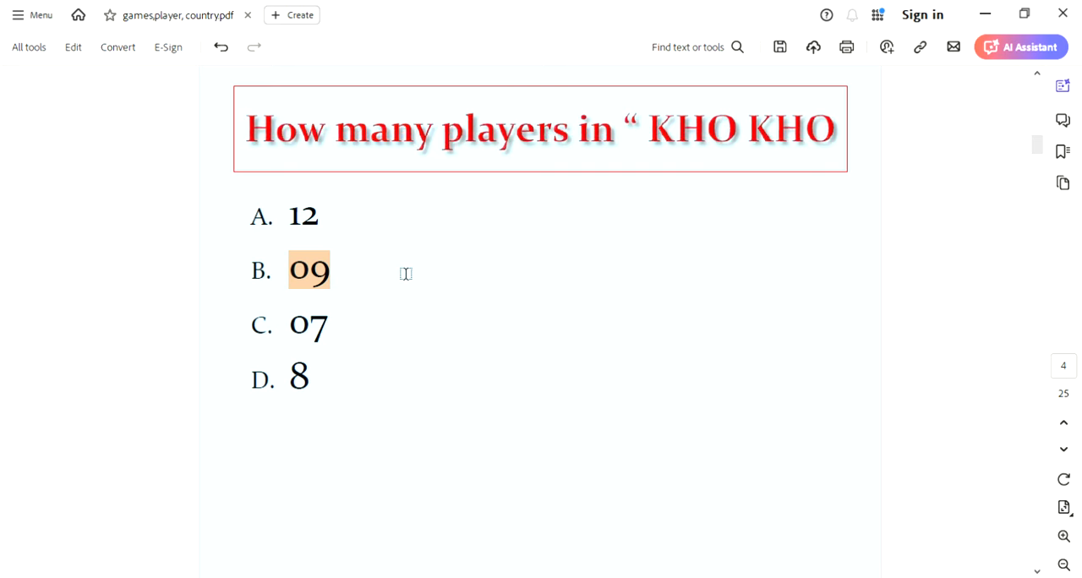
{"action": "mouse_move", "coordinate": [387, 255]}
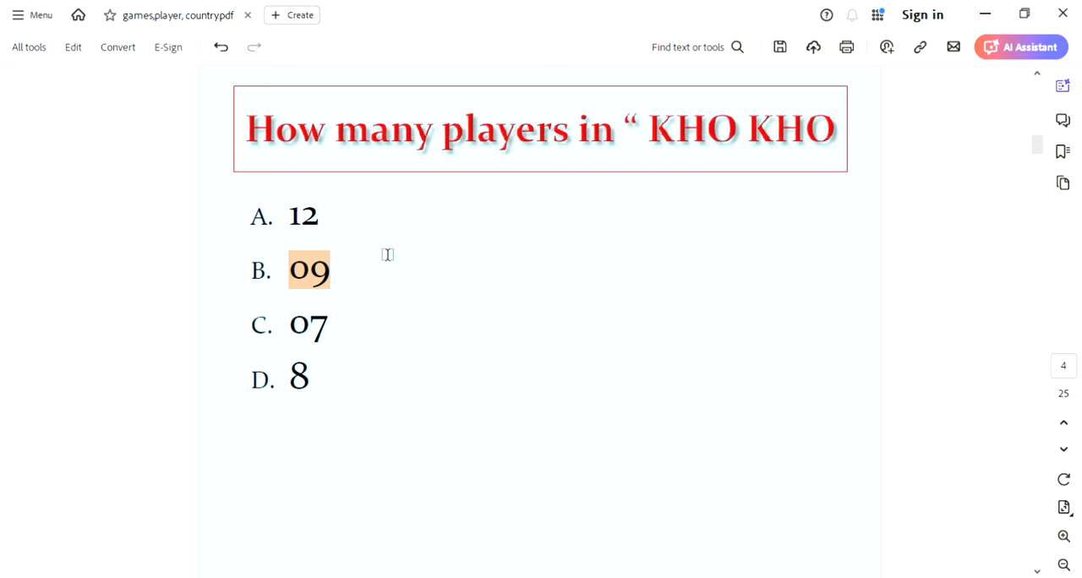
{"action": "left_click", "coordinate": [1062, 449]}
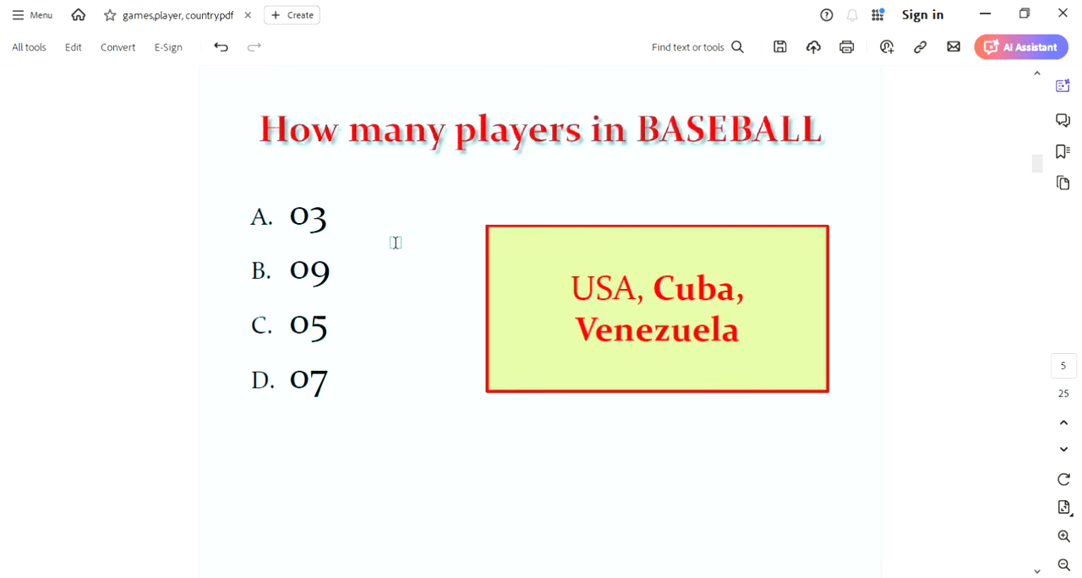
{"action": "mouse_move", "coordinate": [709, 154]}
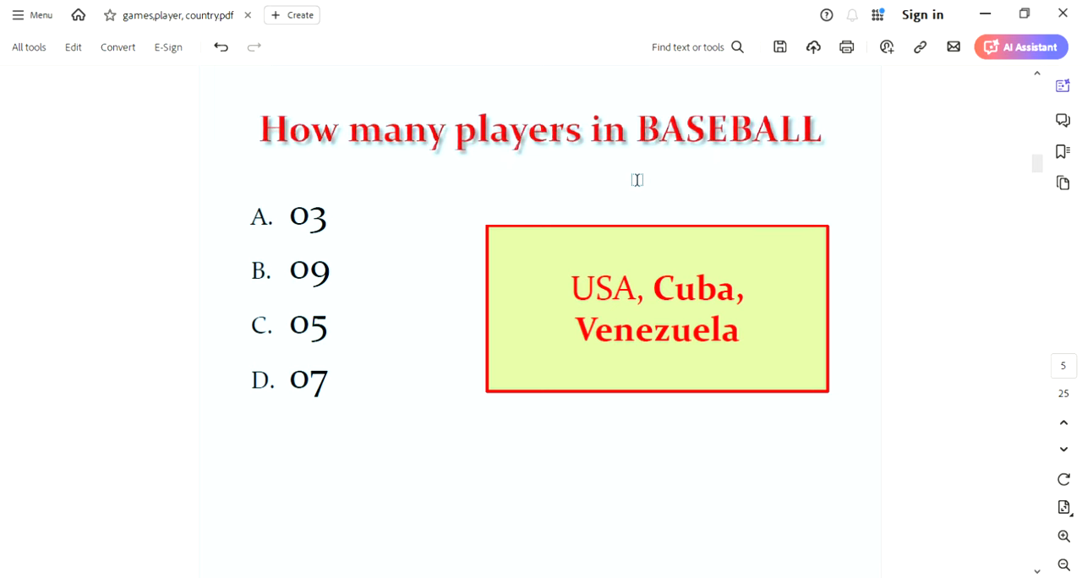
{"action": "mouse_move", "coordinate": [690, 175]}
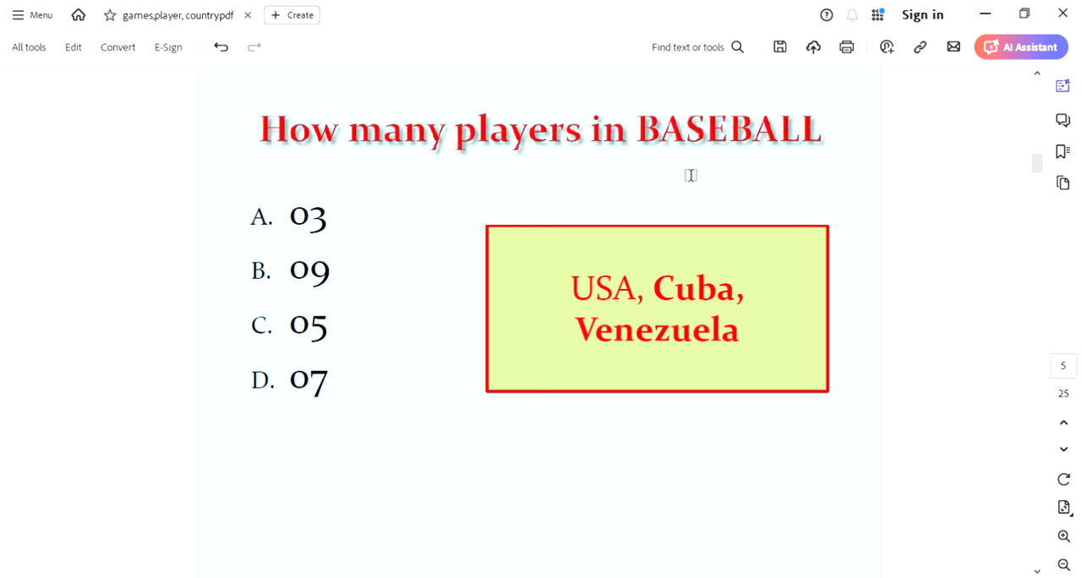
{"action": "mouse_move", "coordinate": [735, 189]}
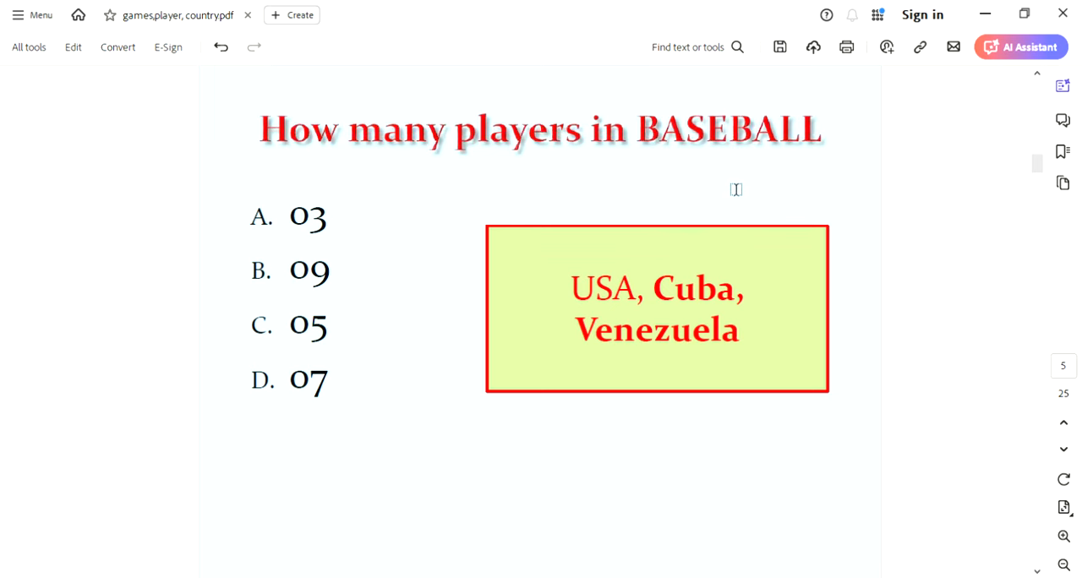
{"action": "mouse_move", "coordinate": [698, 195]}
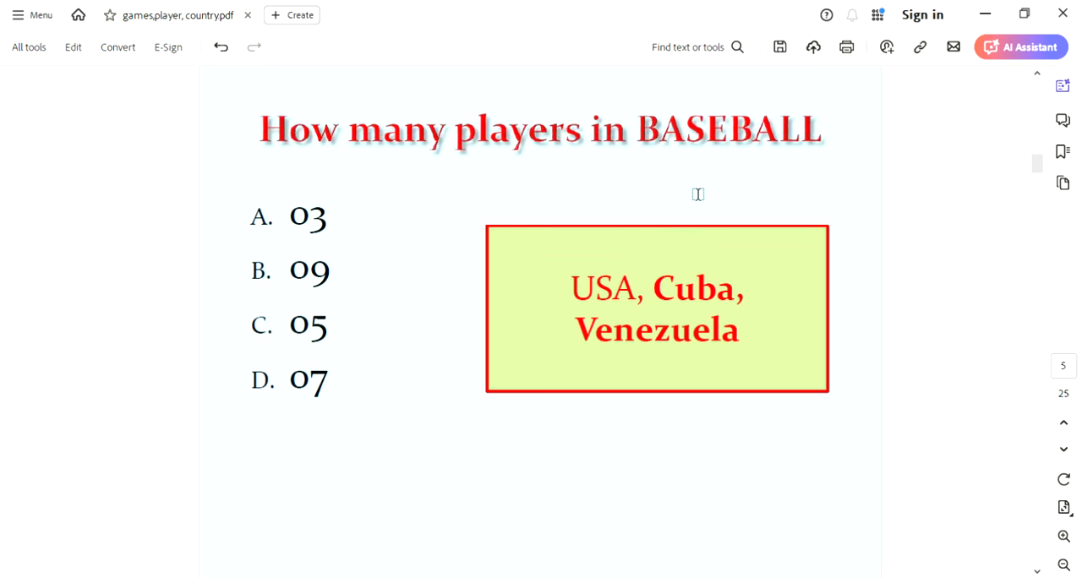
{"action": "double_click", "coordinate": [309, 271]}
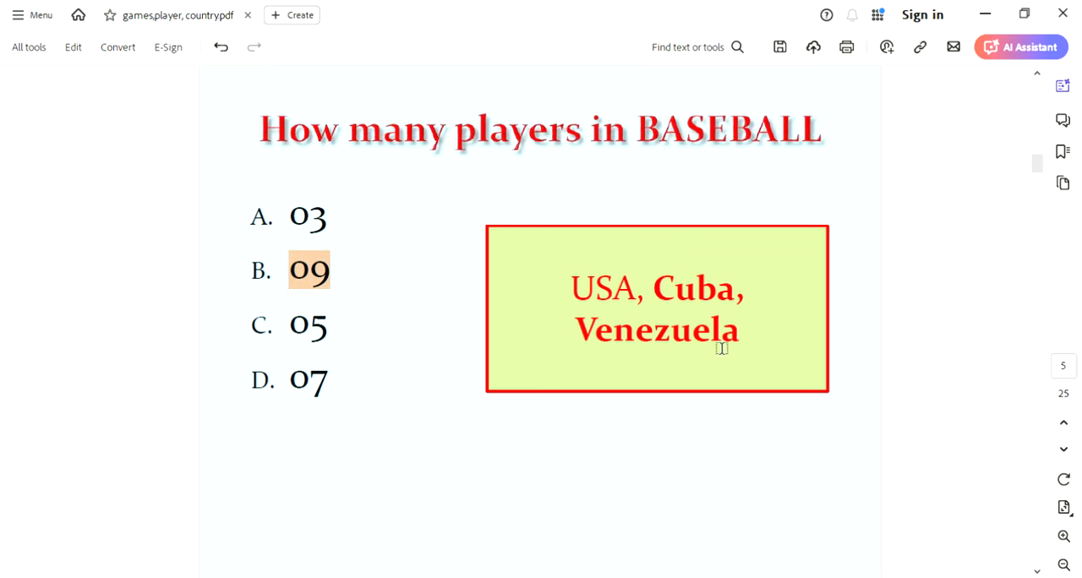
{"action": "mouse_move", "coordinate": [665, 350]}
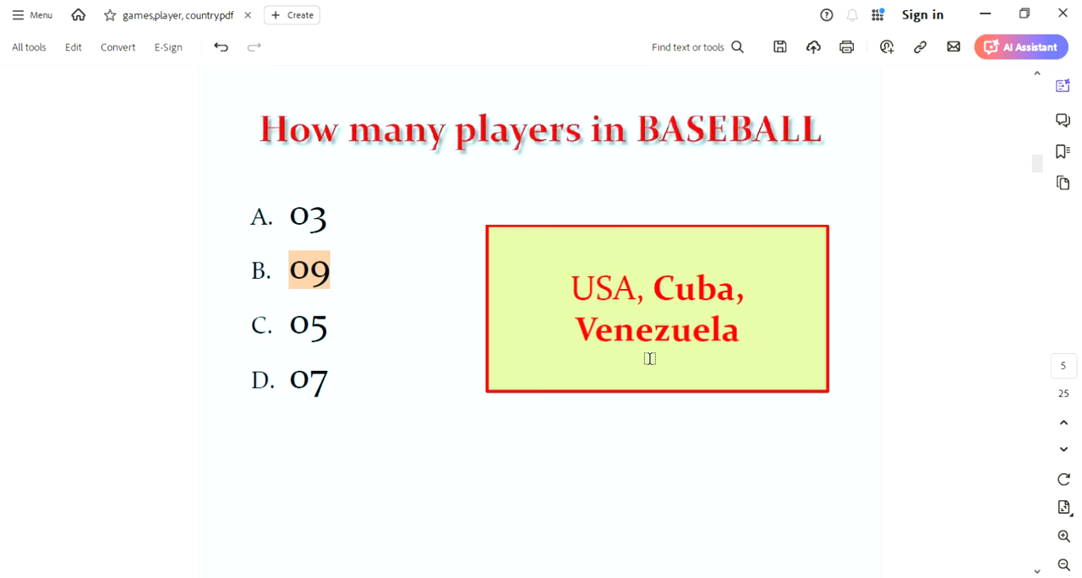
{"action": "mouse_move", "coordinate": [615, 309]}
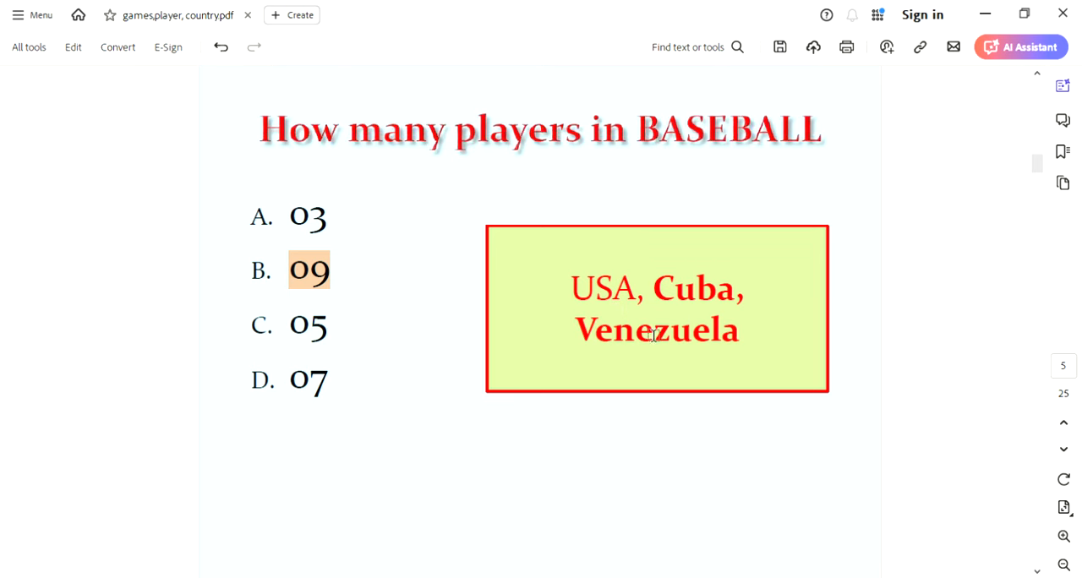
{"action": "mouse_move", "coordinate": [662, 142]}
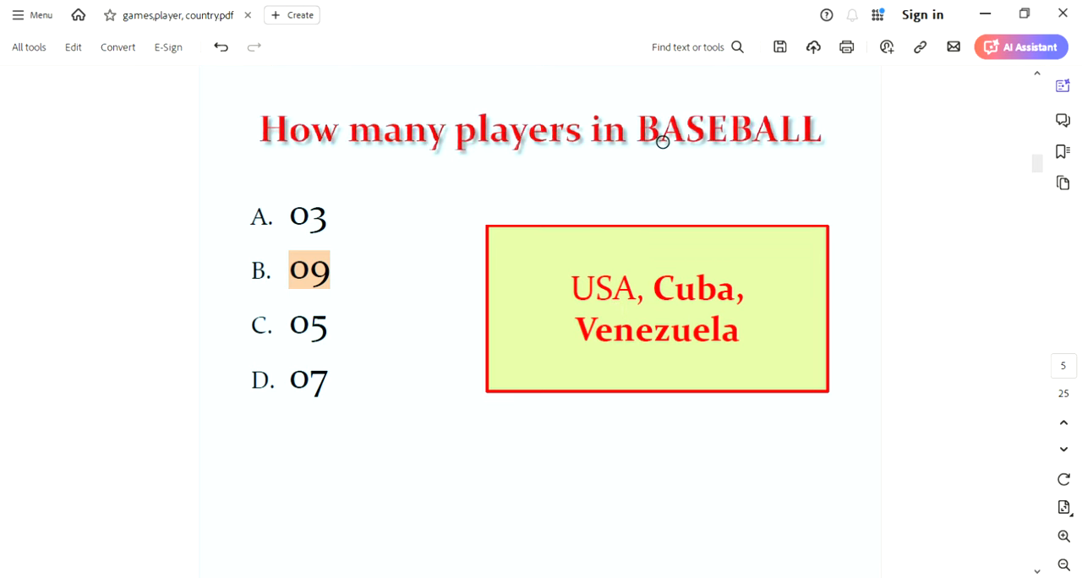
{"action": "left_click_drag", "start_coordinate": [664, 157], "coordinate": [798, 163]}
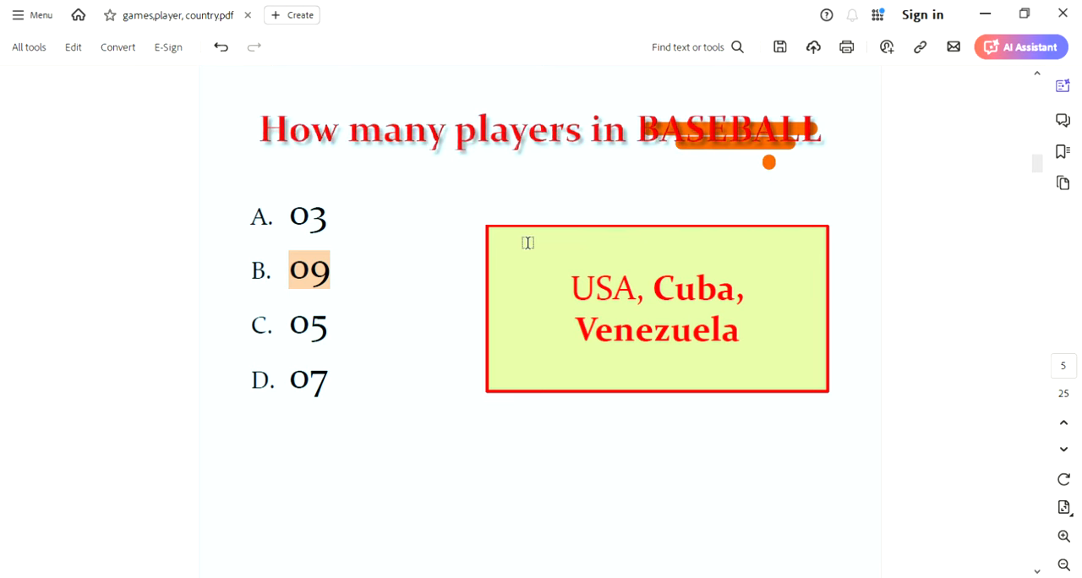
{"action": "mouse_move", "coordinate": [533, 198]}
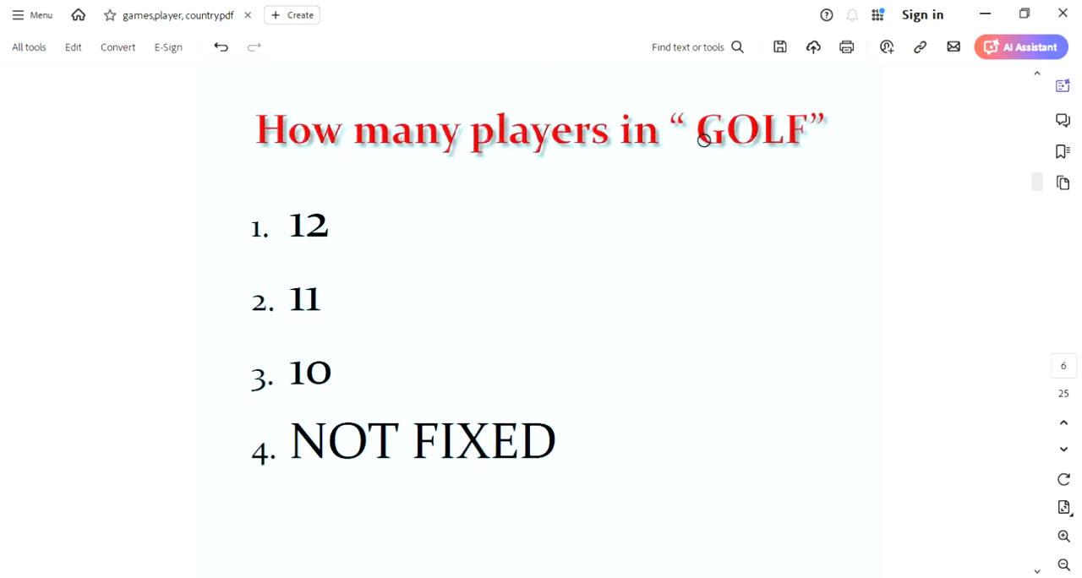
Step: Select the orange mark over GOLF, scroll past basketball, and advance to lacrosse
{"action": "double_click", "coordinate": [753, 129]}
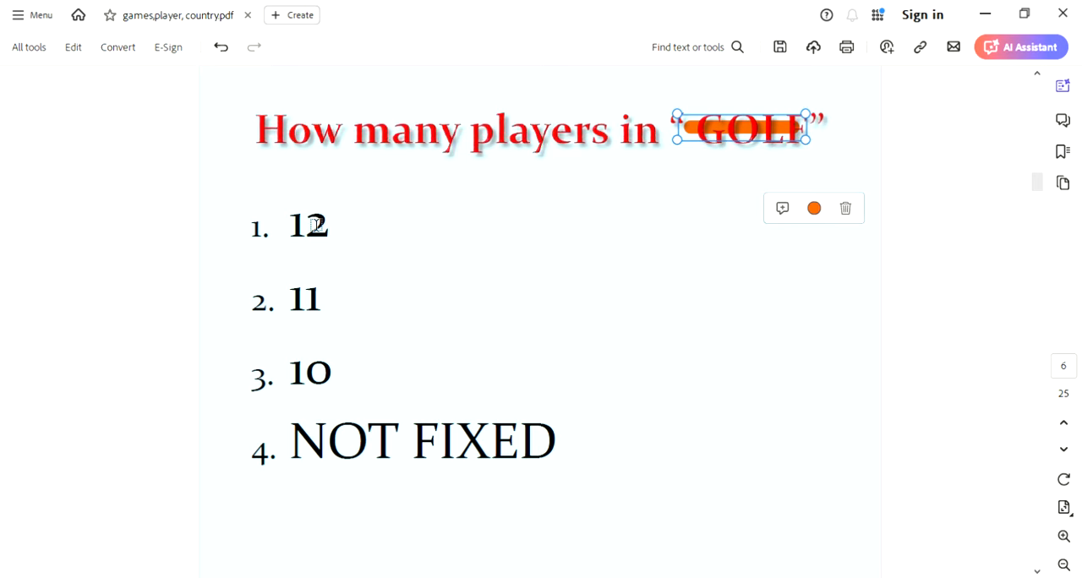
{"action": "mouse_move", "coordinate": [586, 185]}
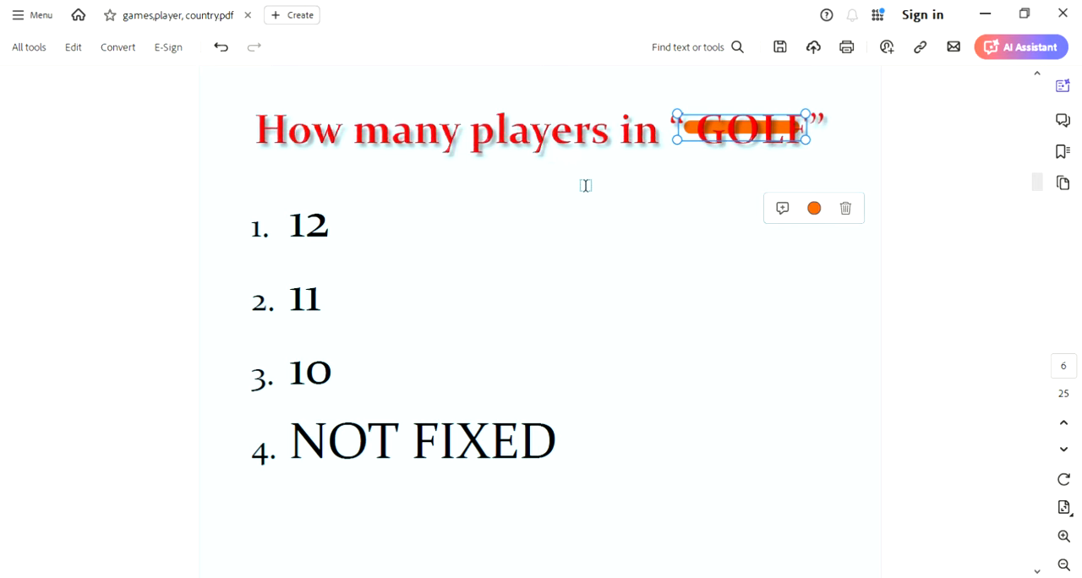
{"action": "mouse_move", "coordinate": [733, 218]}
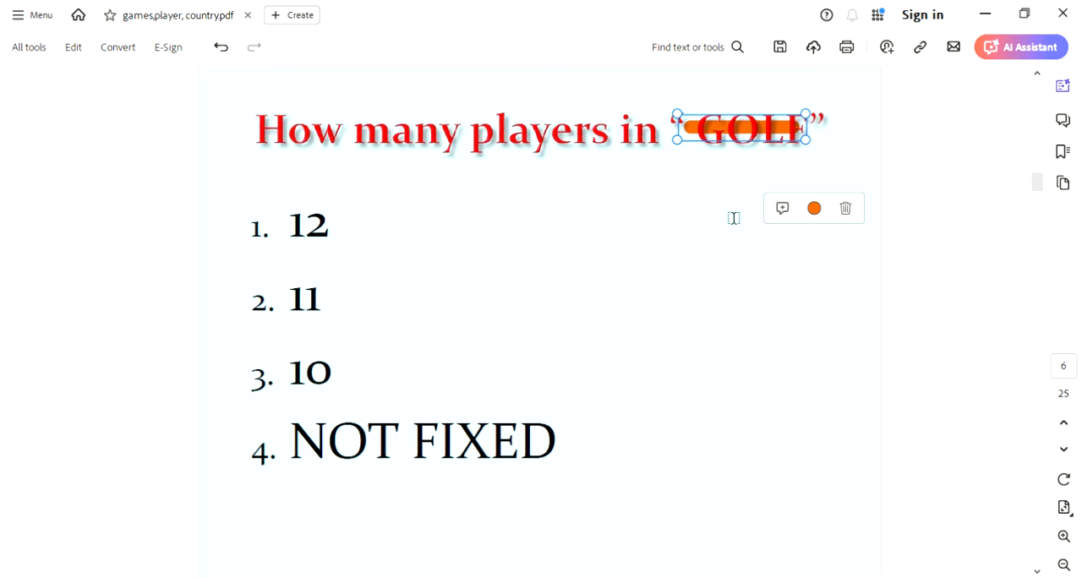
{"action": "mouse_move", "coordinate": [302, 457]}
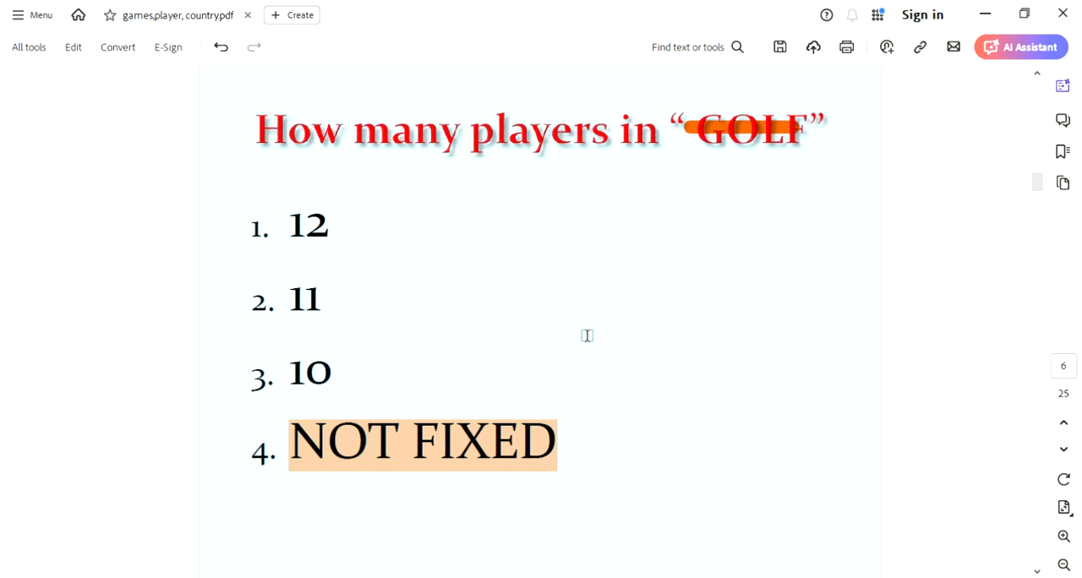
{"action": "scroll", "scroll_direction": "down", "scroll_amount": 3}
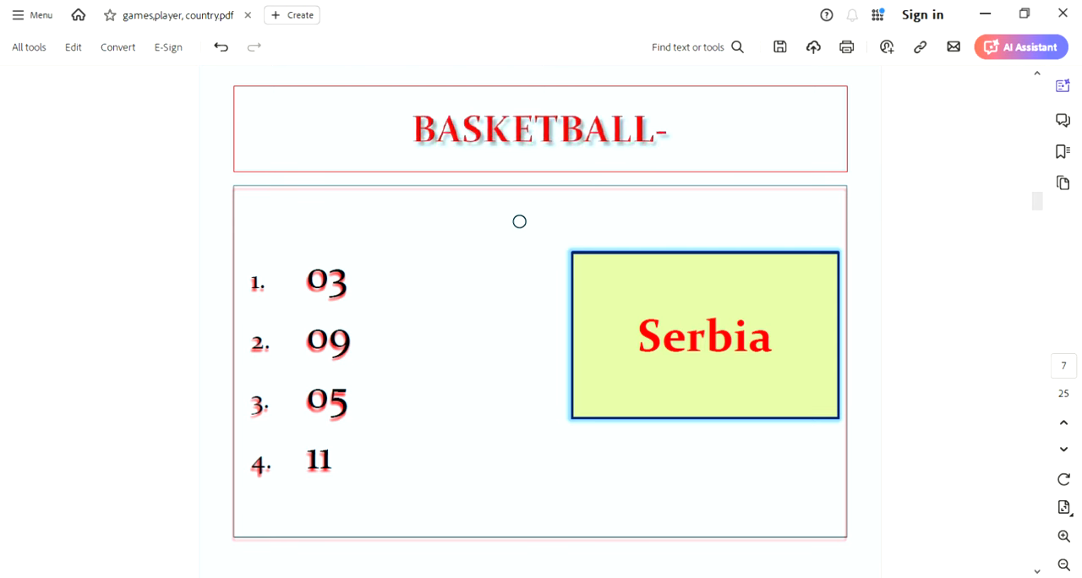
{"action": "mouse_move", "coordinate": [720, 372]}
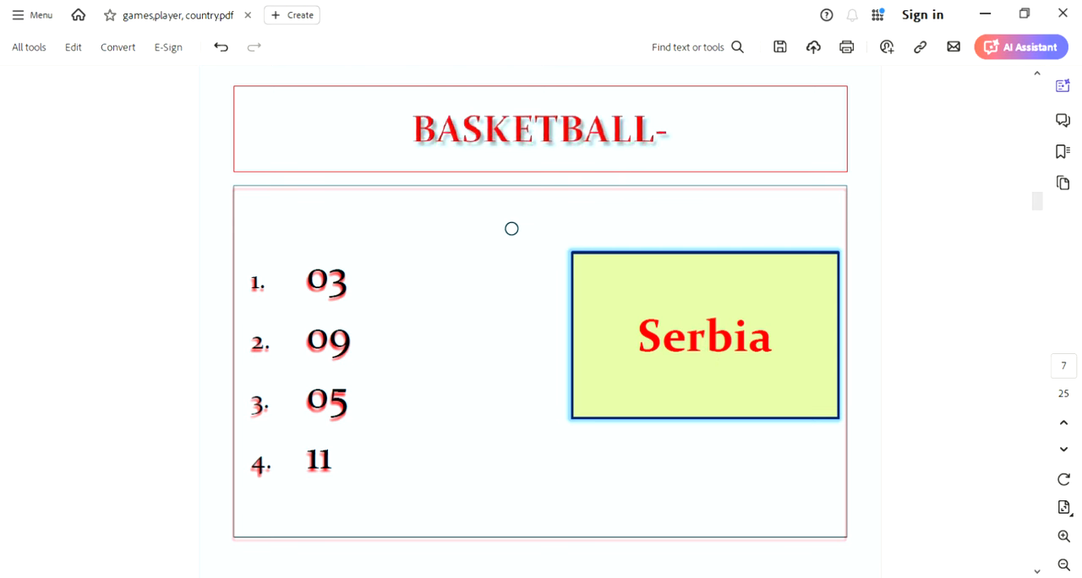
{"action": "mouse_move", "coordinate": [621, 173]}
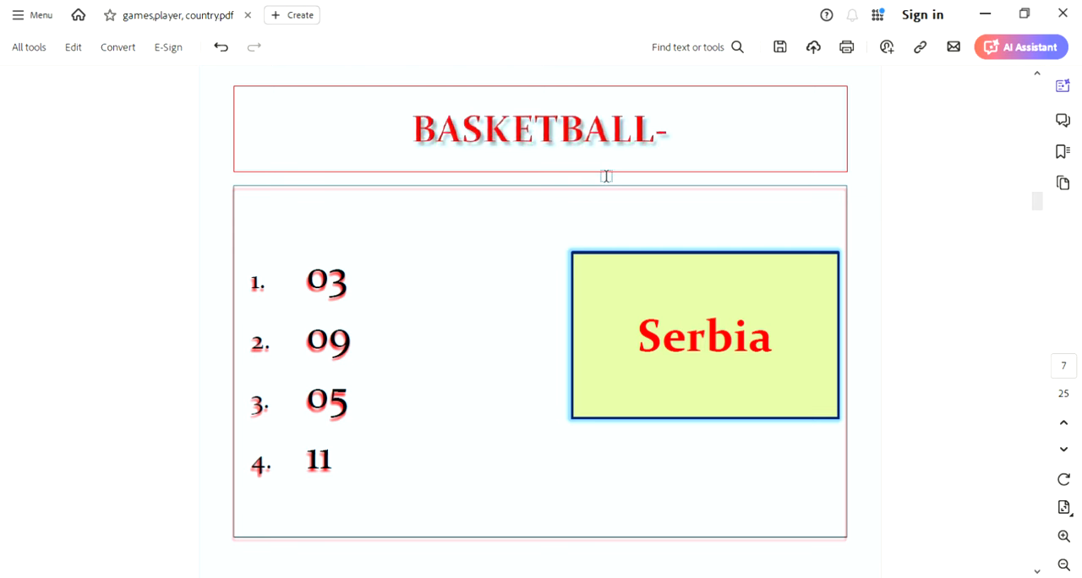
{"action": "mouse_move", "coordinate": [394, 294]}
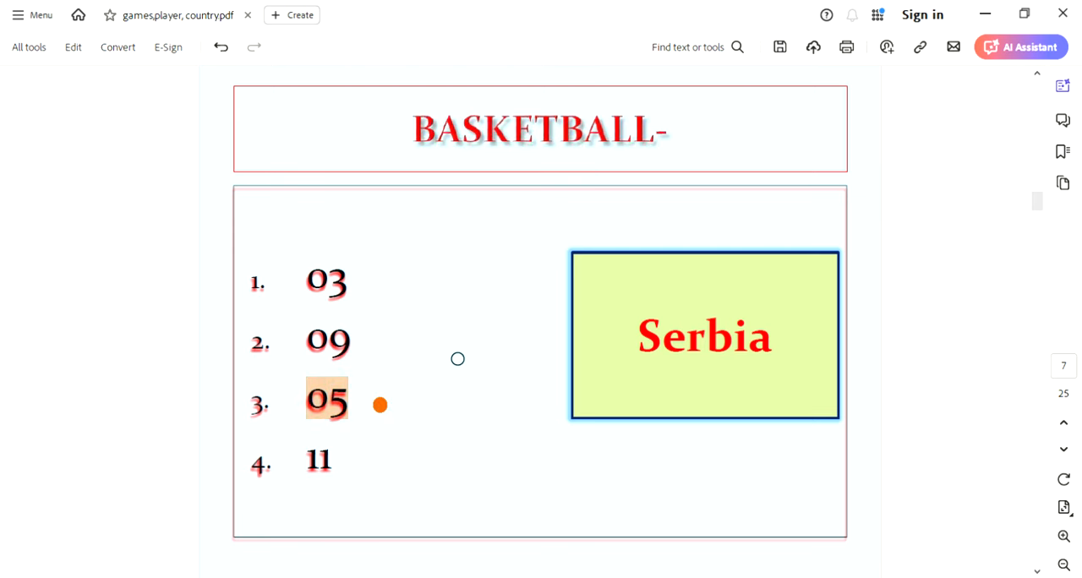
{"action": "left_click", "coordinate": [1064, 448]}
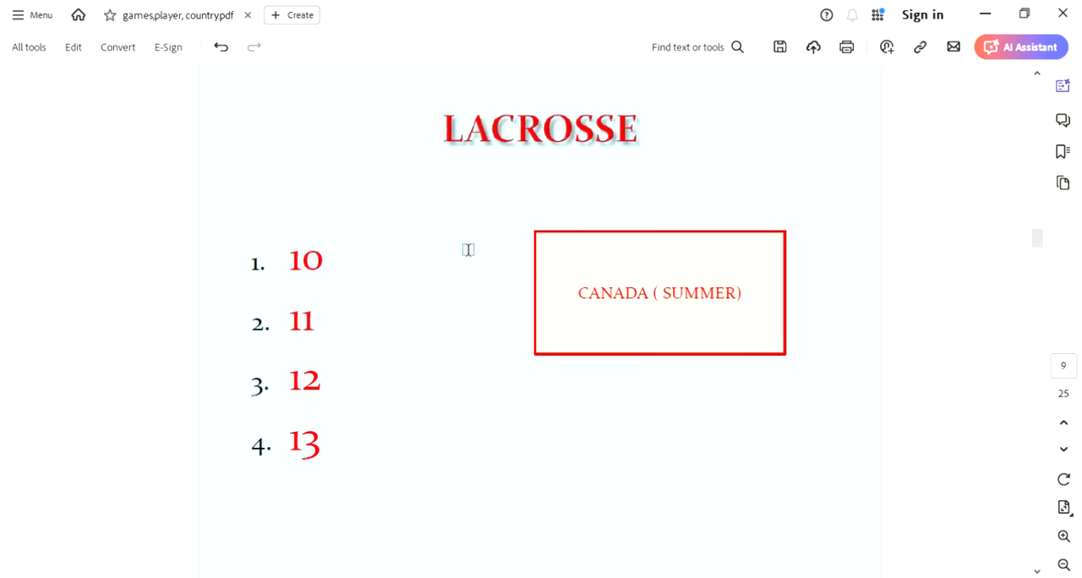
{"action": "mouse_move", "coordinate": [600, 316]}
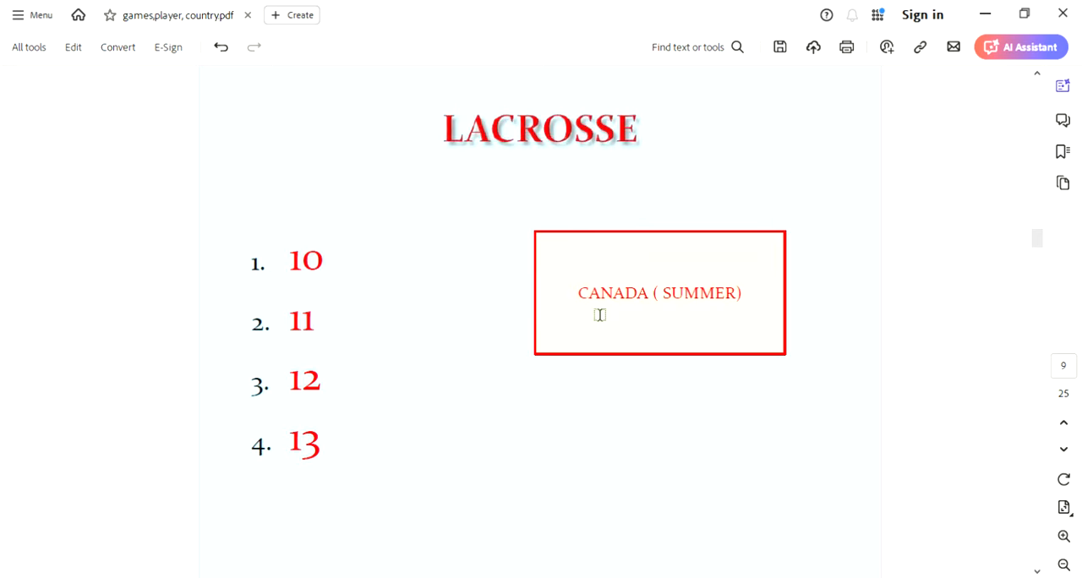
Step: Highlight the CANADA (SUMMER) note, scroll to POLO, and advance to water polo
{"action": "triple_click", "coordinate": [660, 292]}
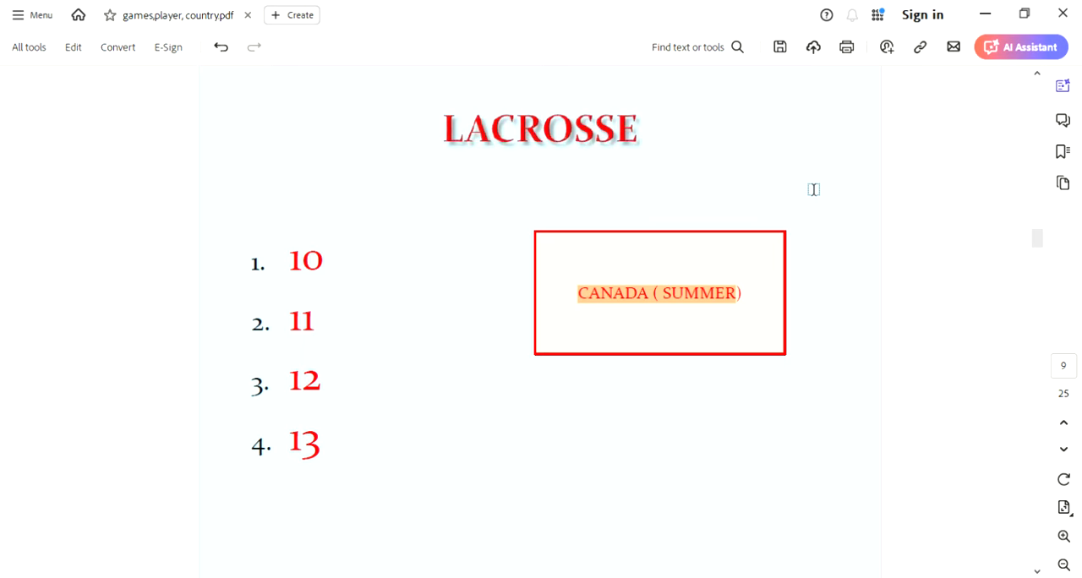
{"action": "mouse_move", "coordinate": [596, 307]}
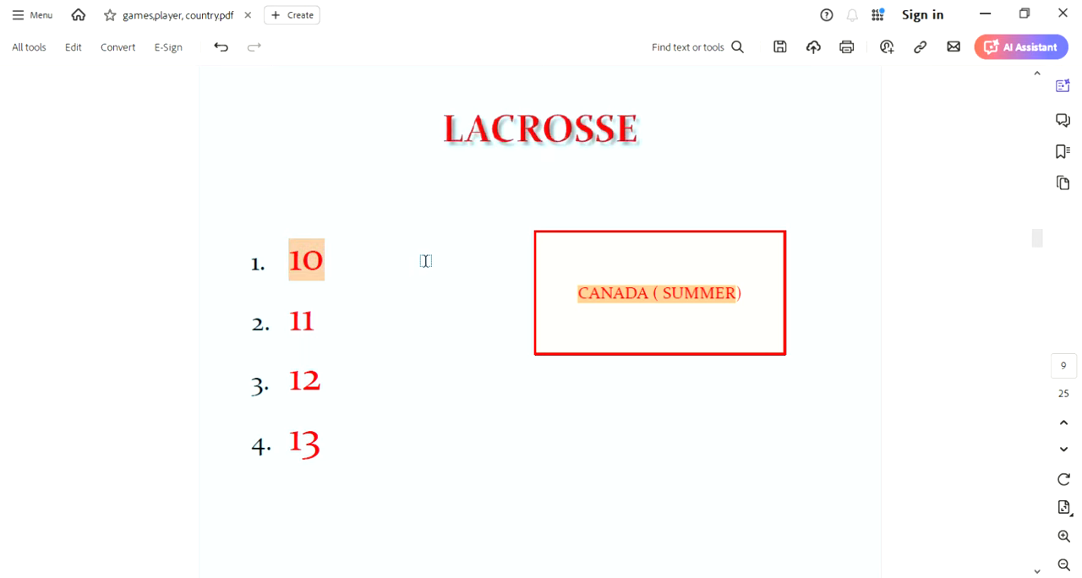
{"action": "scroll", "scroll_direction": "down", "scroll_amount": 3}
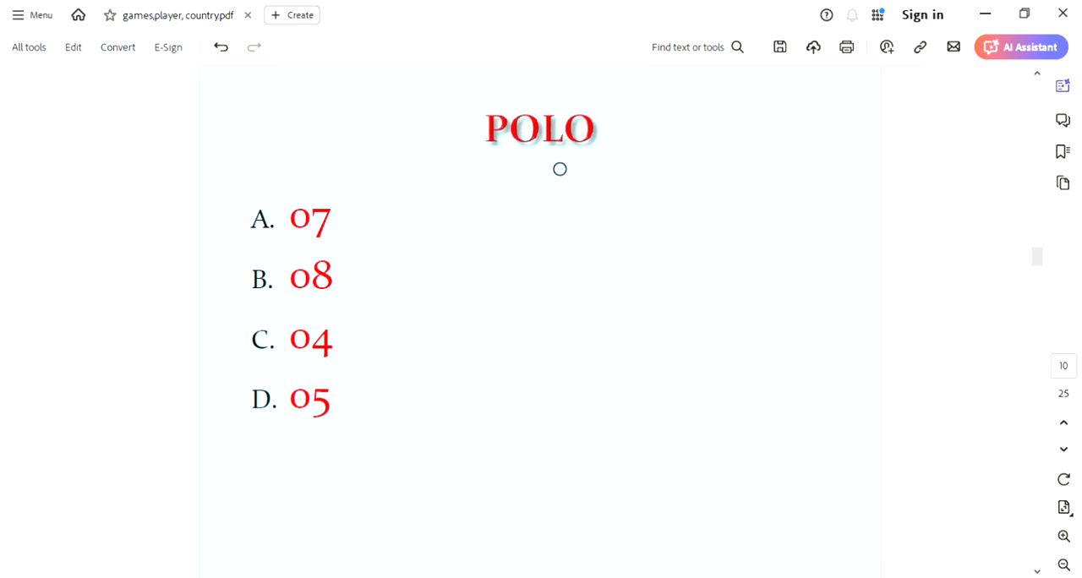
{"action": "mouse_move", "coordinate": [146, 207]}
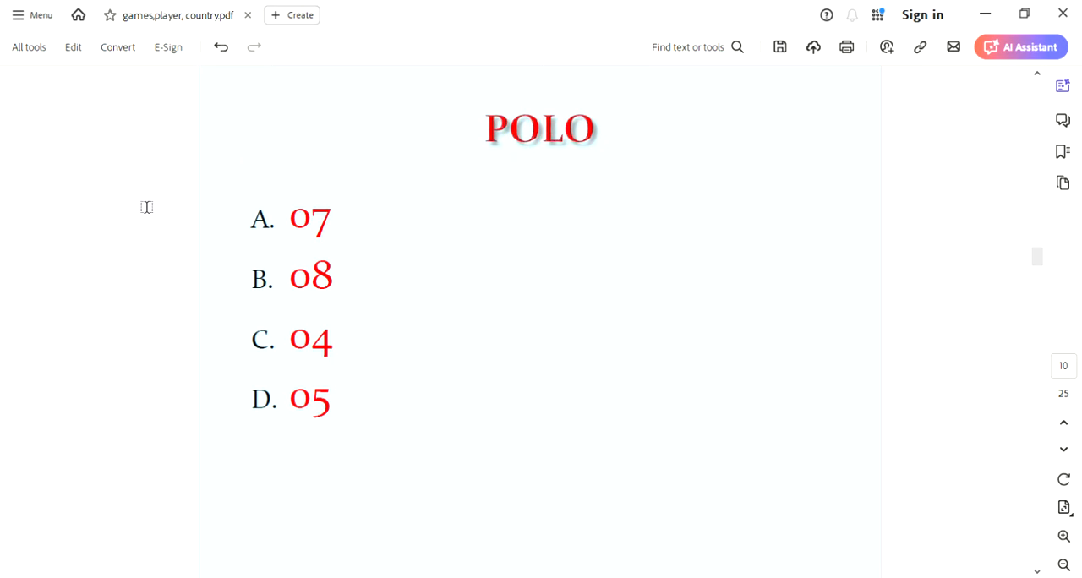
{"action": "mouse_move", "coordinate": [426, 202]}
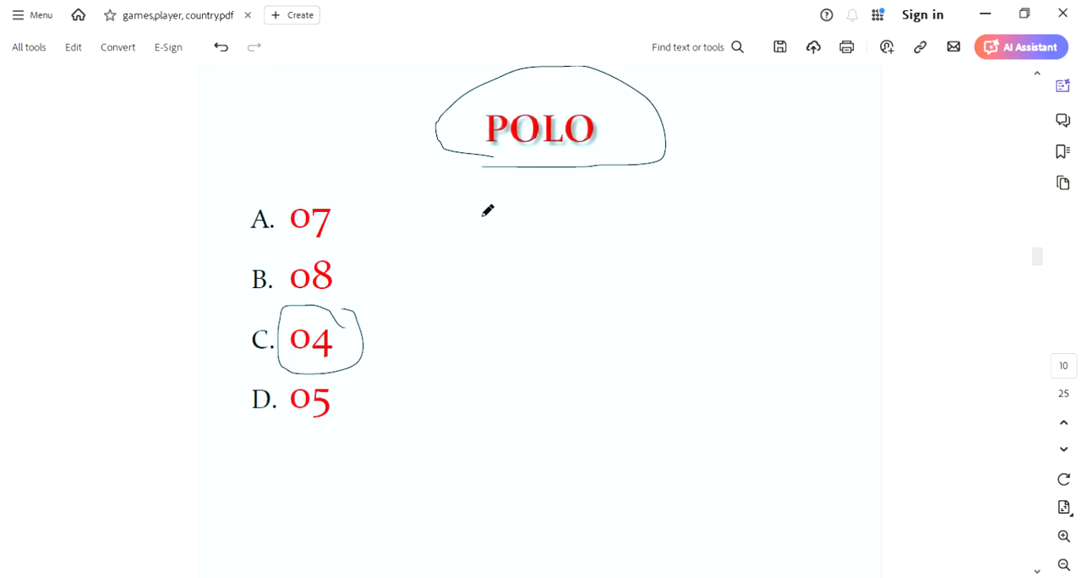
{"action": "left_click", "coordinate": [1064, 449]}
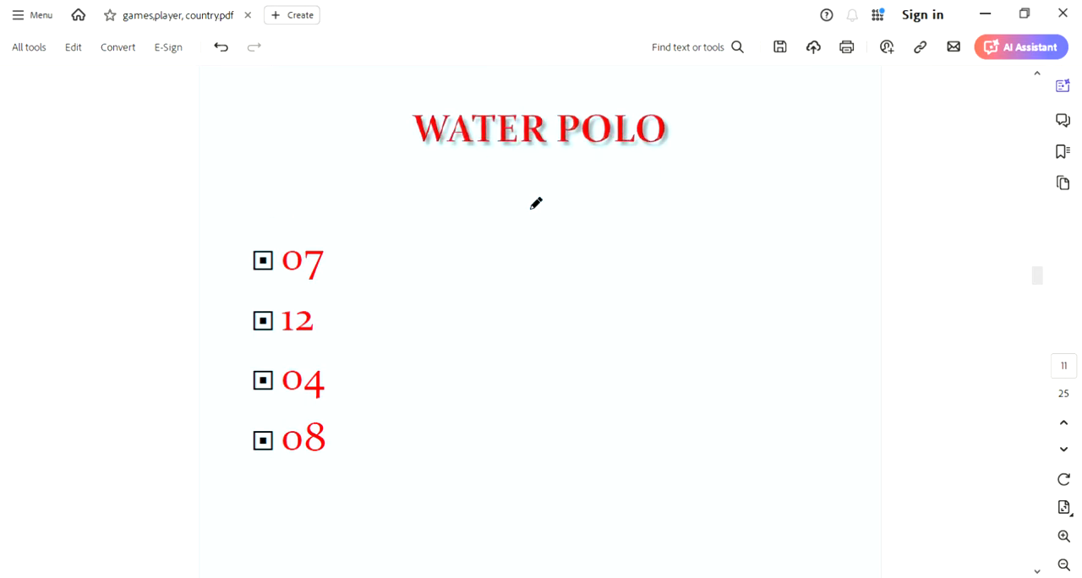
Step: Underline WATER POLO, circle and highlight 07, then highlight rugby's answer 15
{"action": "left_click_drag", "start_coordinate": [428, 165], "coordinate": [609, 168]}
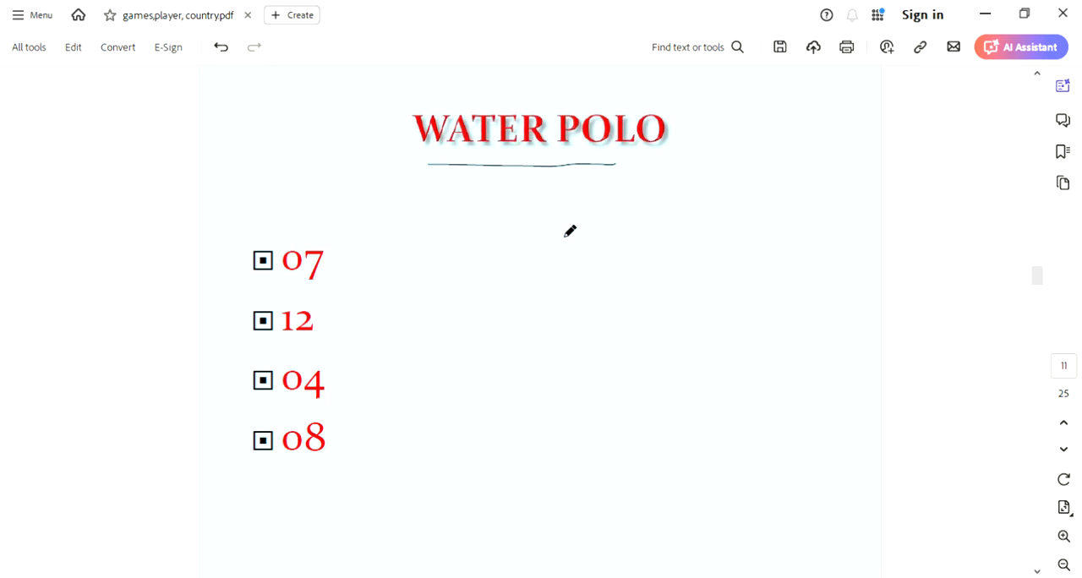
{"action": "mouse_move", "coordinate": [286, 284]}
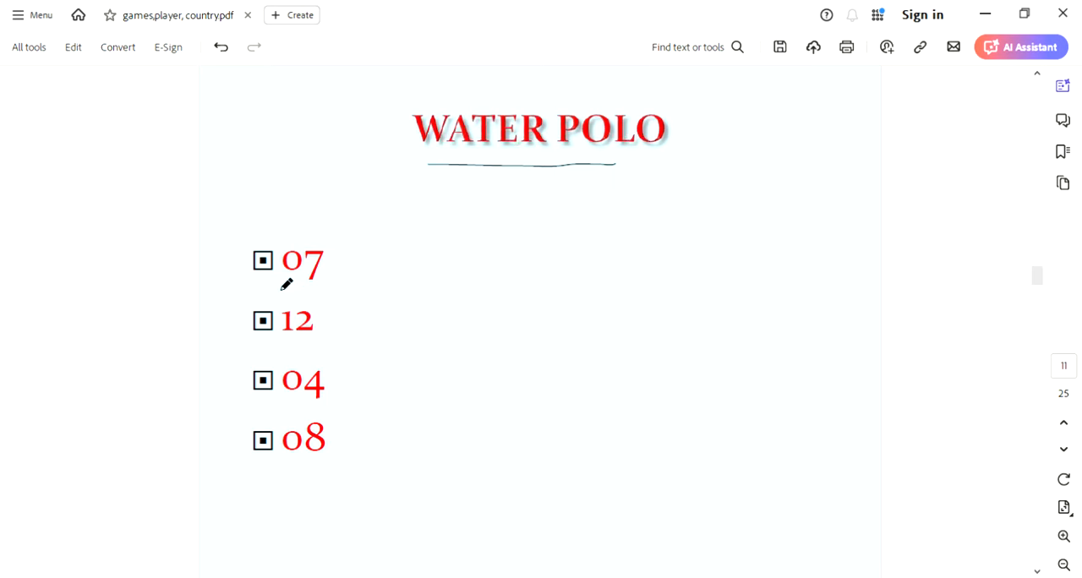
{"action": "left_click_drag", "start_coordinate": [279, 283], "coordinate": [347, 254]}
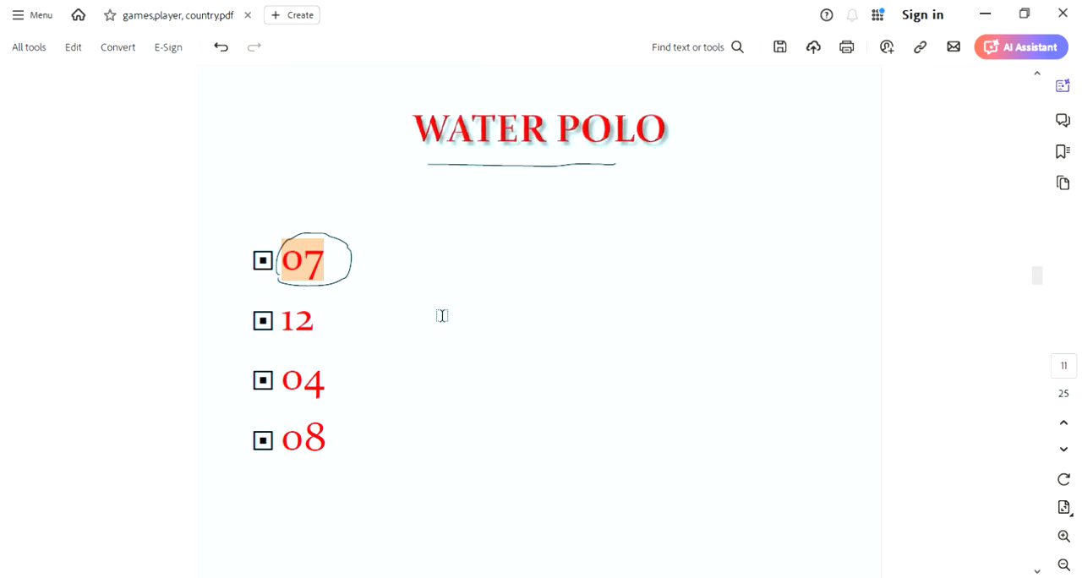
{"action": "mouse_move", "coordinate": [457, 279]}
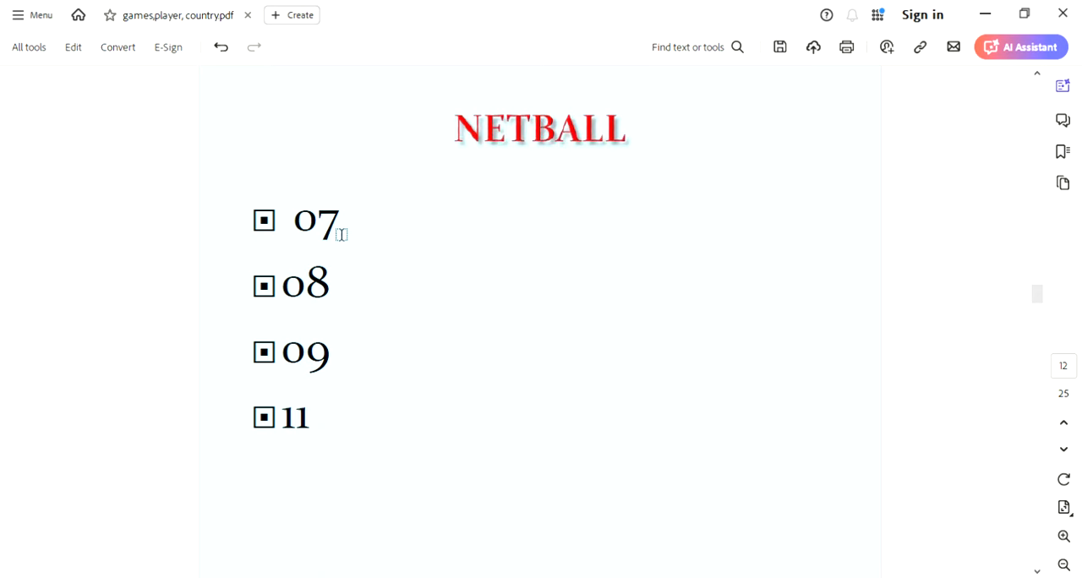
{"action": "double_click", "coordinate": [314, 221]}
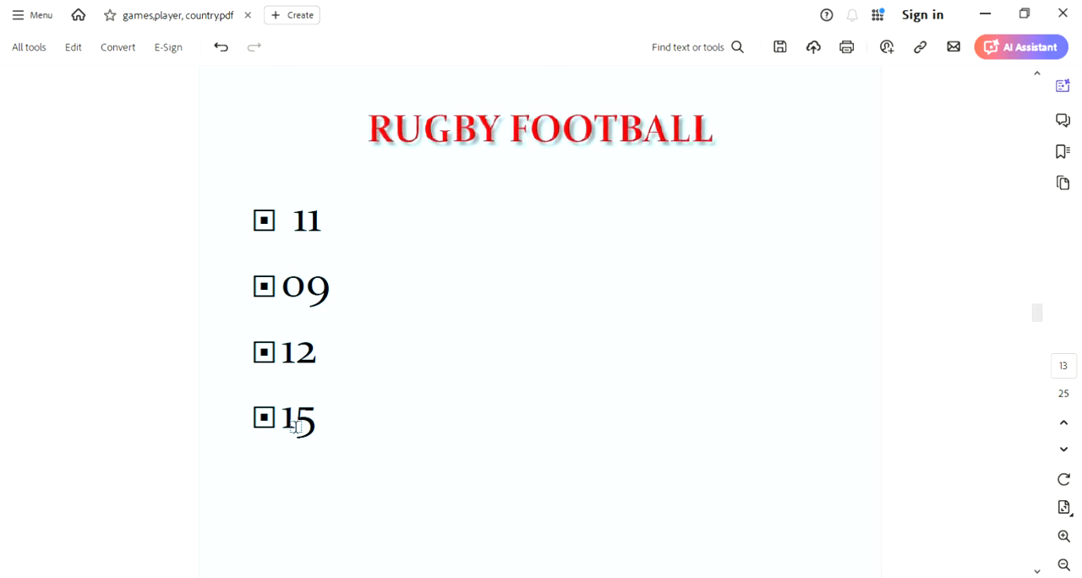
{"action": "double_click", "coordinate": [297, 418]}
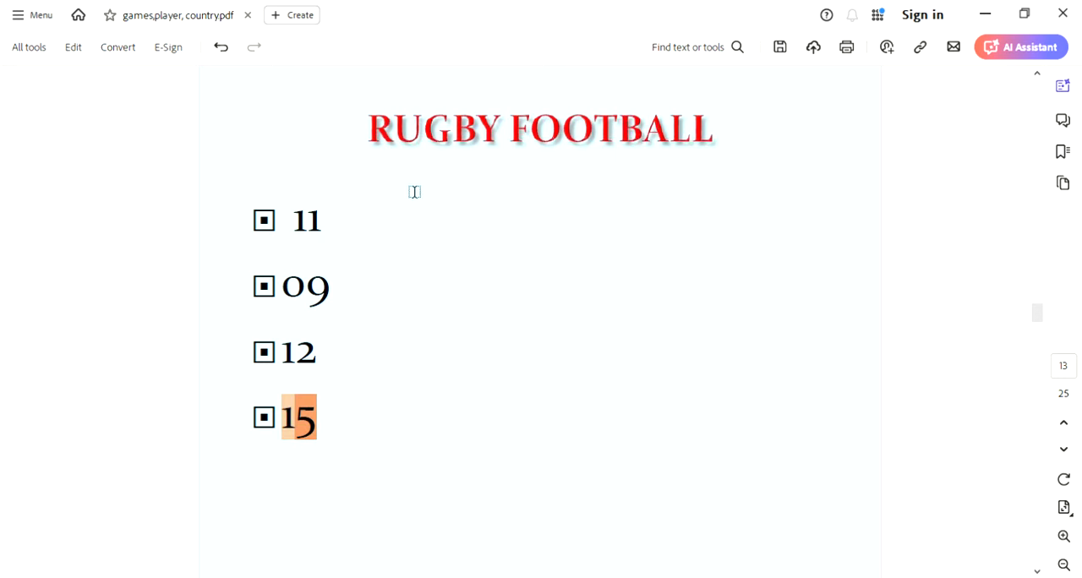
{"action": "left_click", "coordinate": [541, 130]}
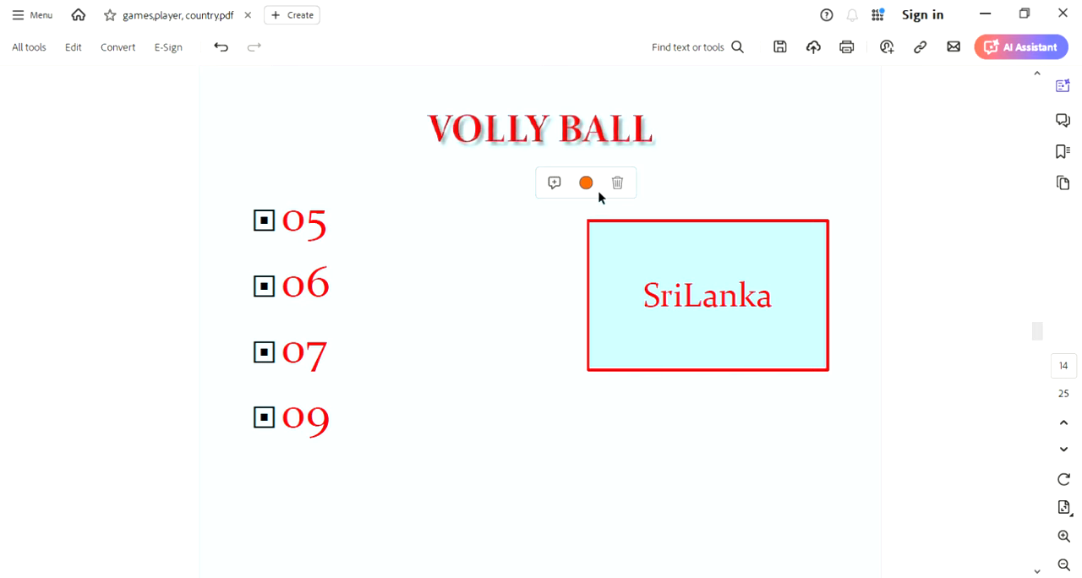
Step: Recolour the VOLLY BALL ink loop pale yellow
{"action": "left_click", "coordinate": [585, 182]}
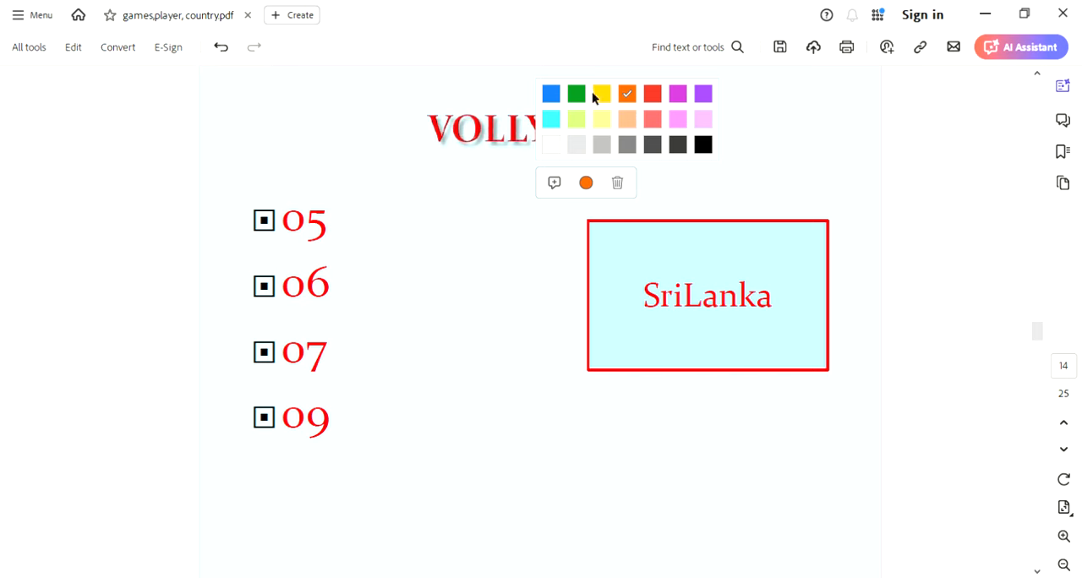
{"action": "left_click", "coordinate": [602, 94]}
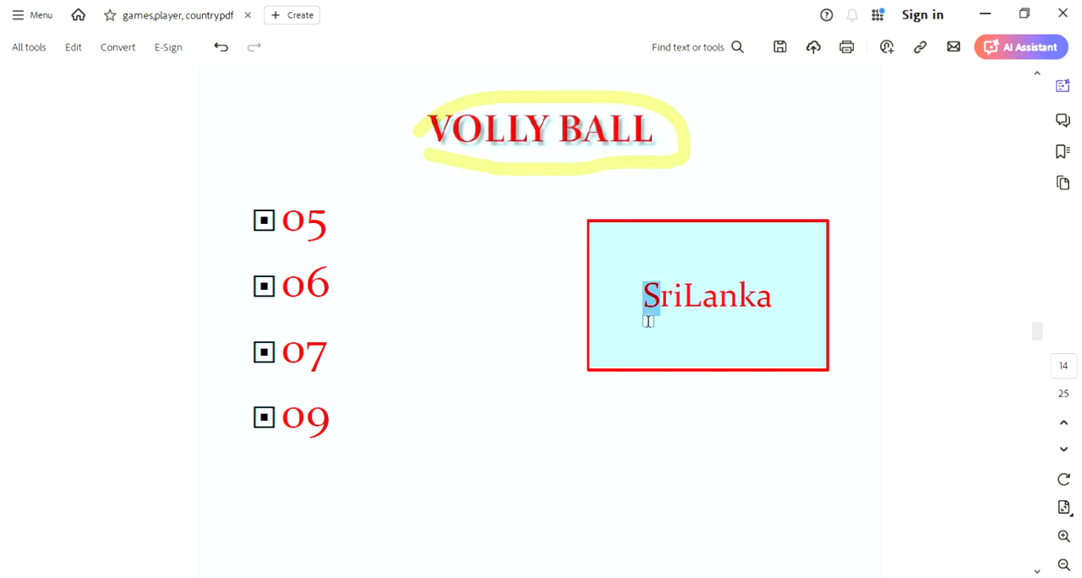
{"action": "left_click", "coordinate": [651, 296]}
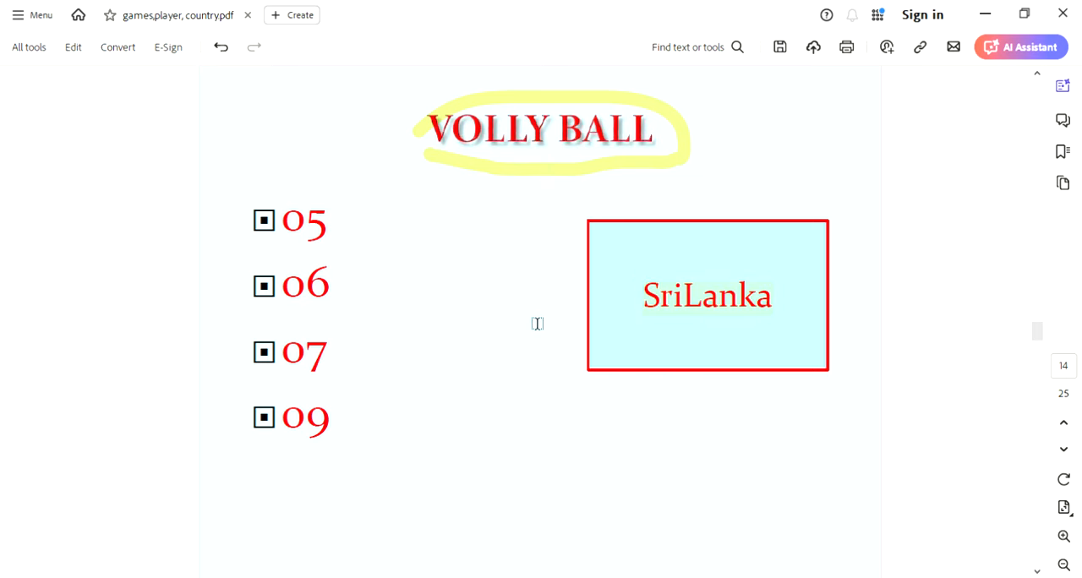
{"action": "mouse_move", "coordinate": [642, 290]}
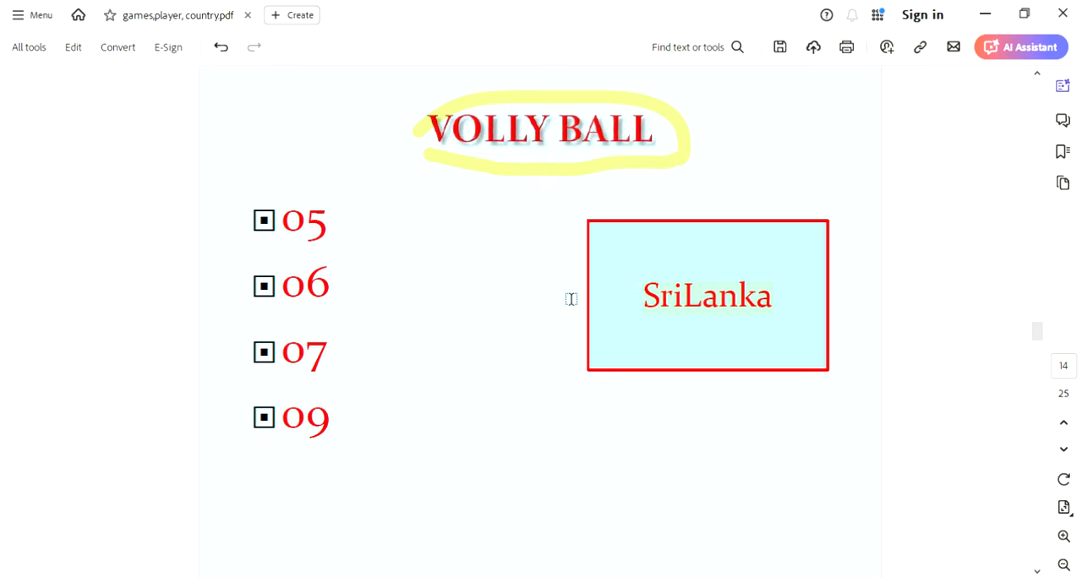
{"action": "mouse_move", "coordinate": [440, 156]}
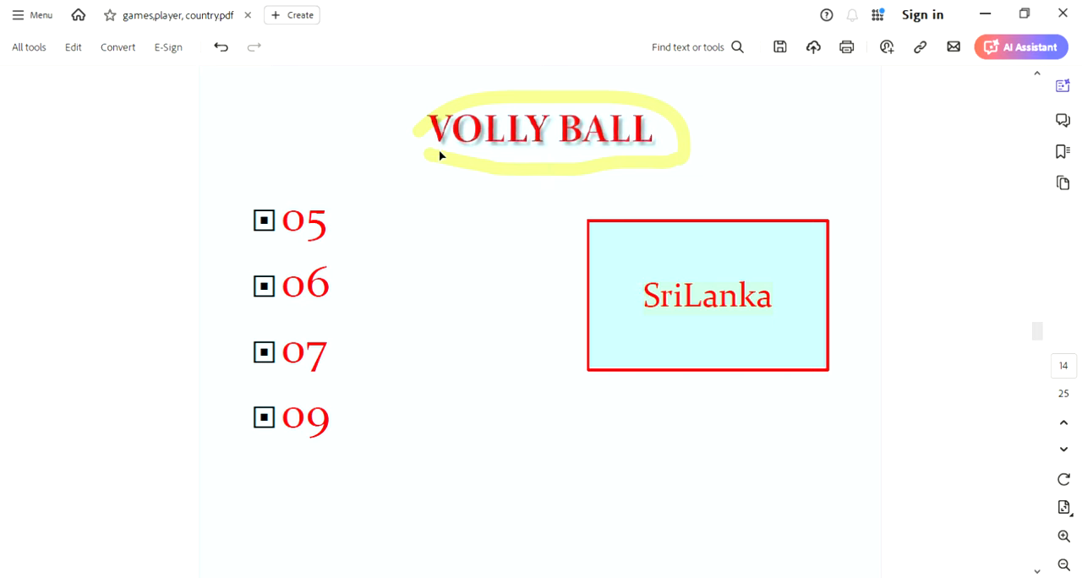
{"action": "mouse_move", "coordinate": [369, 328]}
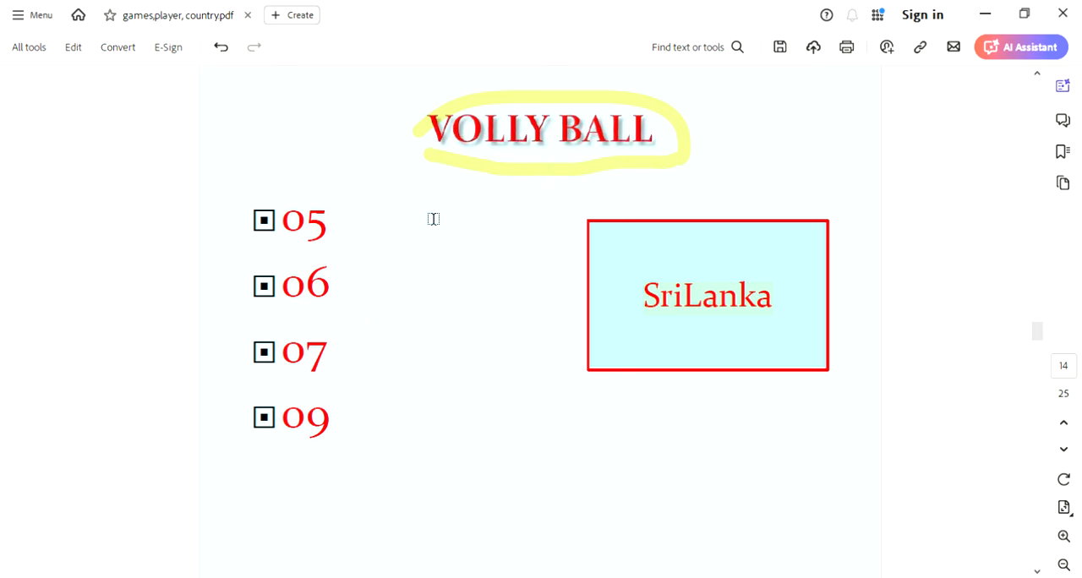
{"action": "mouse_move", "coordinate": [469, 184]}
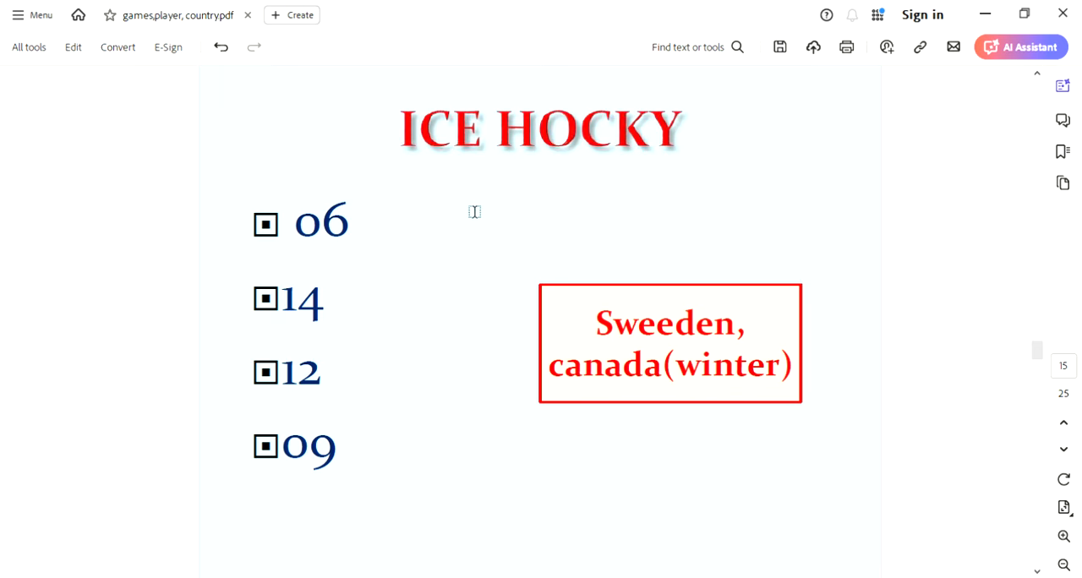
{"action": "mouse_move", "coordinate": [108, 193]}
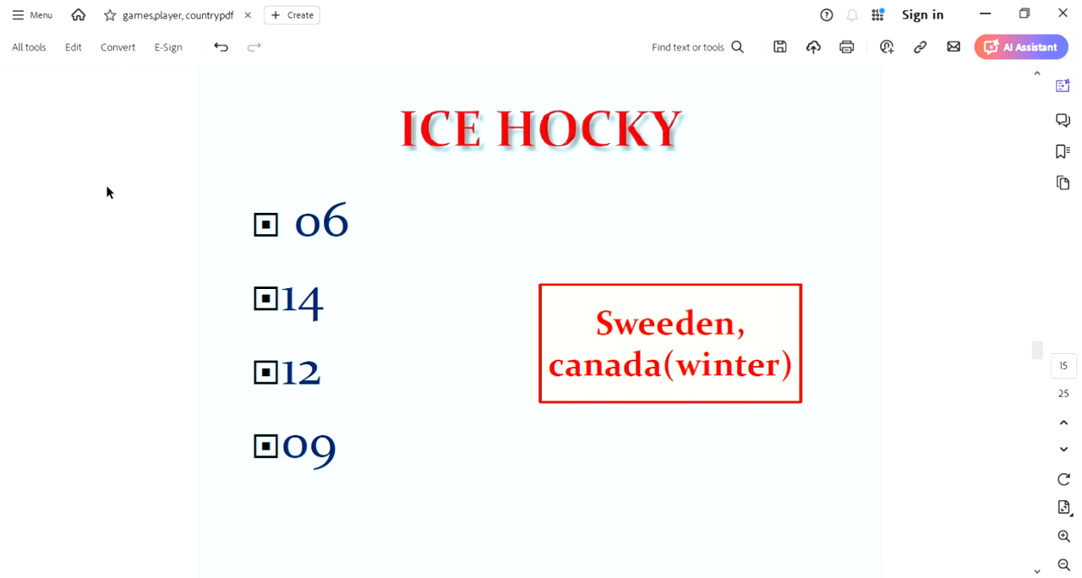
{"action": "mouse_move", "coordinate": [168, 208]}
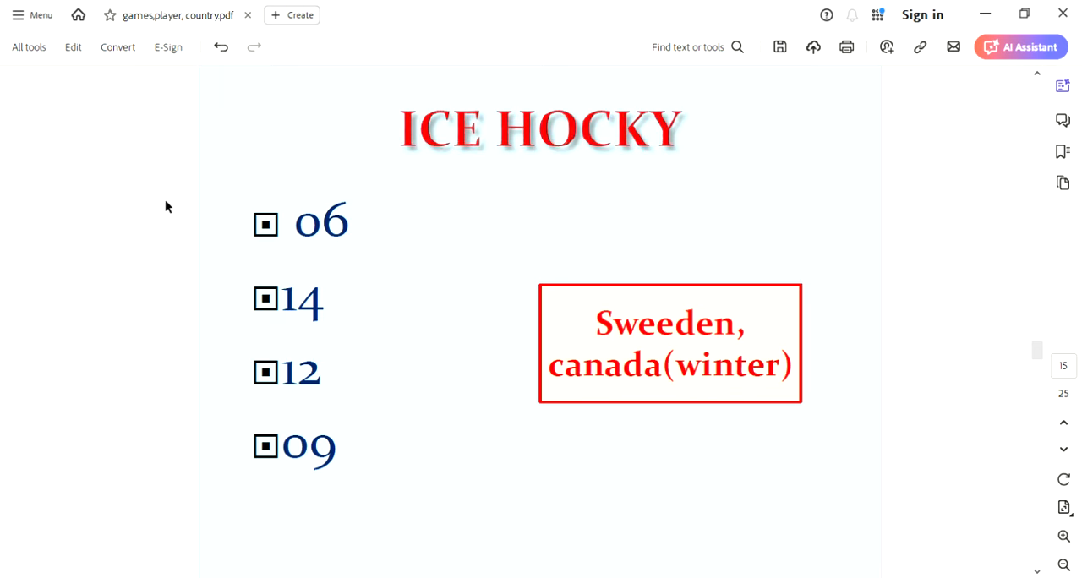
{"action": "mouse_move", "coordinate": [514, 167]}
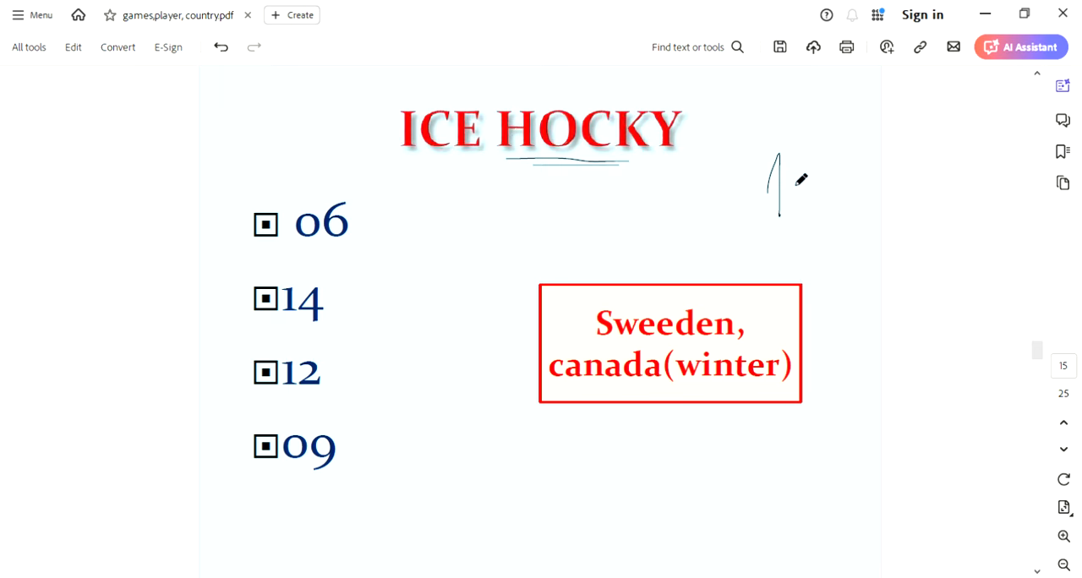
Step: Draw a handwritten mark beside the Ice Hocky title and highlight answer 06
{"action": "left_click_drag", "start_coordinate": [778, 161], "coordinate": [799, 224]}
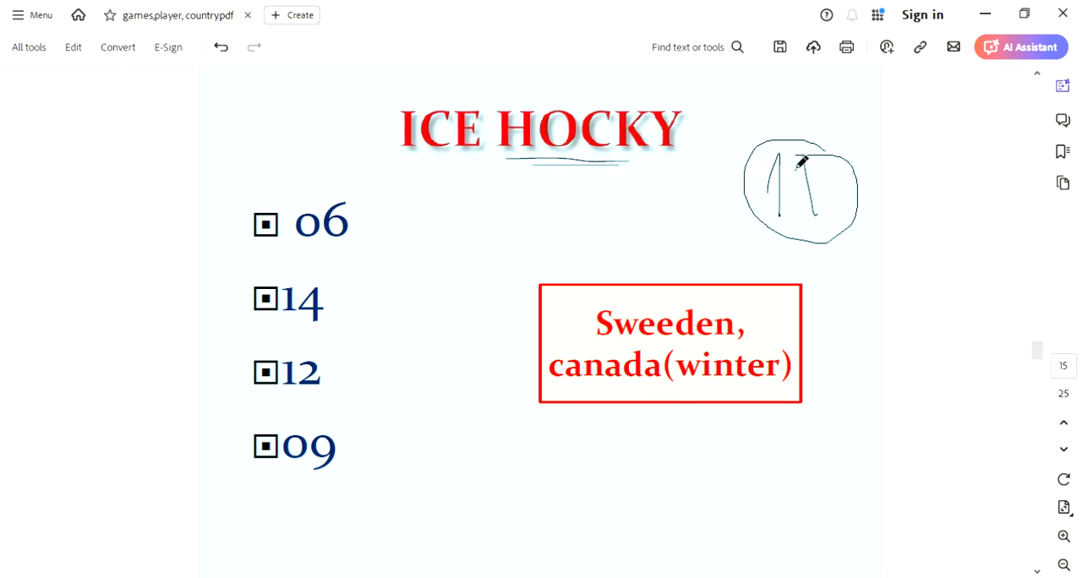
{"action": "mouse_move", "coordinate": [715, 254]}
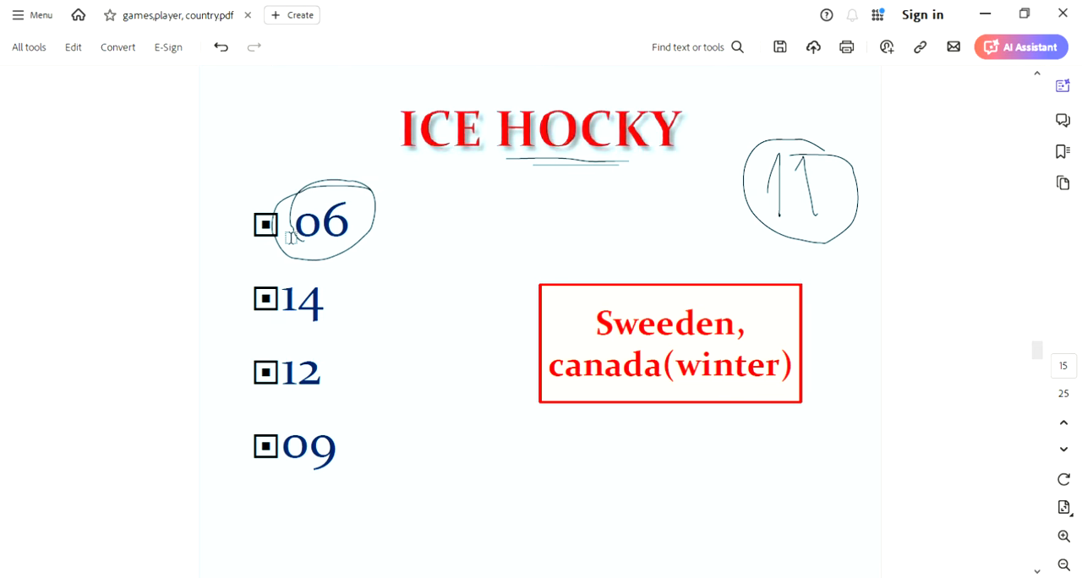
{"action": "double_click", "coordinate": [321, 221]}
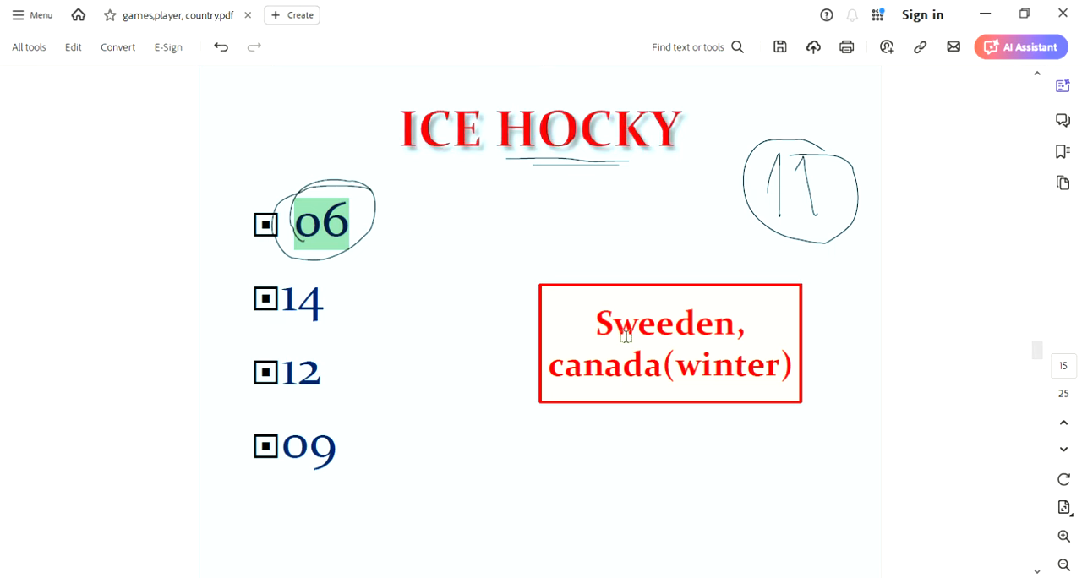
{"action": "mouse_move", "coordinate": [671, 378]}
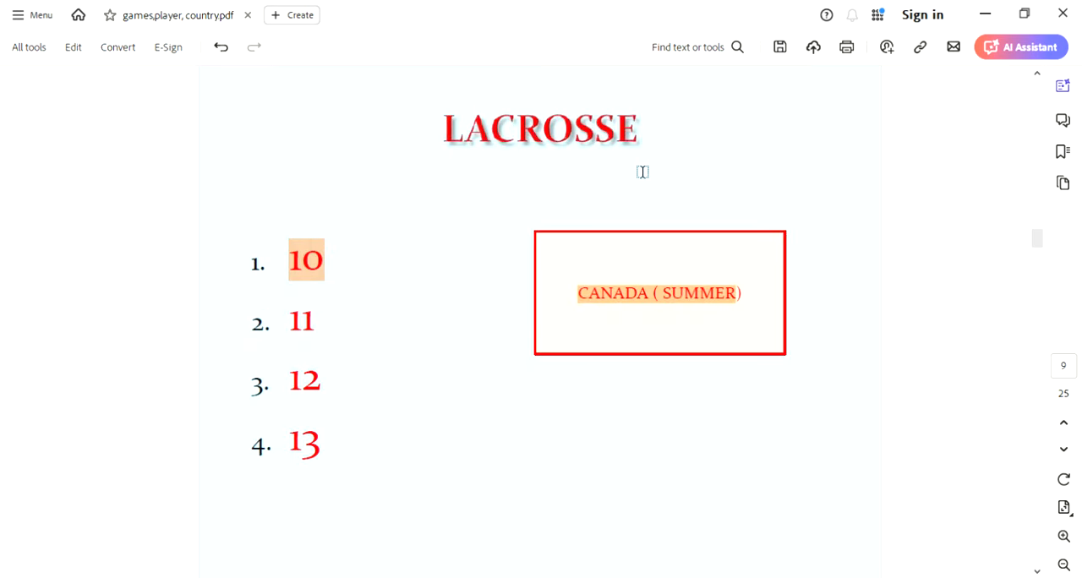
{"action": "mouse_move", "coordinate": [689, 312]}
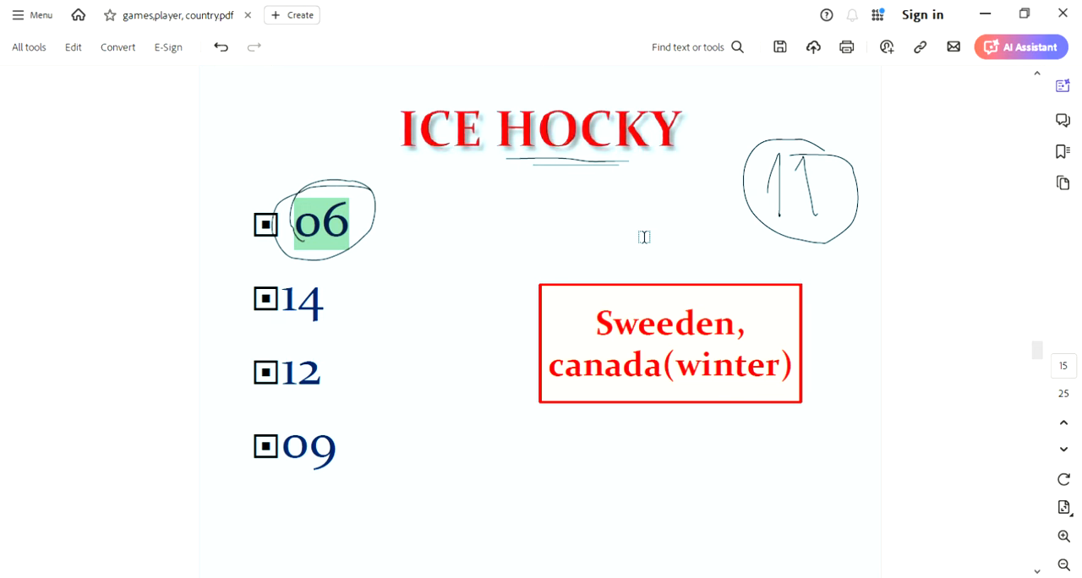
{"action": "mouse_move", "coordinate": [400, 236]}
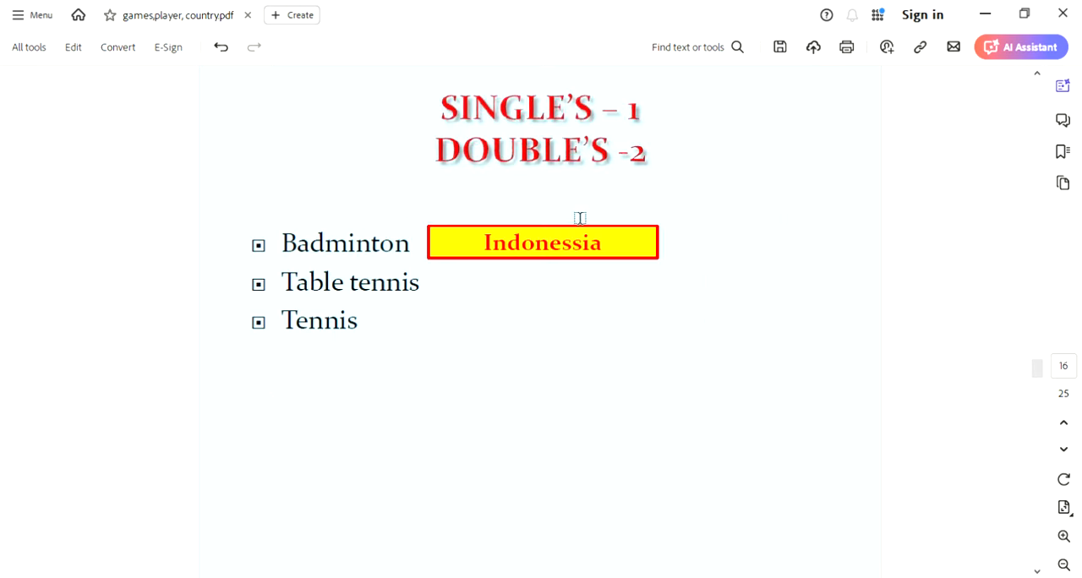
{"action": "mouse_move", "coordinate": [609, 169]}
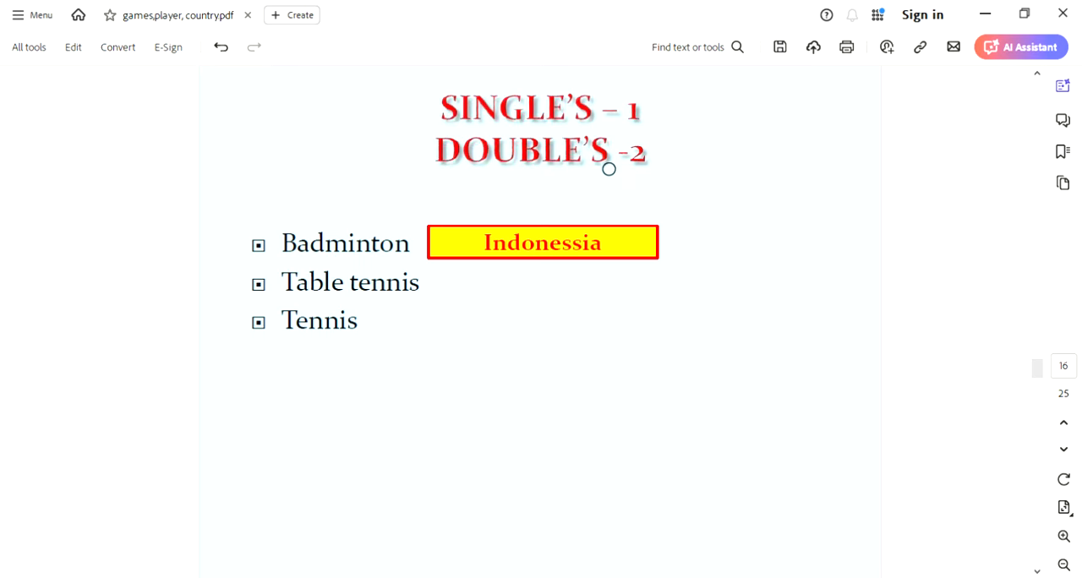
{"action": "mouse_move", "coordinate": [589, 160]}
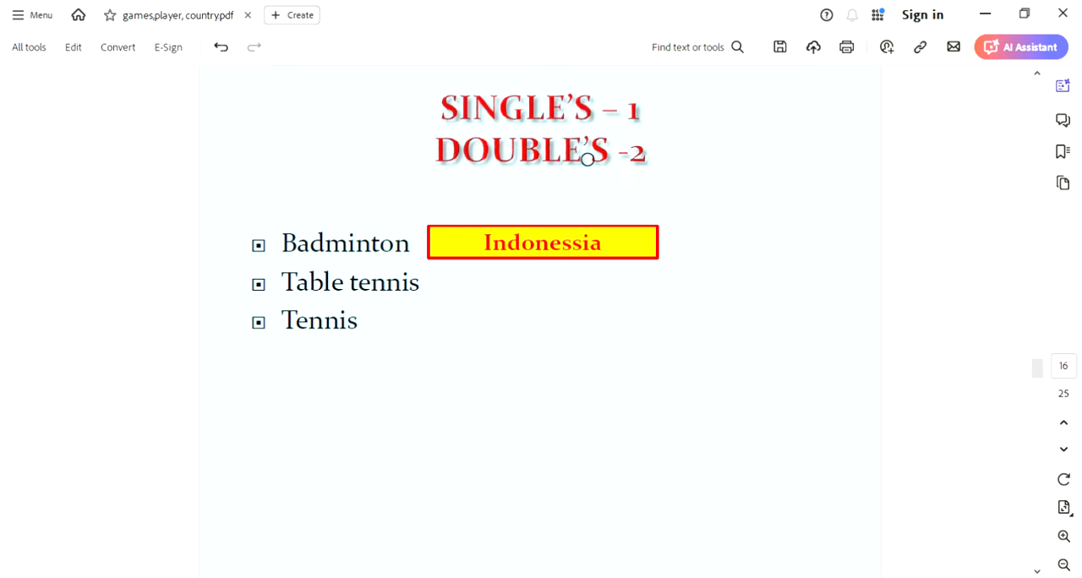
{"action": "mouse_move", "coordinate": [331, 296]}
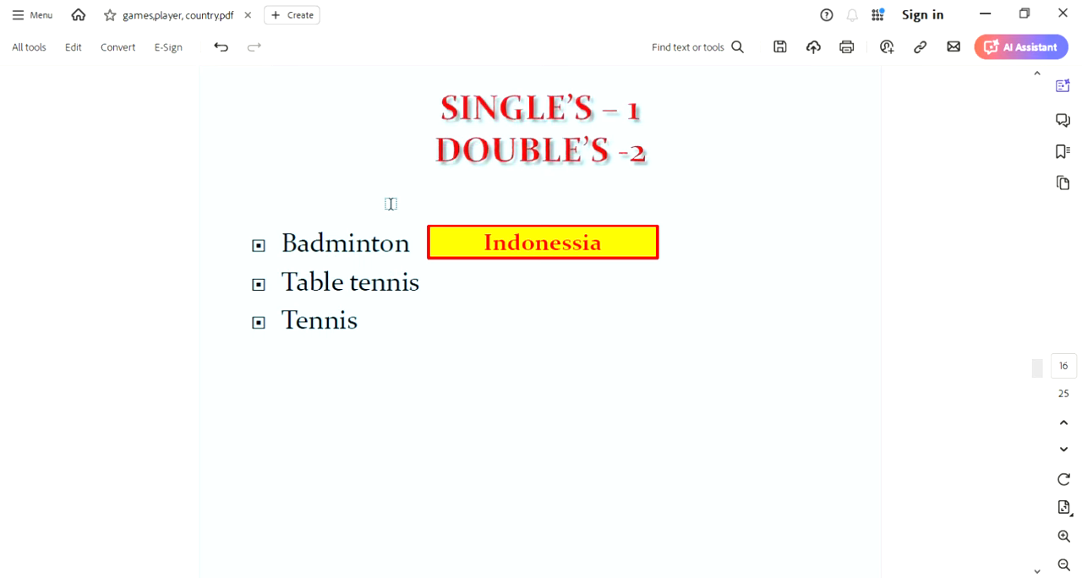
{"action": "mouse_move", "coordinate": [407, 206]}
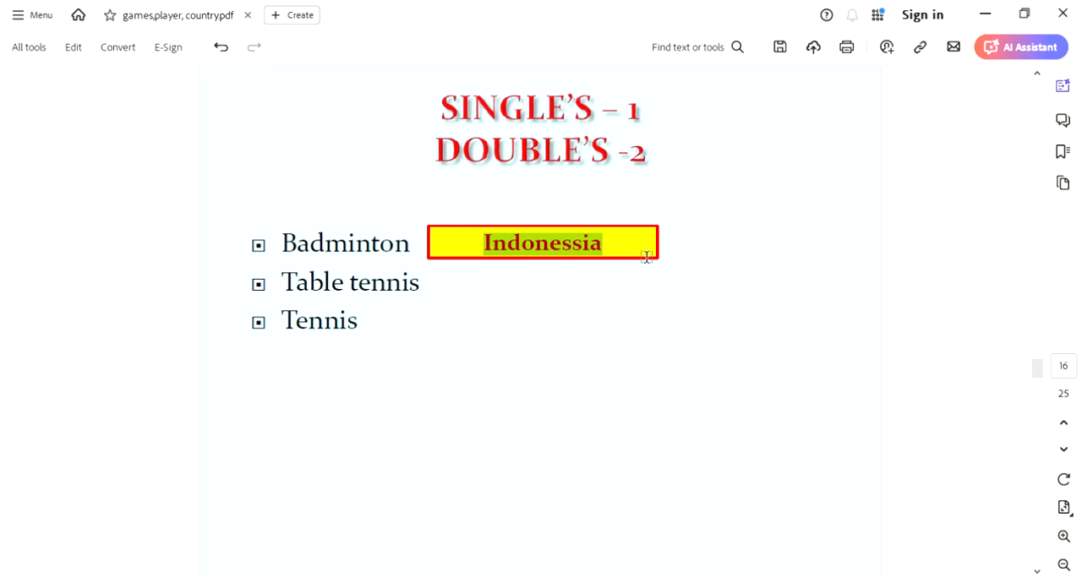
Step: Highlight Indonessia and Buzkash on page 17, then scroll to the Cricket page
{"action": "double_click", "coordinate": [305, 243]}
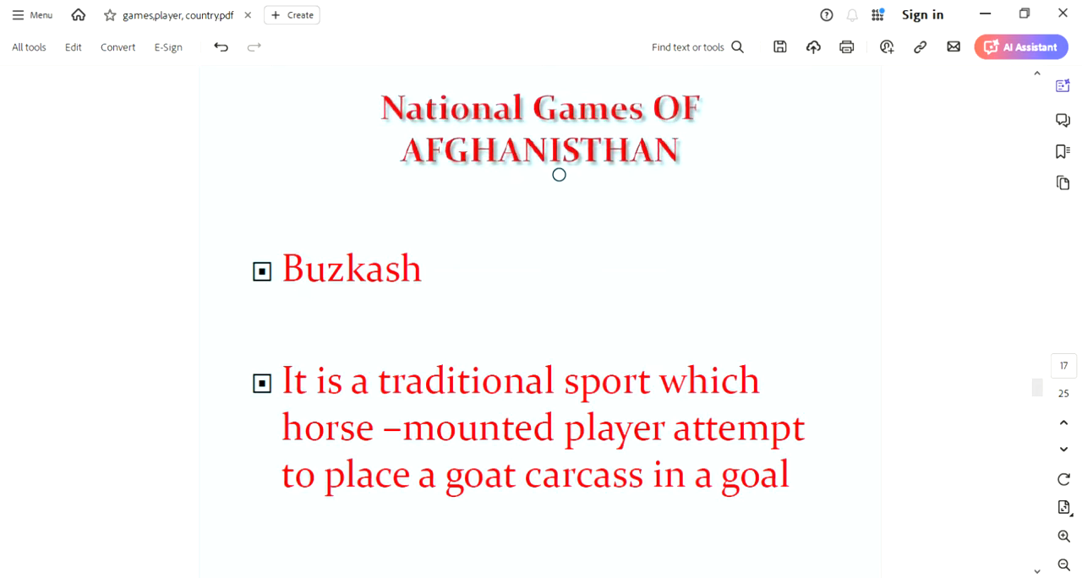
{"action": "mouse_move", "coordinate": [515, 191]}
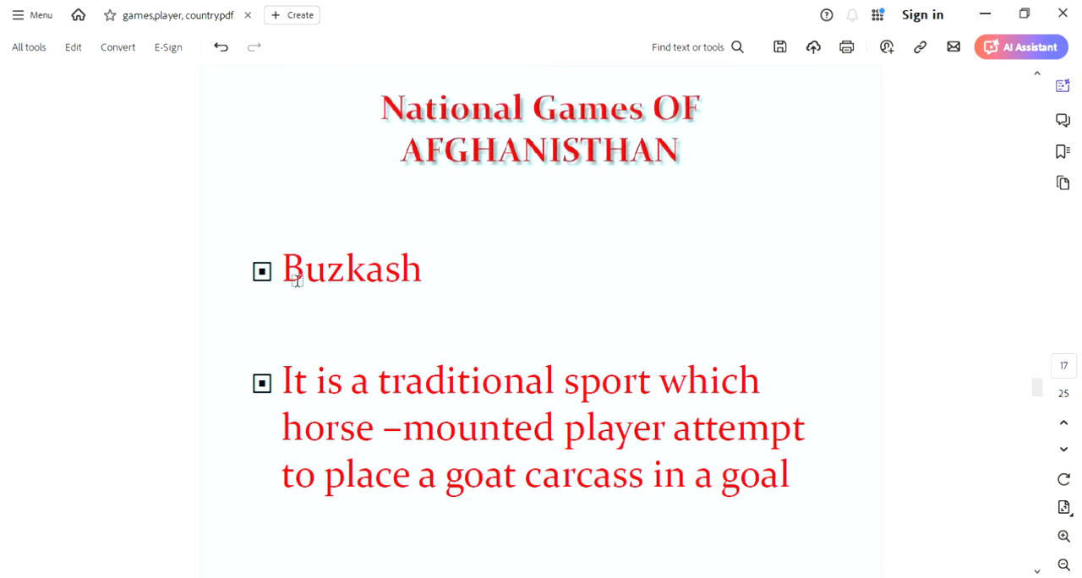
{"action": "double_click", "coordinate": [352, 269]}
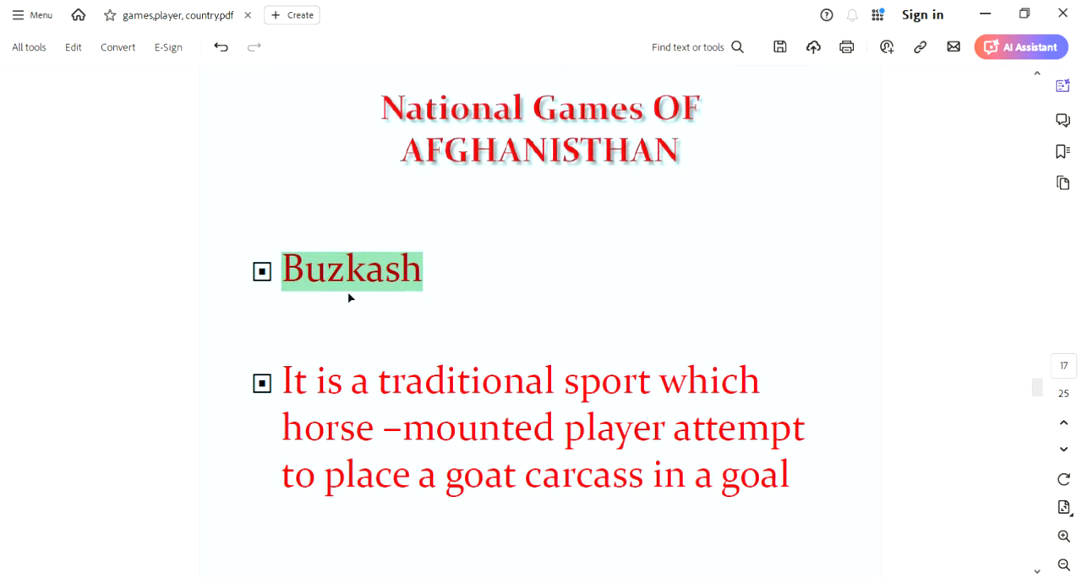
{"action": "mouse_move", "coordinate": [315, 278]}
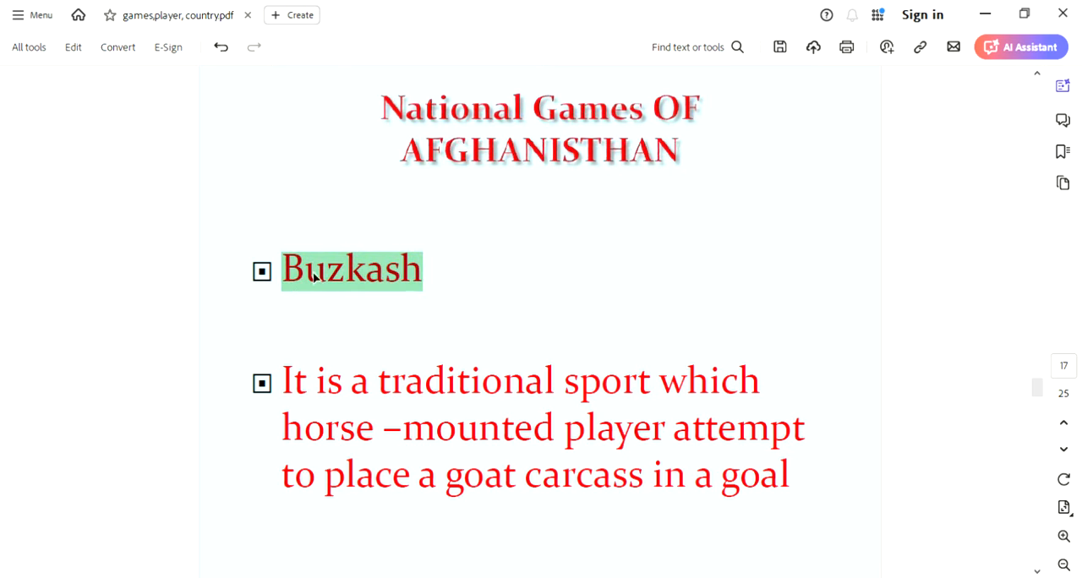
{"action": "mouse_move", "coordinate": [574, 390]}
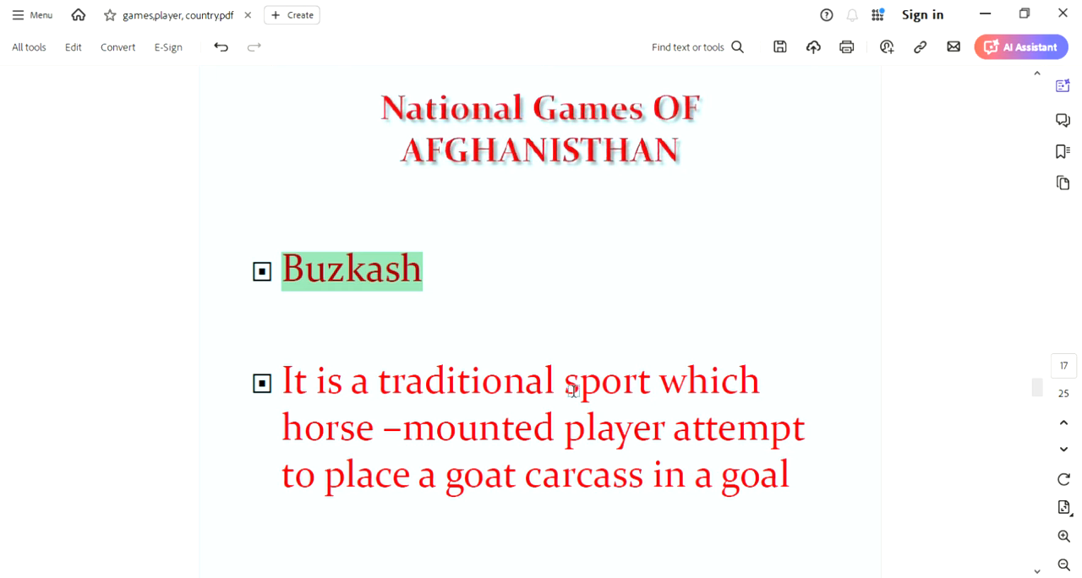
{"action": "mouse_move", "coordinate": [737, 496]}
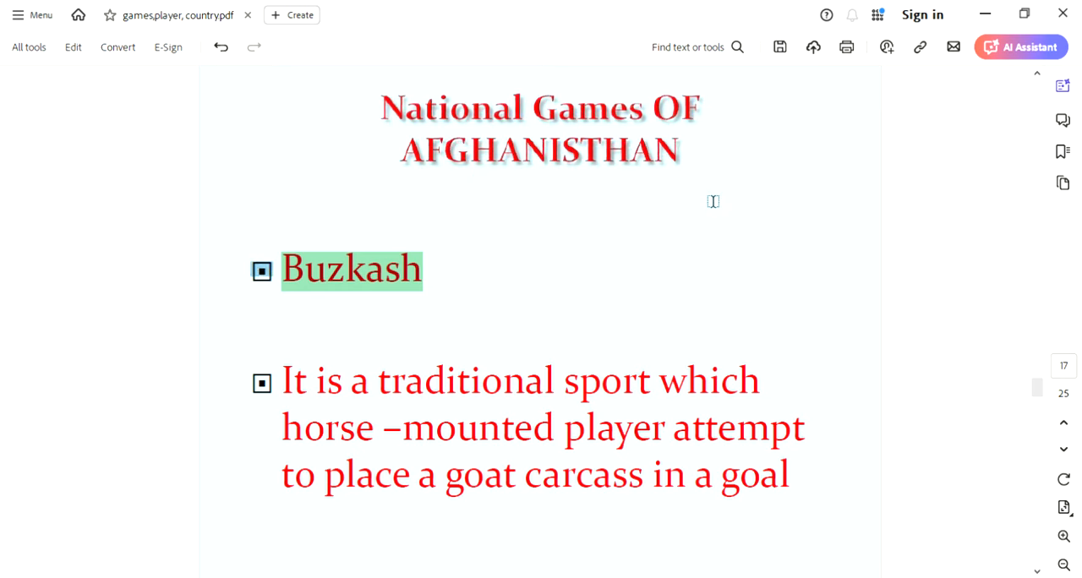
{"action": "scroll", "scroll_direction": "down", "scroll_amount": 3}
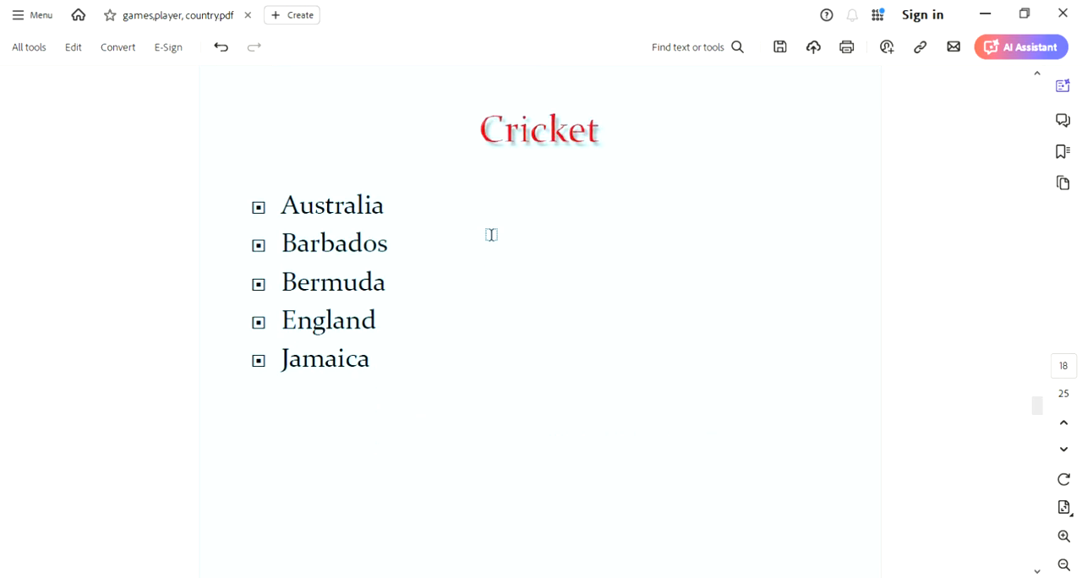
{"action": "mouse_move", "coordinate": [348, 271]}
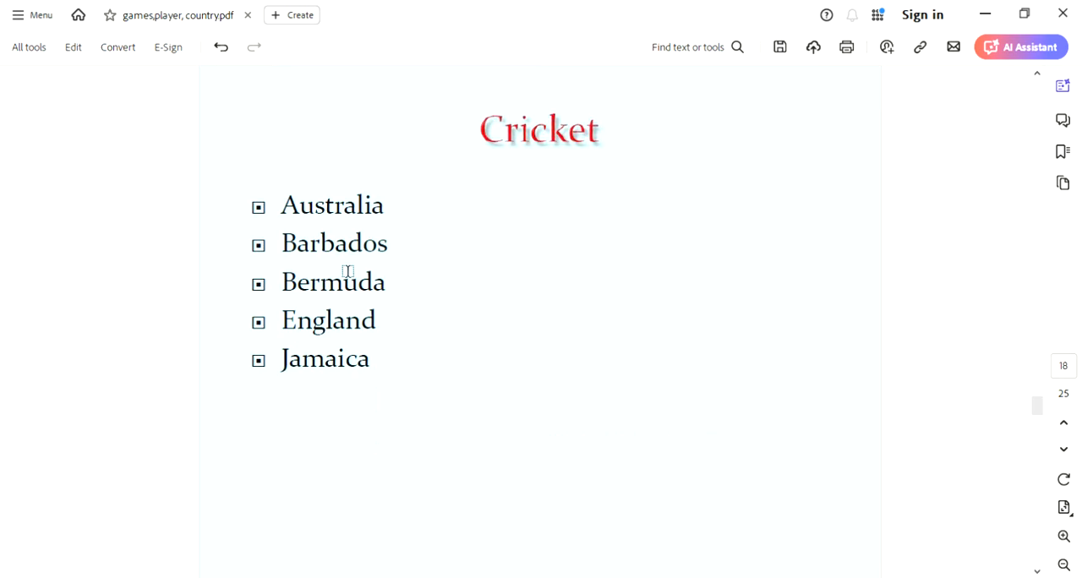
{"action": "mouse_move", "coordinate": [320, 374]}
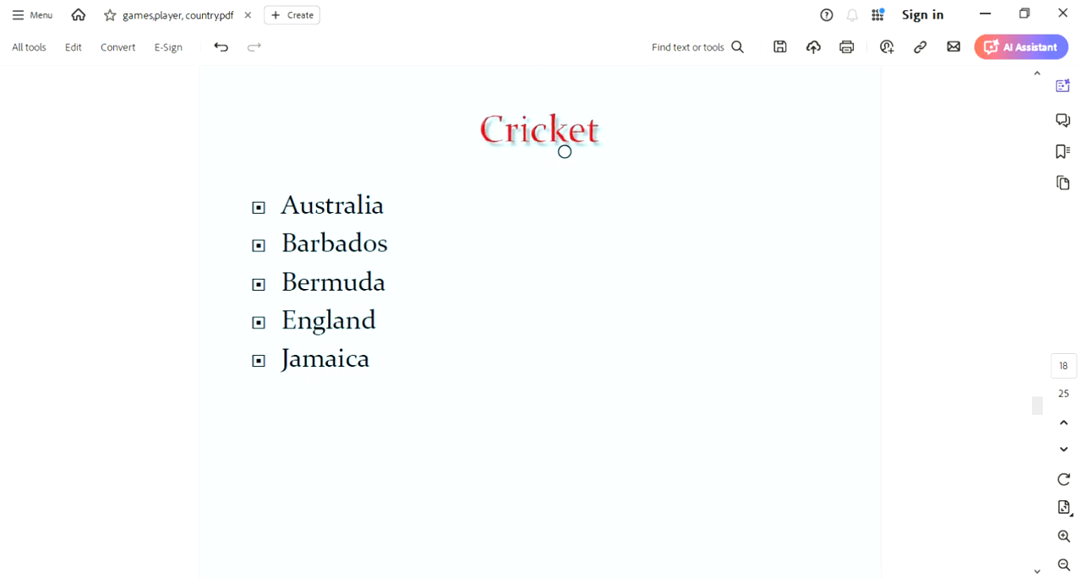
{"action": "mouse_move", "coordinate": [475, 186]}
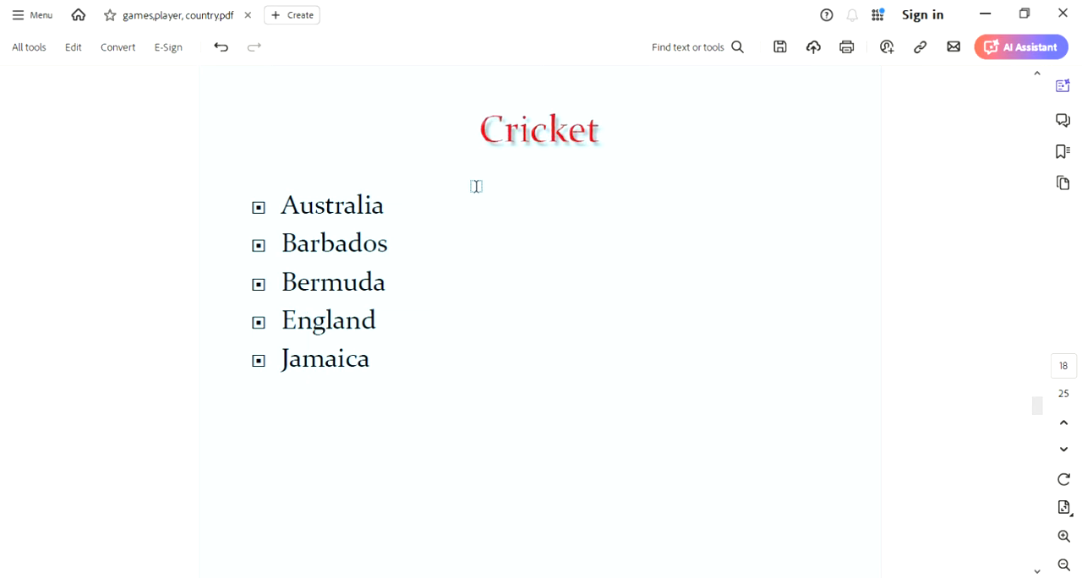
{"action": "mouse_move", "coordinate": [597, 158]}
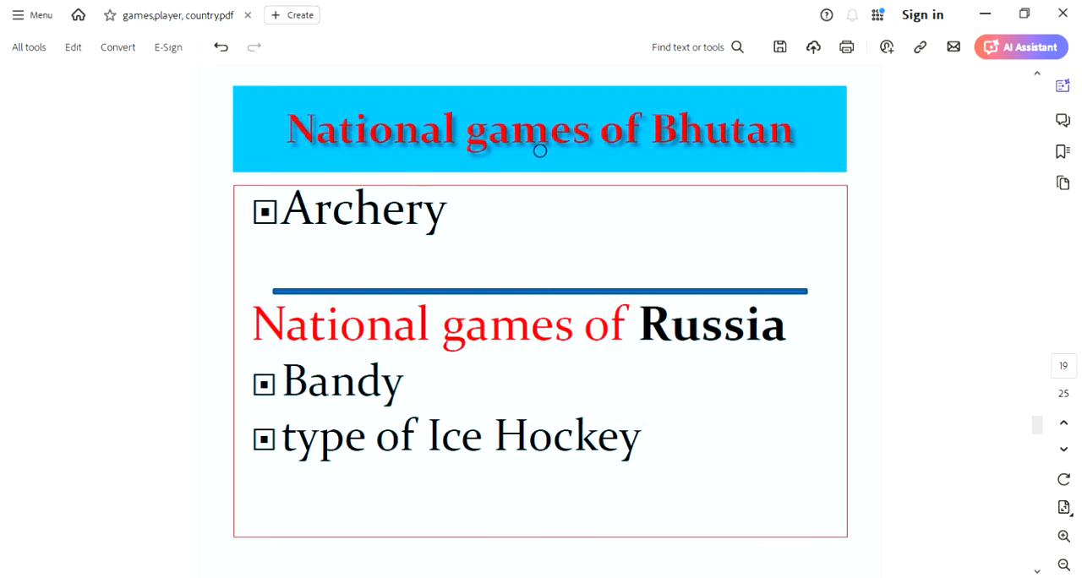
{"action": "mouse_move", "coordinate": [115, 221]}
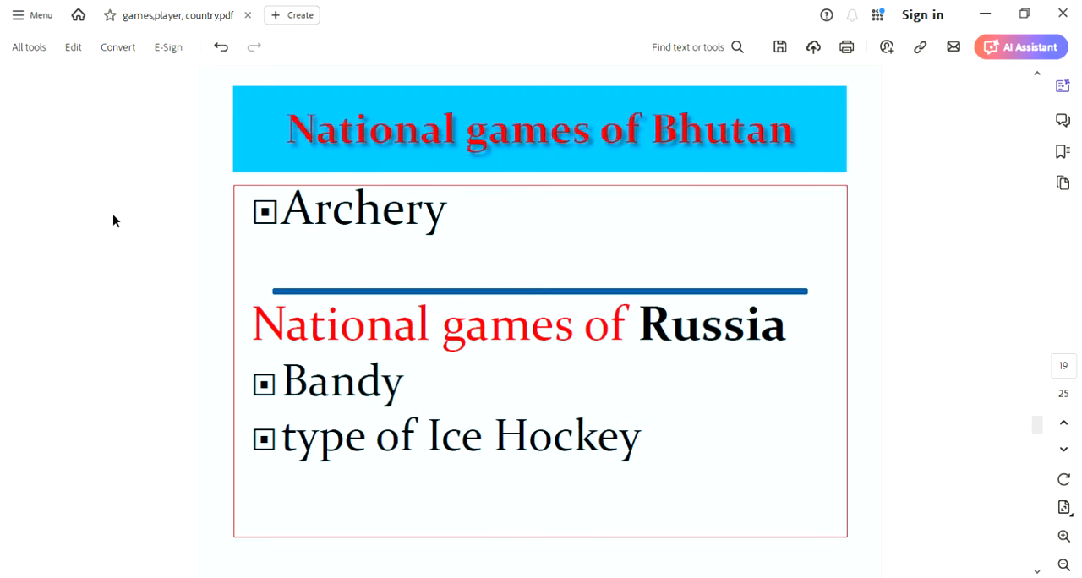
{"action": "mouse_move", "coordinate": [97, 197]}
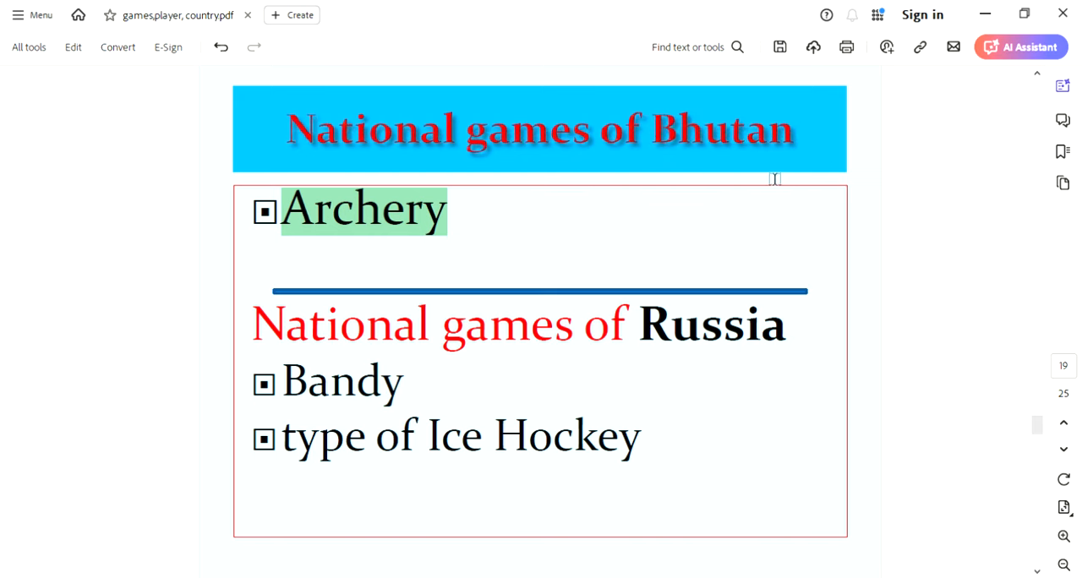
{"action": "mouse_move", "coordinate": [491, 381]}
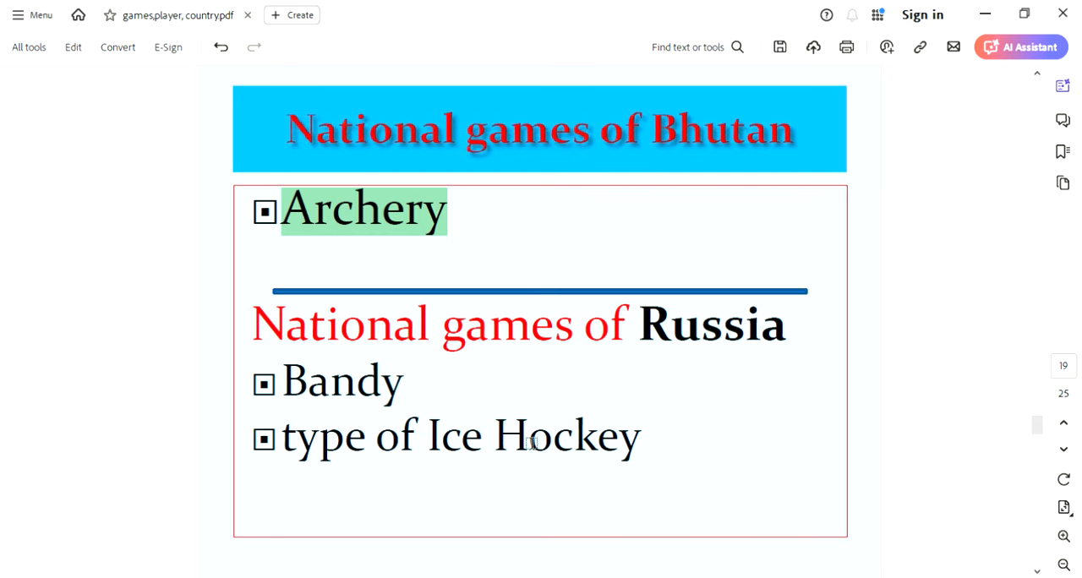
{"action": "mouse_move", "coordinate": [628, 404]}
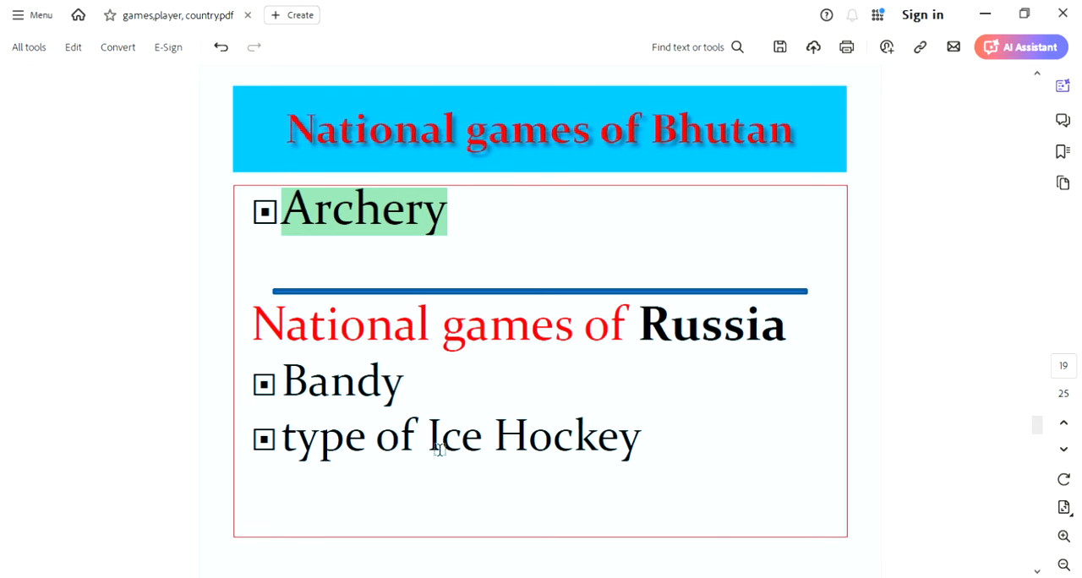
{"action": "mouse_move", "coordinate": [303, 389]}
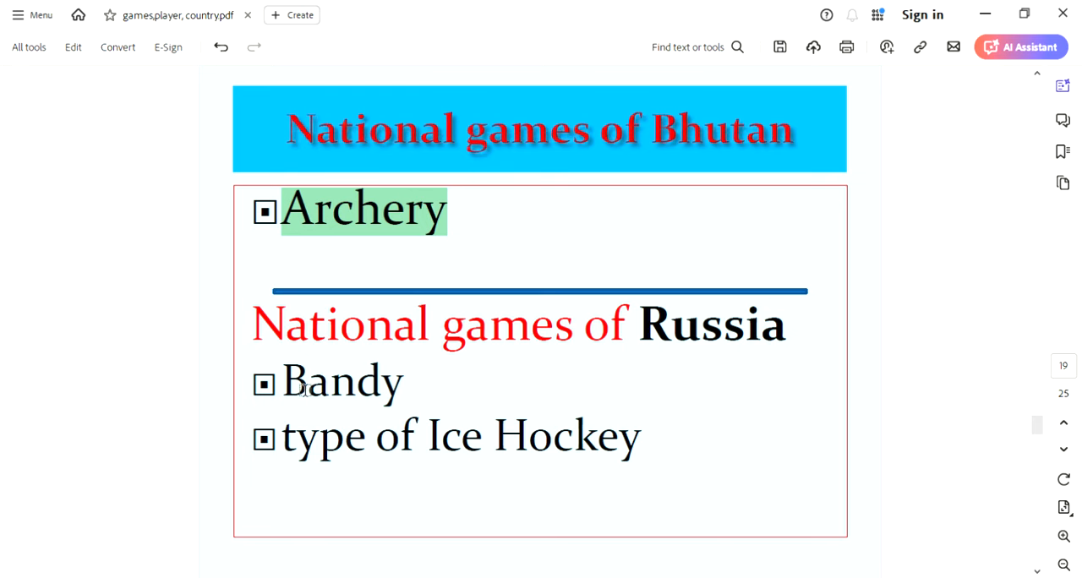
Step: Highlight Archery on page 19's Bhutan national games page
{"action": "double_click", "coordinate": [343, 383]}
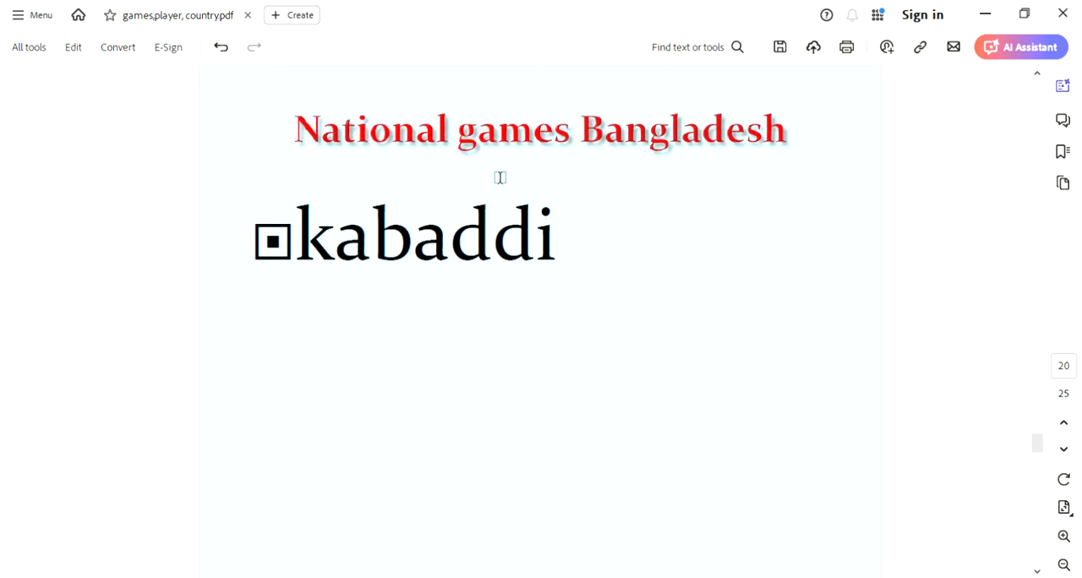
Step: Underline Bangladesh in green ink, then scroll on to the China page
{"action": "left_click_drag", "start_coordinate": [334, 241], "coordinate": [449, 241]}
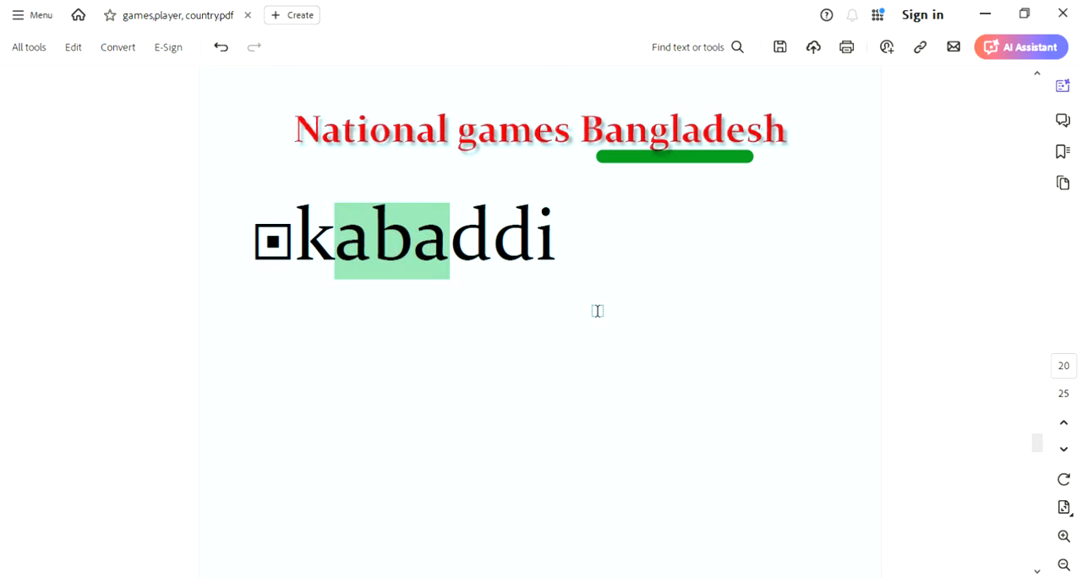
{"action": "mouse_move", "coordinate": [713, 254]}
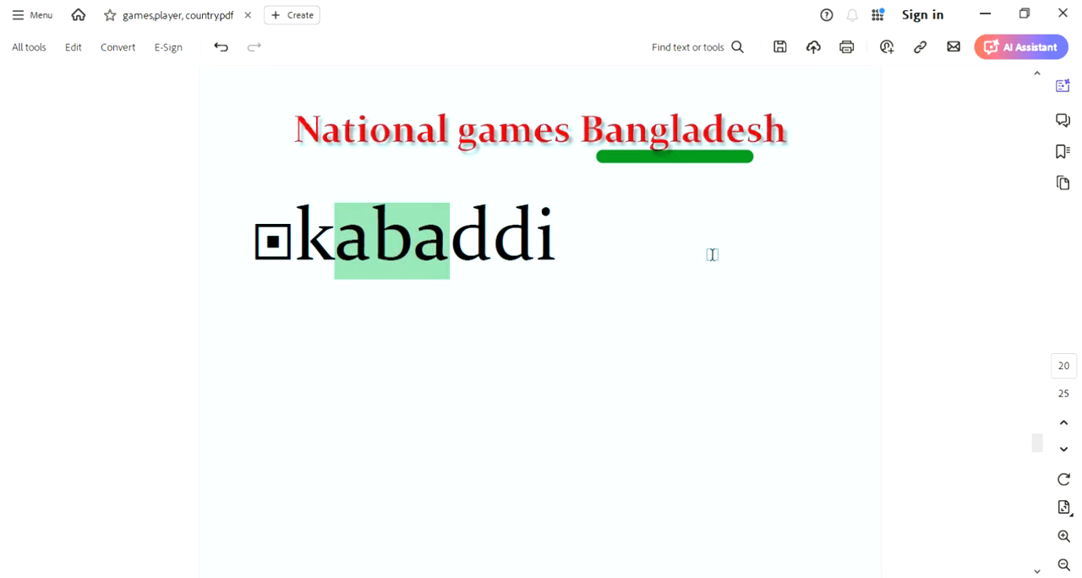
{"action": "mouse_move", "coordinate": [692, 392]}
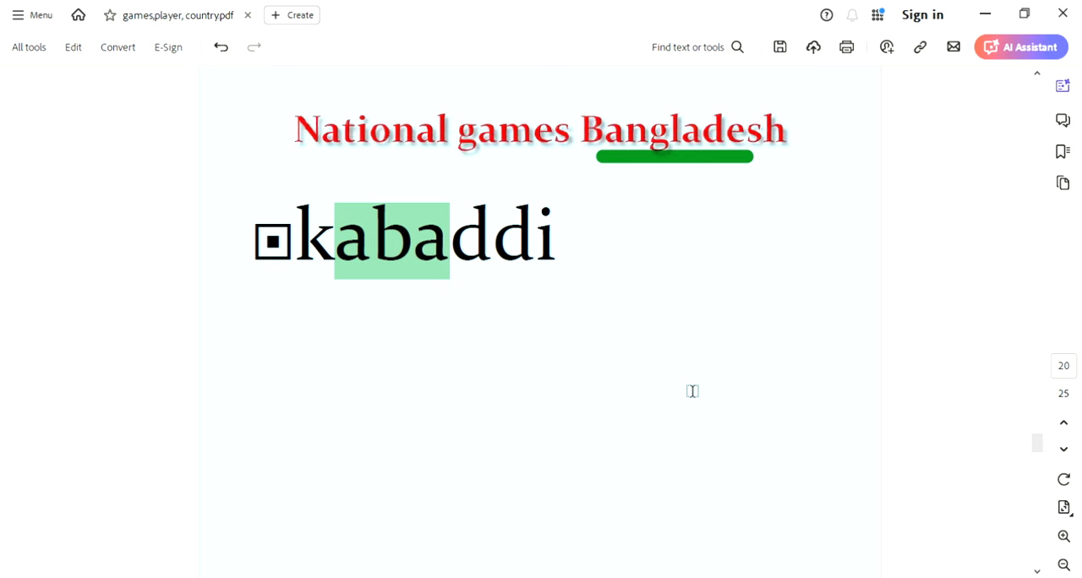
{"action": "mouse_move", "coordinate": [657, 286]}
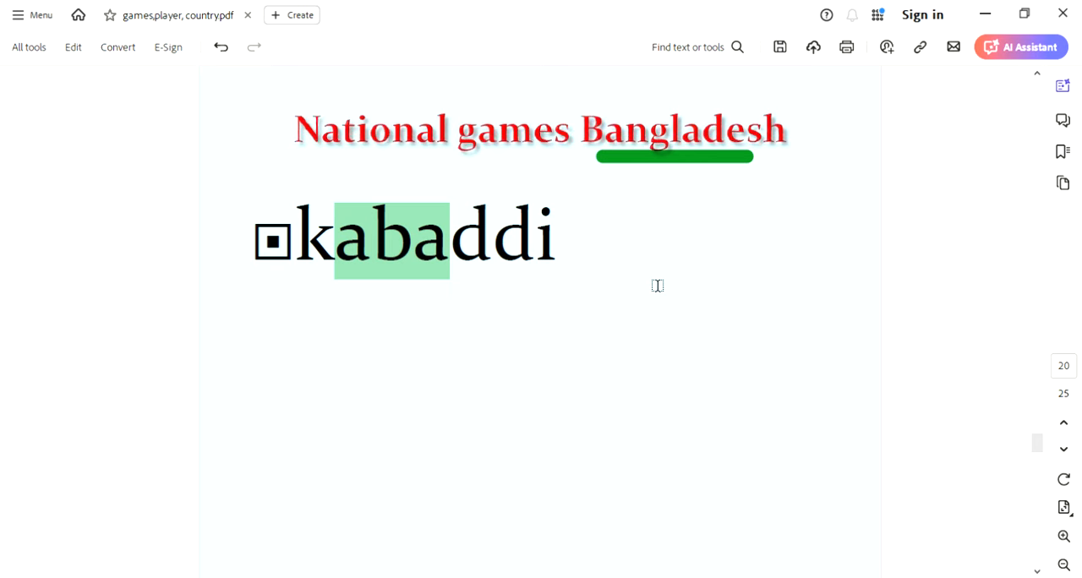
{"action": "mouse_move", "coordinate": [688, 269]}
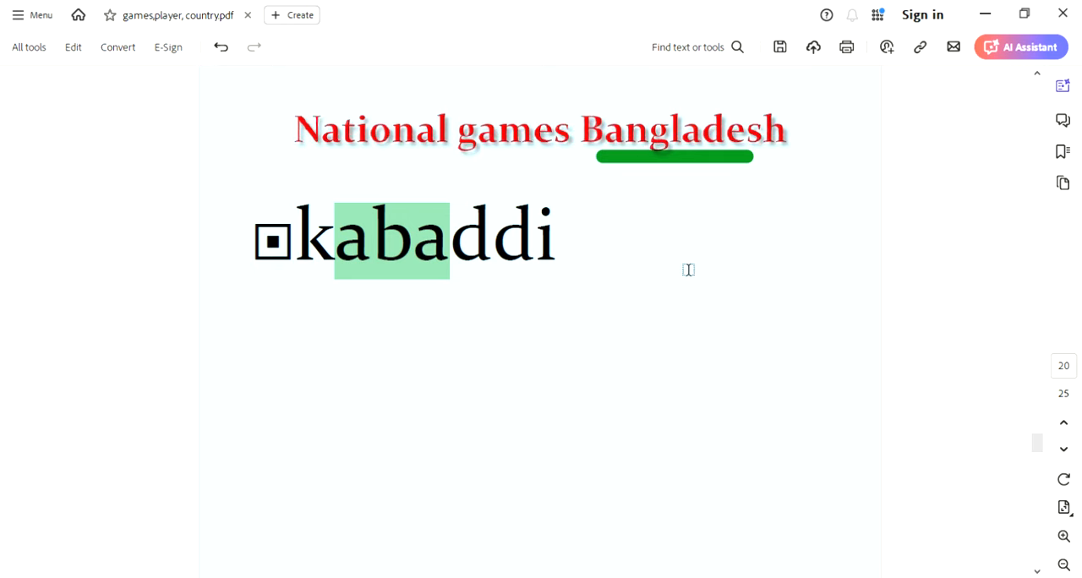
{"action": "scroll", "scroll_direction": "down", "scroll_amount": 3}
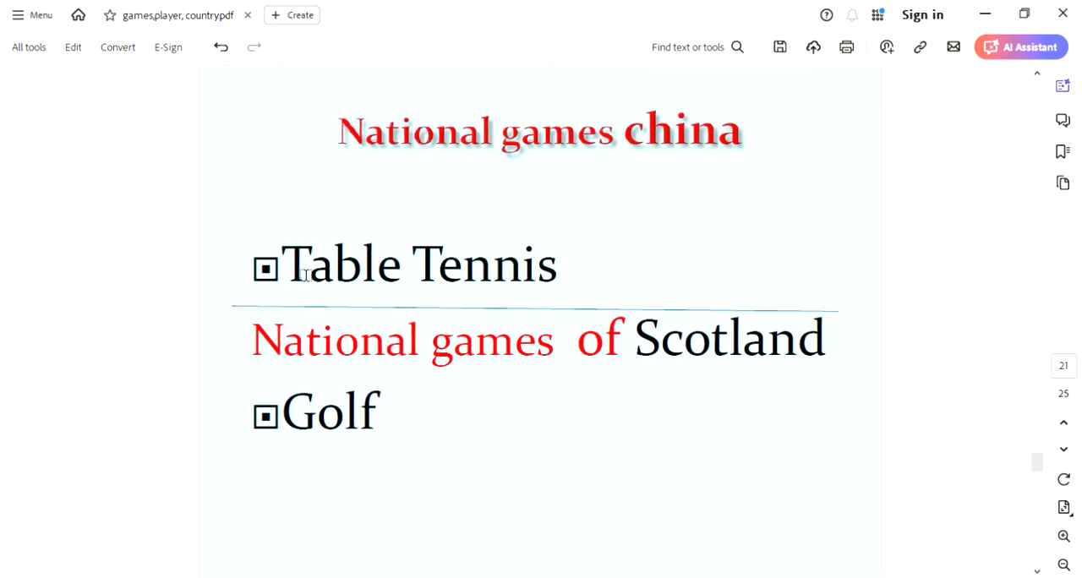
Step: Circle 'China' in green ink and highlight 'Table Tennis' as the answer
{"action": "left_click_drag", "start_coordinate": [625, 165], "coordinate": [760, 169]}
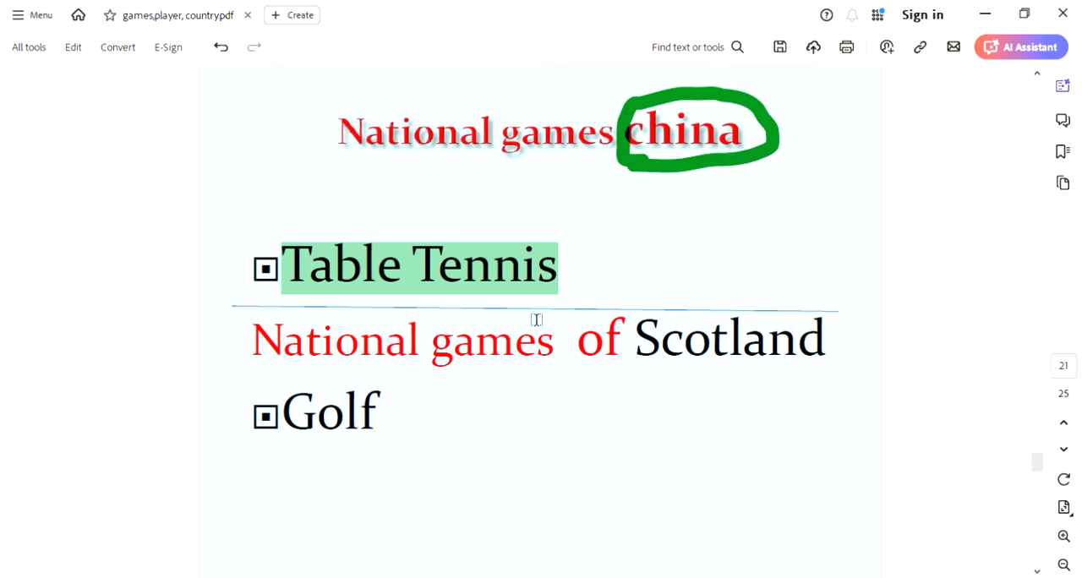
{"action": "double_click", "coordinate": [658, 339]}
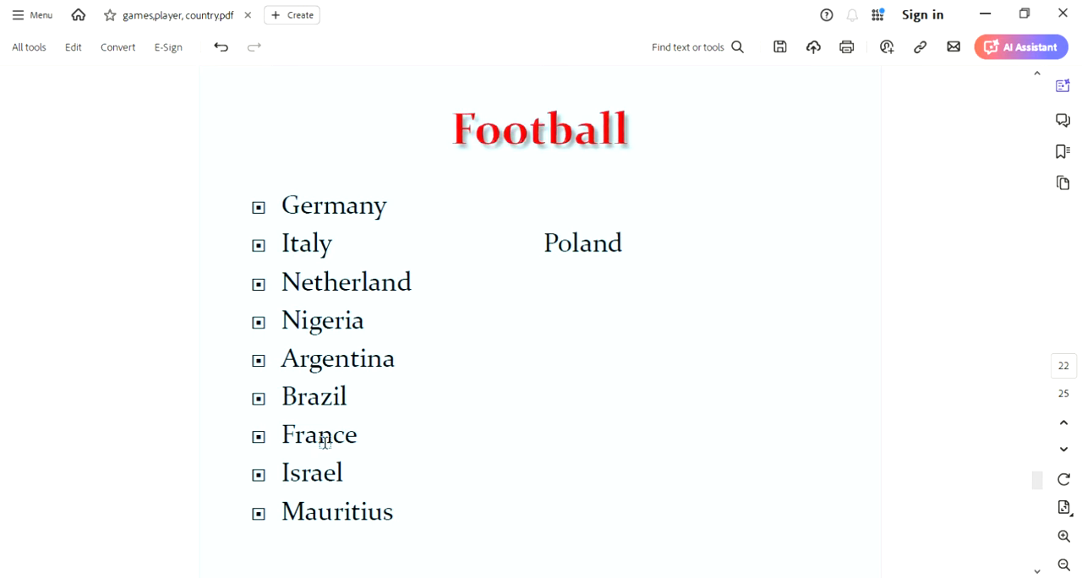
{"action": "mouse_move", "coordinate": [541, 271]}
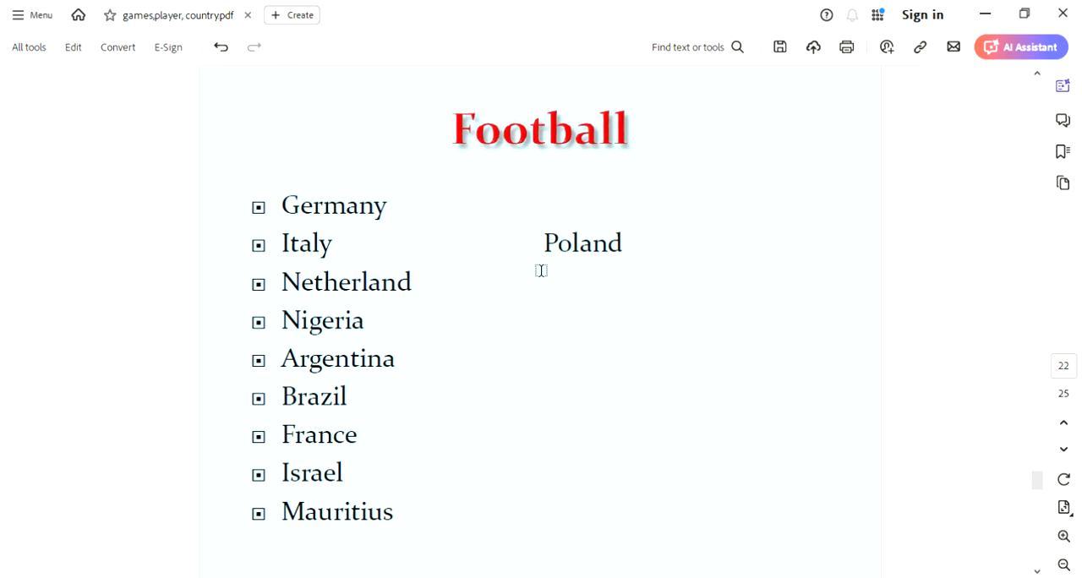
{"action": "mouse_move", "coordinate": [399, 214]}
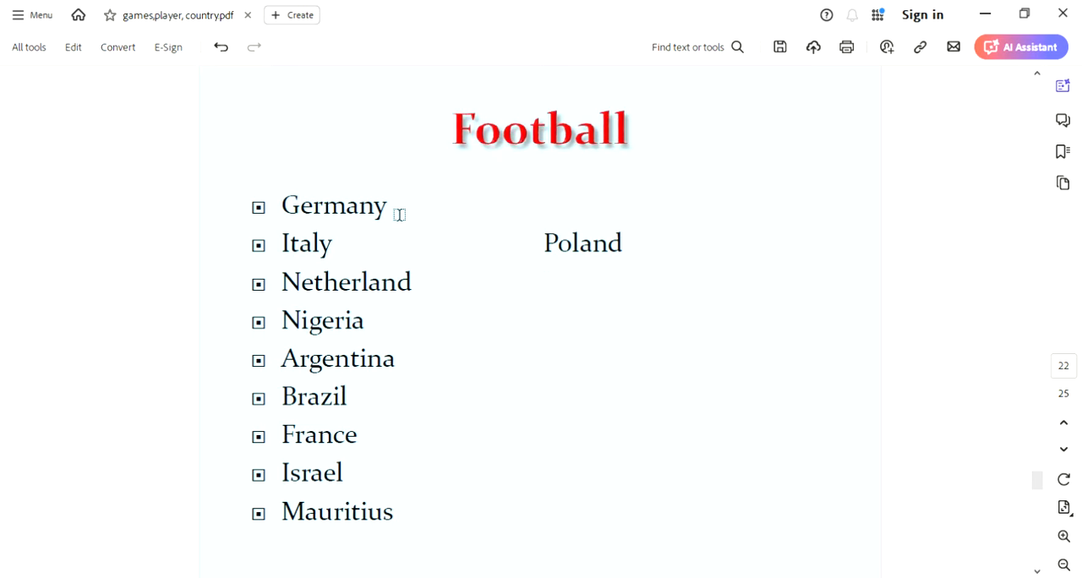
{"action": "mouse_move", "coordinate": [467, 262]}
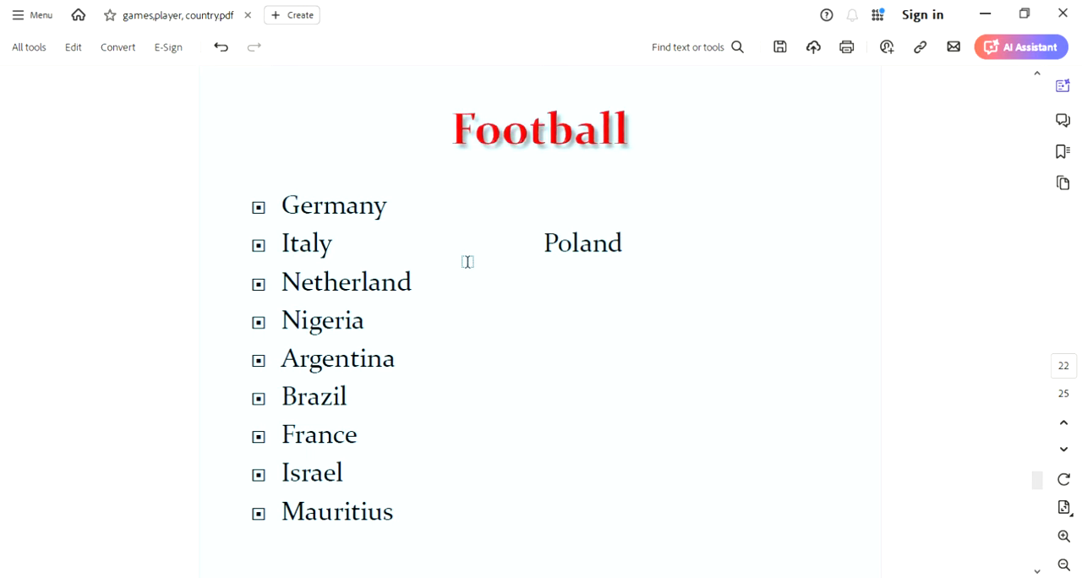
{"action": "mouse_move", "coordinate": [398, 214]}
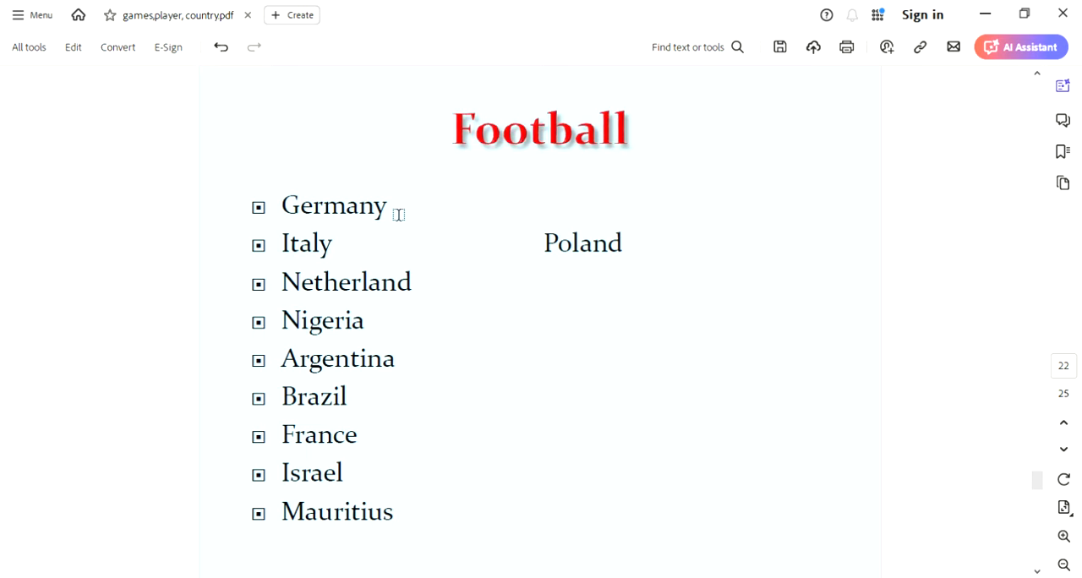
Step: Draw a curving green ink line beneath the Football title on page 22
{"action": "left_click_drag", "start_coordinate": [444, 161], "coordinate": [683, 119]}
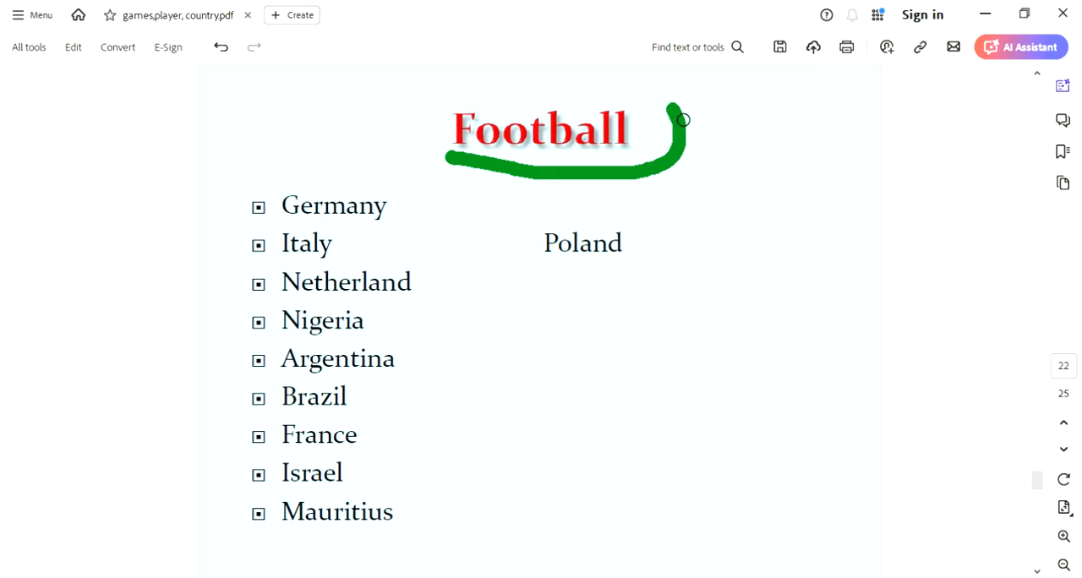
Step: Scroll to page 23 and highlight the whole word 'Iran'
{"action": "scroll", "scroll_direction": "down", "scroll_amount": 3}
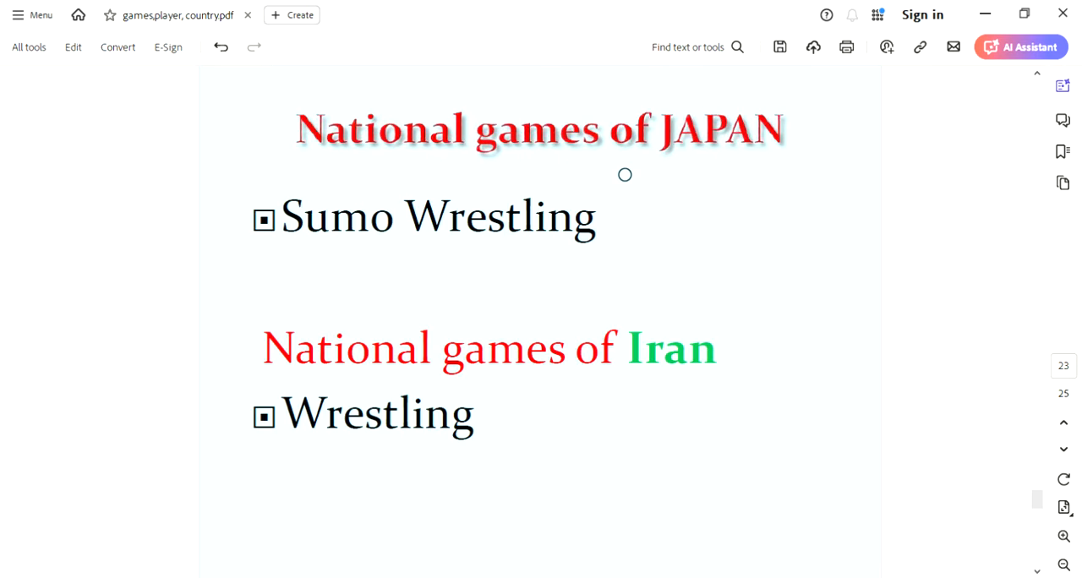
{"action": "mouse_move", "coordinate": [397, 257]}
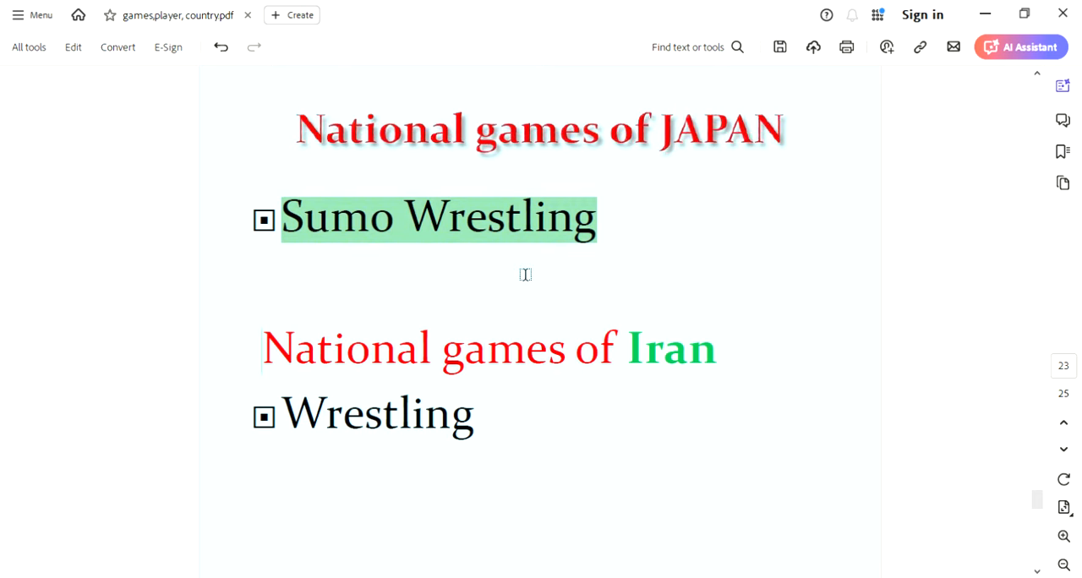
{"action": "mouse_move", "coordinate": [549, 262]}
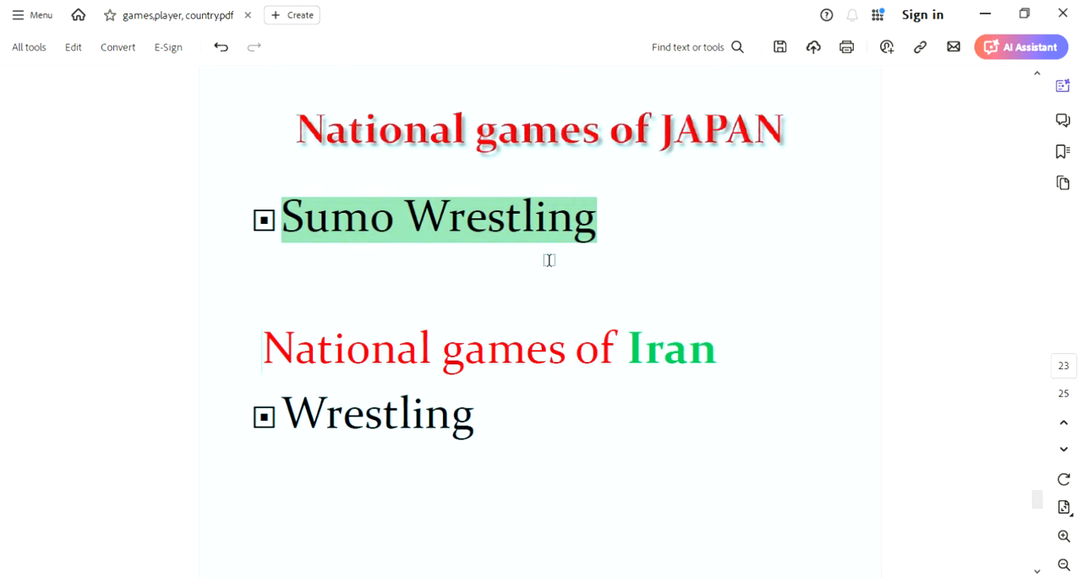
{"action": "mouse_move", "coordinate": [534, 186]}
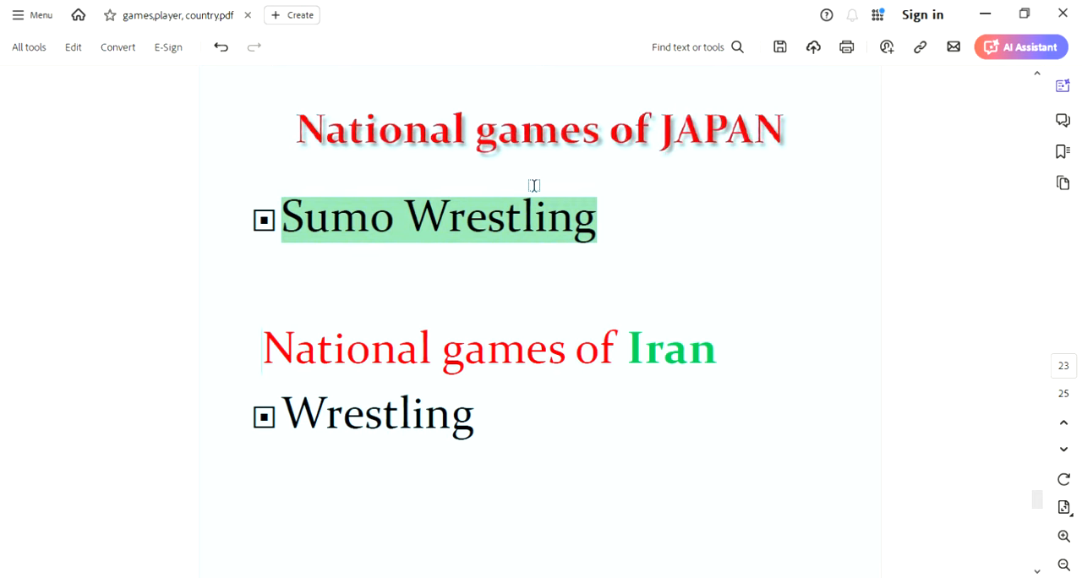
{"action": "mouse_move", "coordinate": [627, 398]}
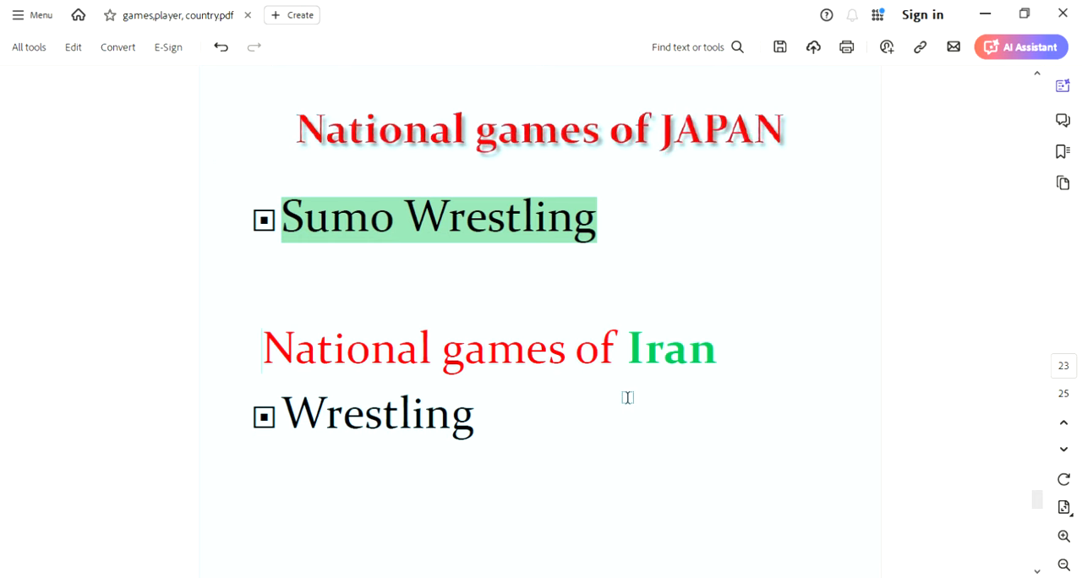
{"action": "double_click", "coordinate": [667, 349]}
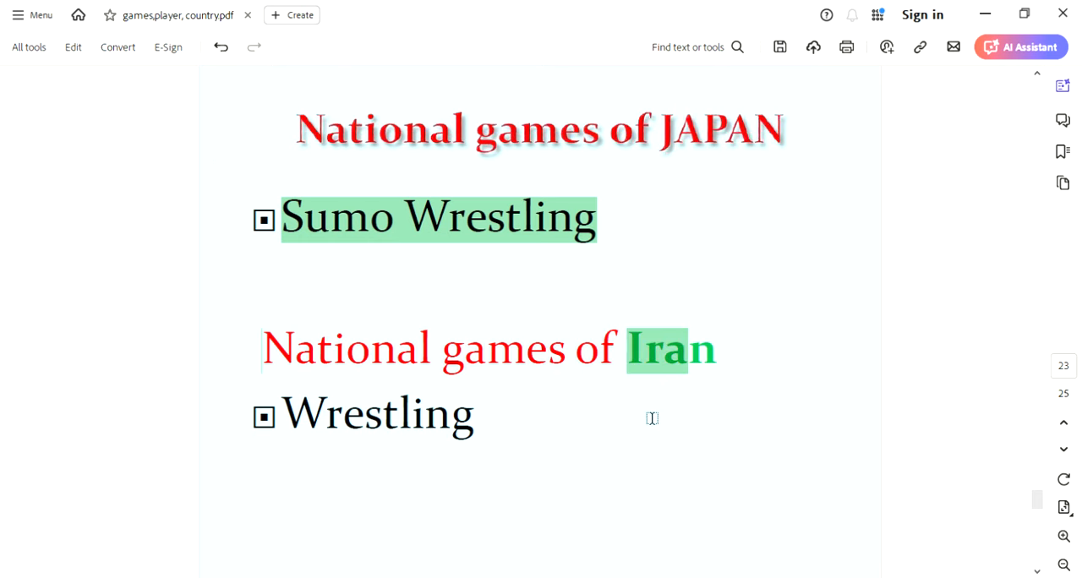
{"action": "left_click", "coordinate": [668, 349]}
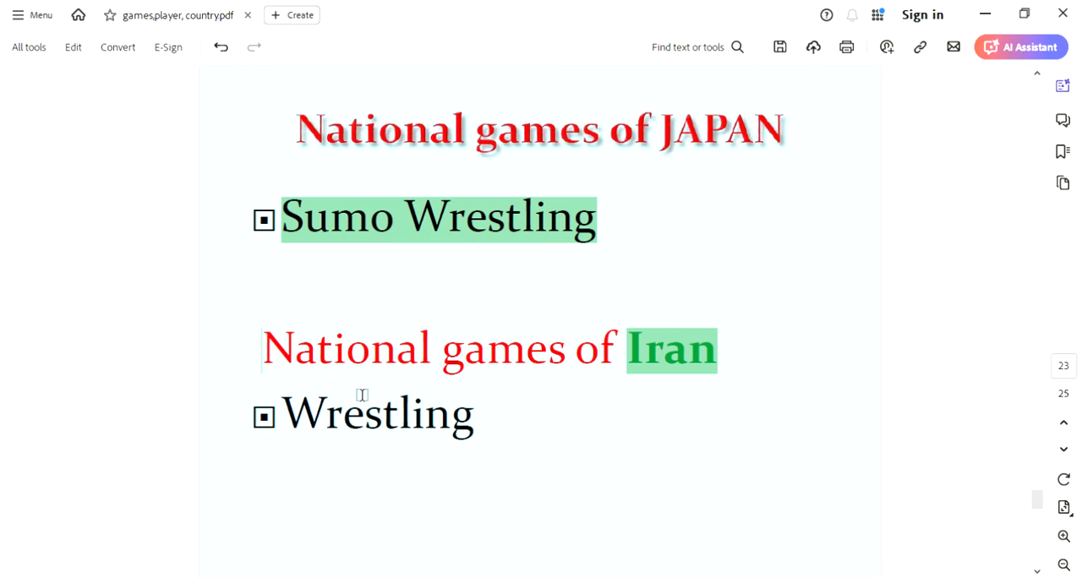
Step: Scroll to page 24 and highlight 'Turkey' in green
{"action": "scroll", "scroll_direction": "down", "scroll_amount": 3}
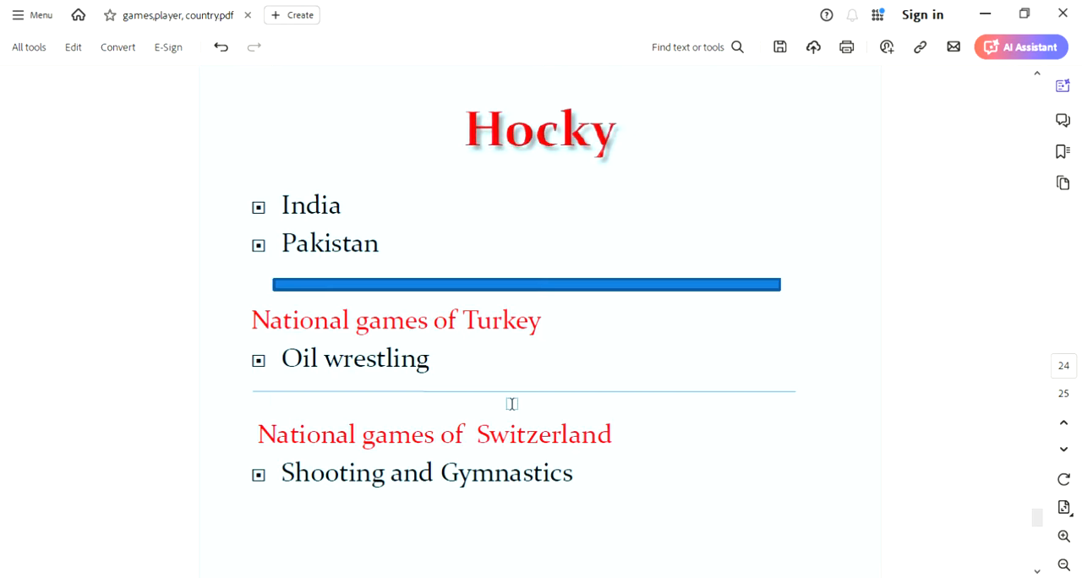
{"action": "mouse_move", "coordinate": [365, 222]}
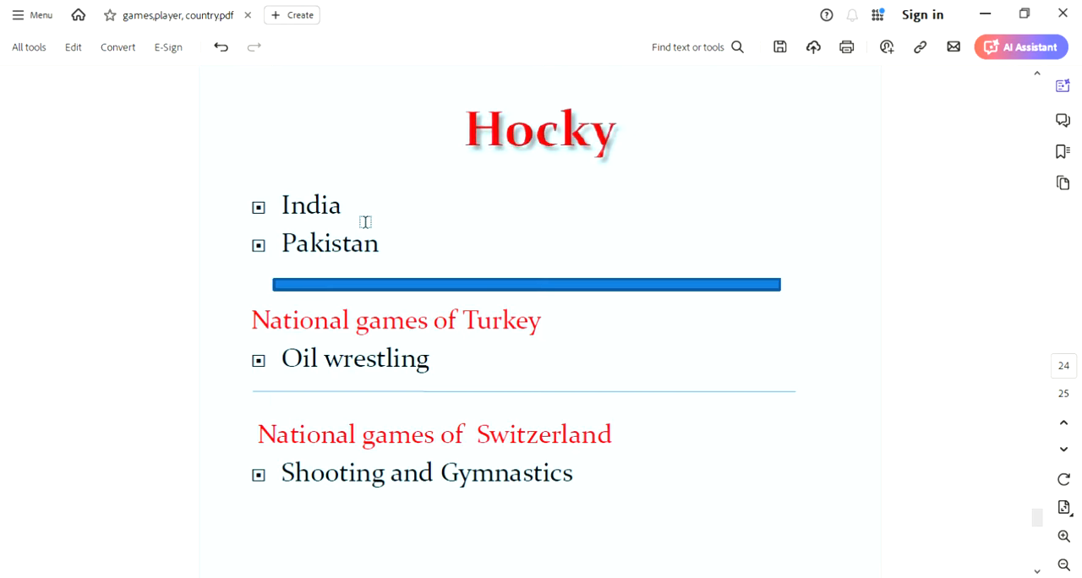
{"action": "mouse_move", "coordinate": [457, 251]}
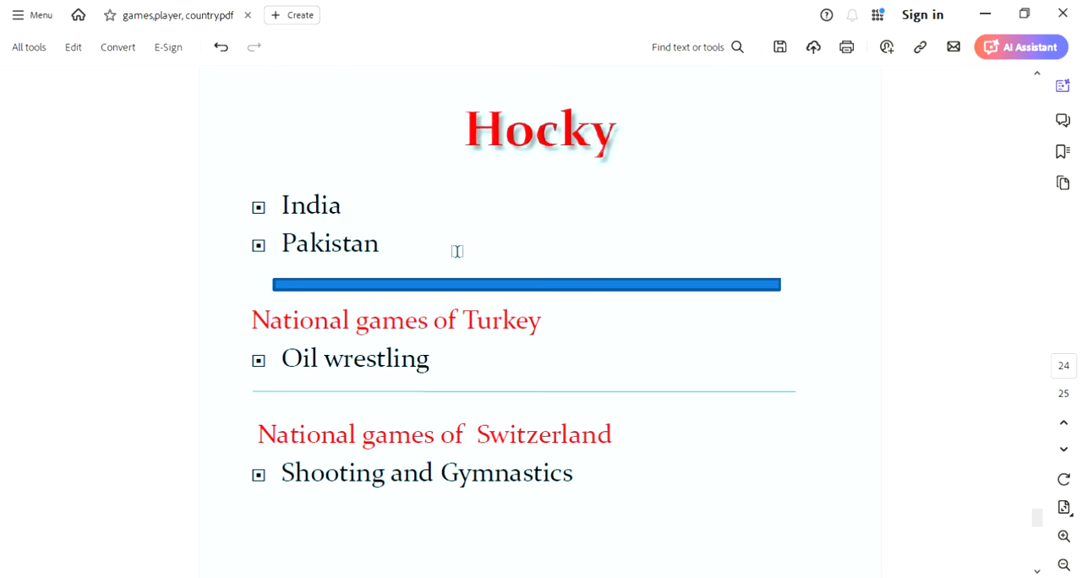
{"action": "mouse_move", "coordinate": [395, 358]}
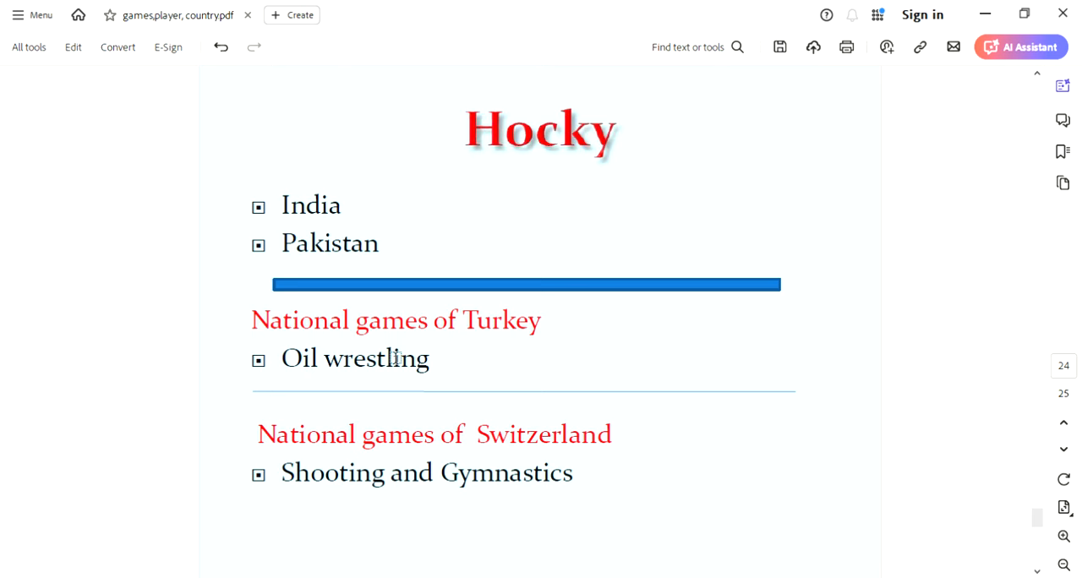
{"action": "mouse_move", "coordinate": [411, 391]}
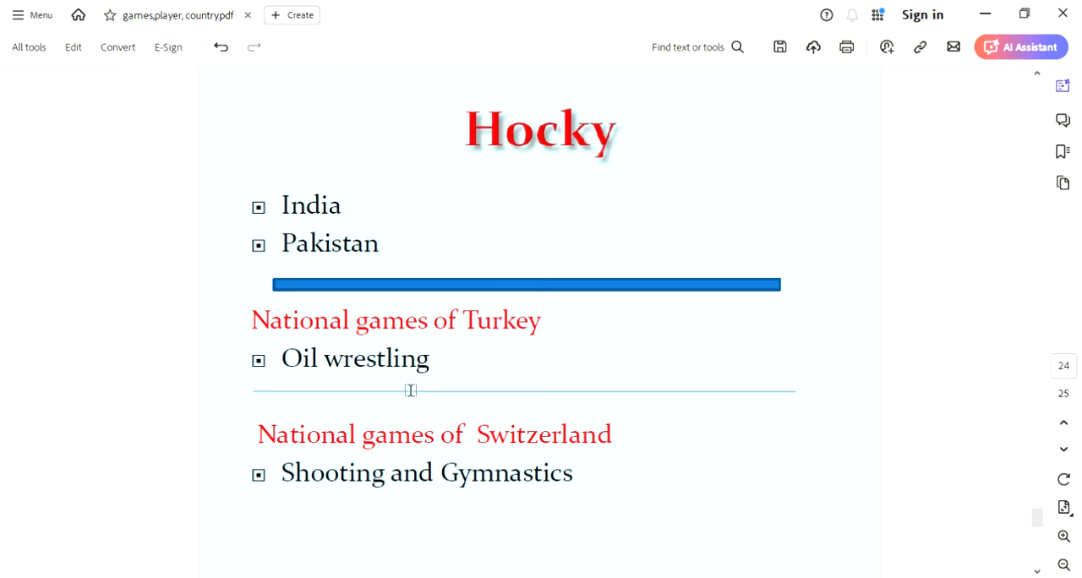
{"action": "mouse_move", "coordinate": [338, 373]}
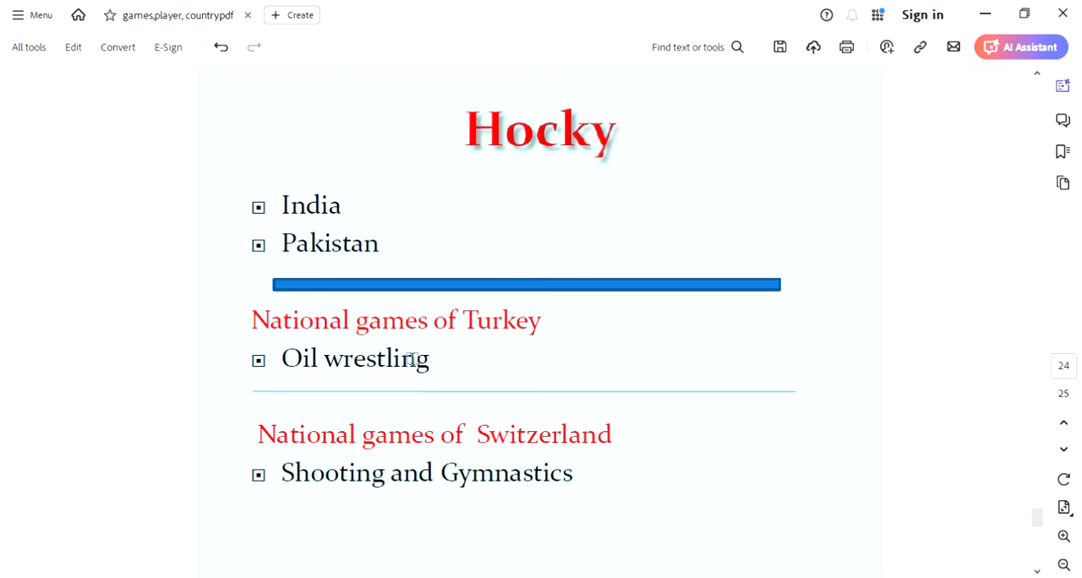
{"action": "double_click", "coordinate": [501, 319]}
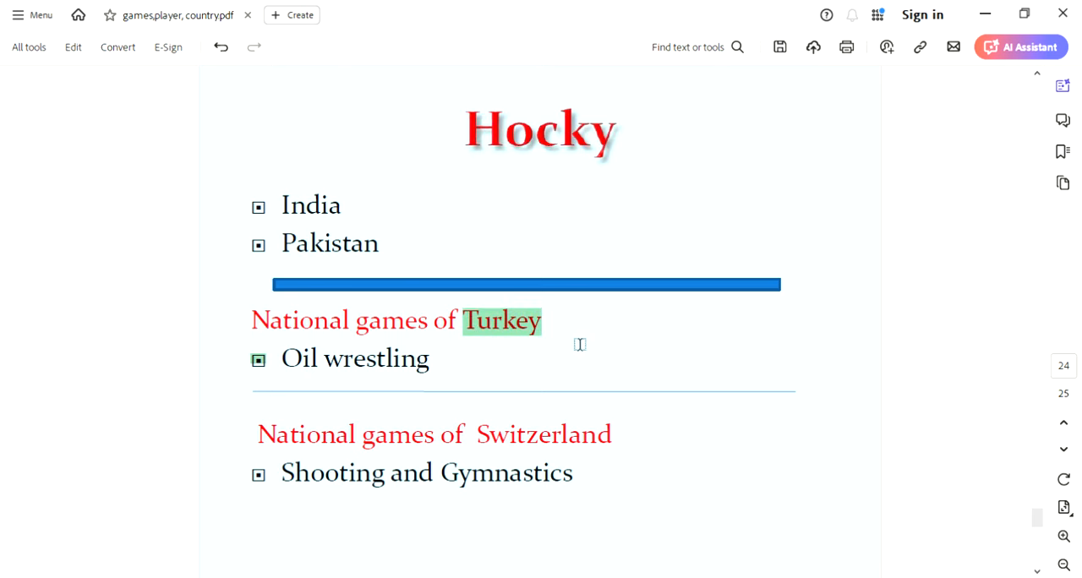
{"action": "mouse_move", "coordinate": [496, 456]}
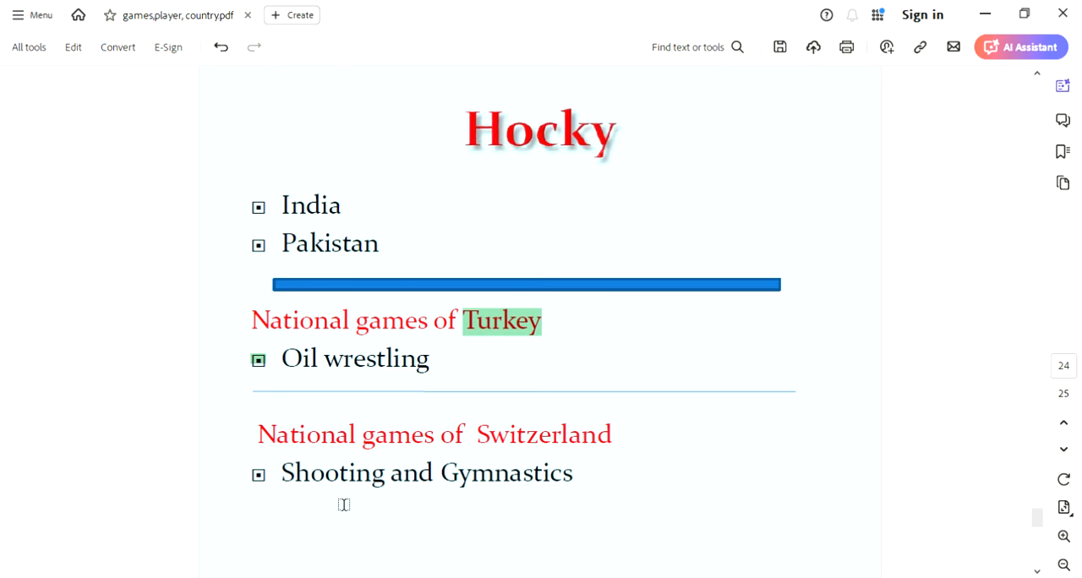
{"action": "mouse_move", "coordinate": [645, 427]}
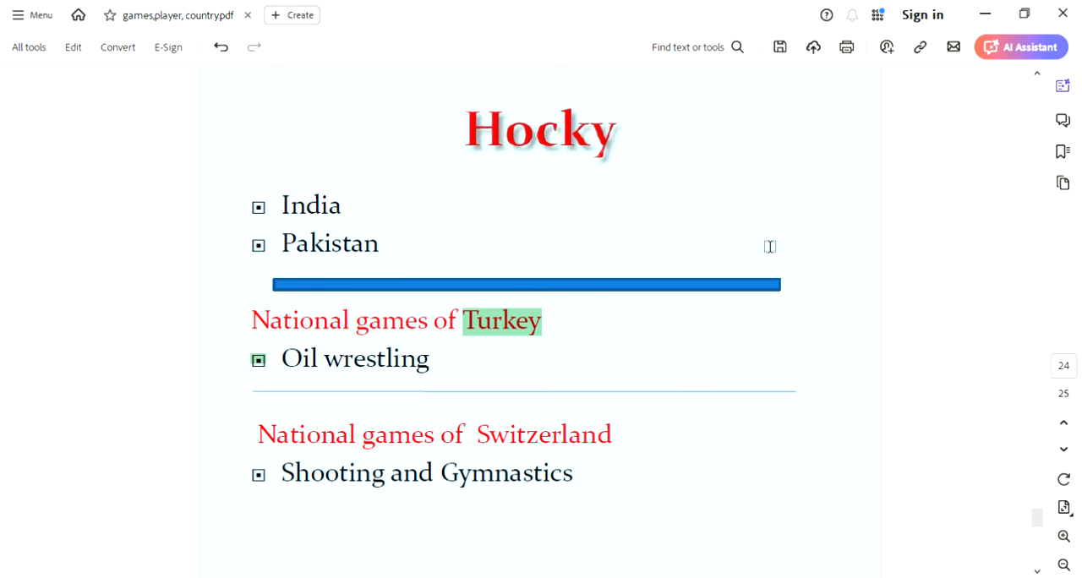
{"action": "mouse_move", "coordinate": [830, 183]}
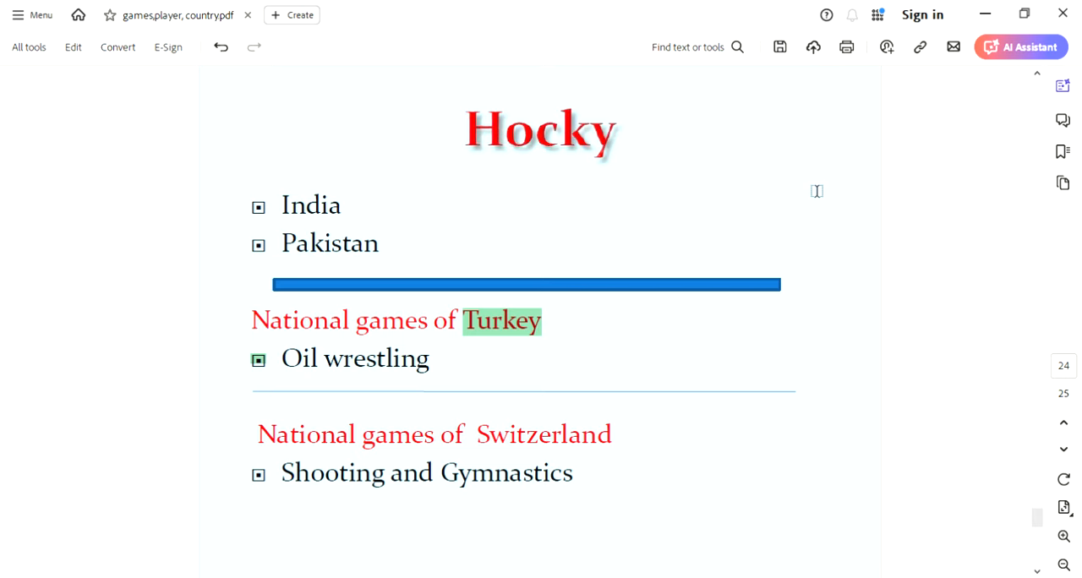
{"action": "mouse_move", "coordinate": [814, 192]}
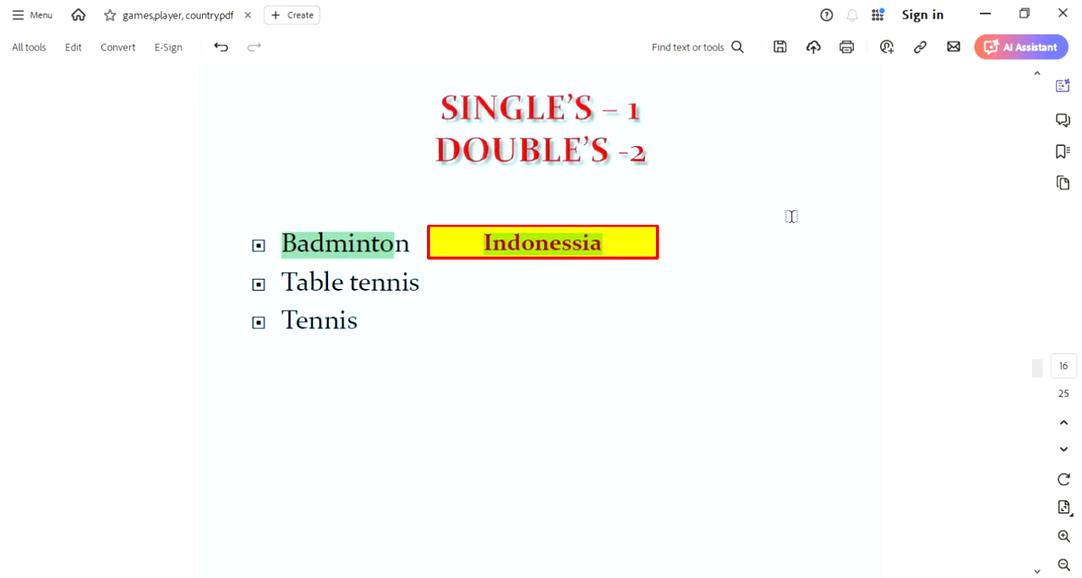
{"action": "mouse_move", "coordinate": [783, 215]}
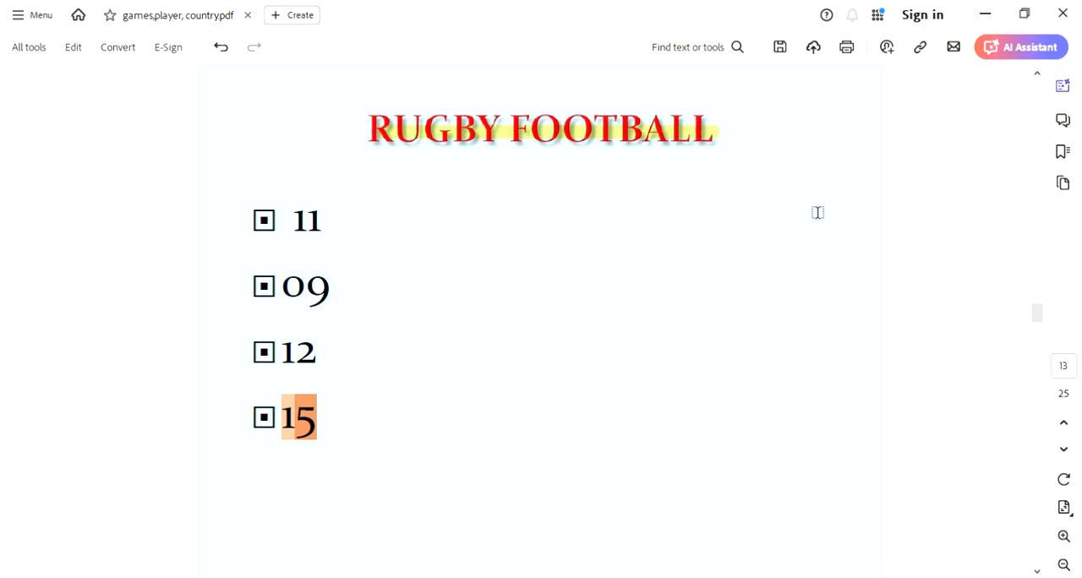
{"action": "mouse_move", "coordinate": [756, 209]}
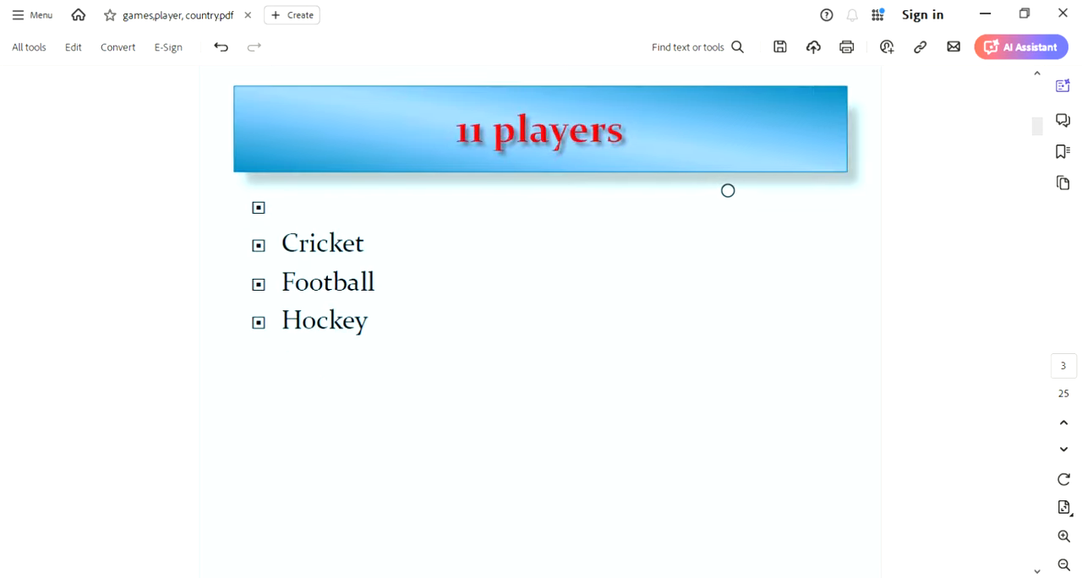
{"action": "mouse_move", "coordinate": [723, 191]}
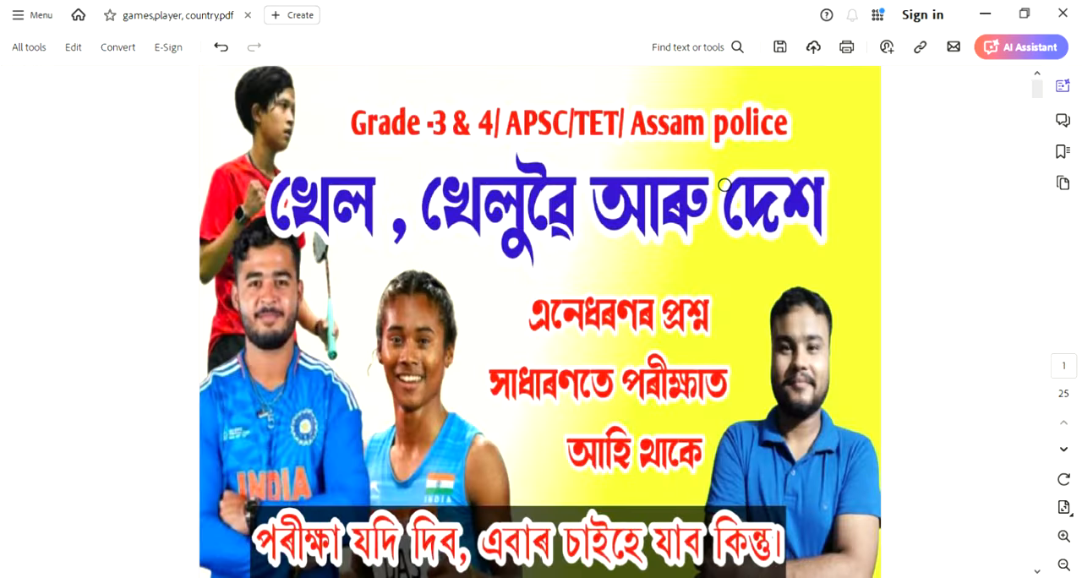
Step: Scroll down through the quiz to the final page 25, THANK YOU
{"action": "scroll", "scroll_direction": "down", "scroll_amount": 3}
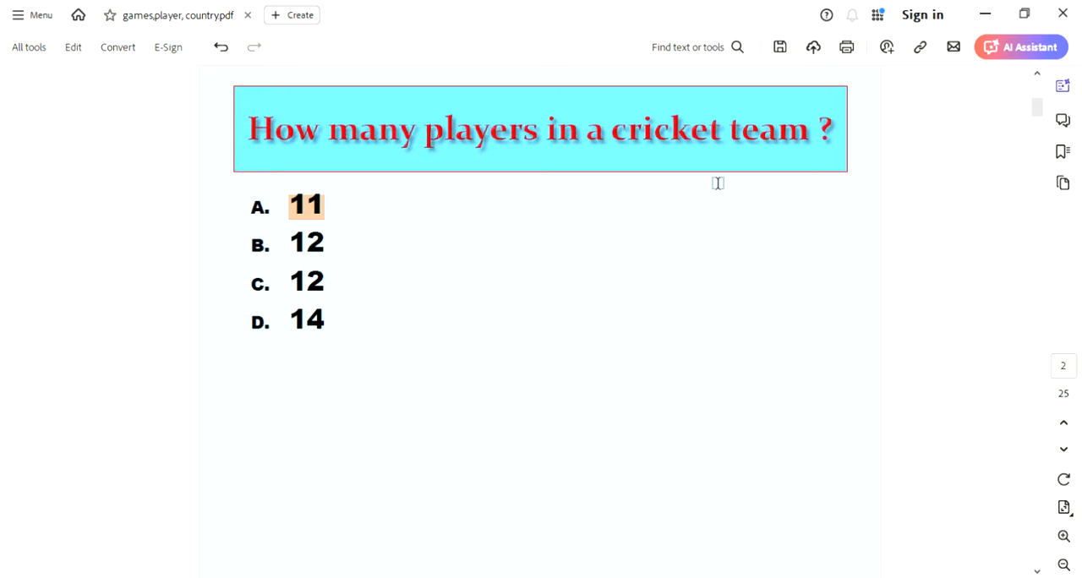
{"action": "scroll", "scroll_direction": "down", "scroll_amount": 3}
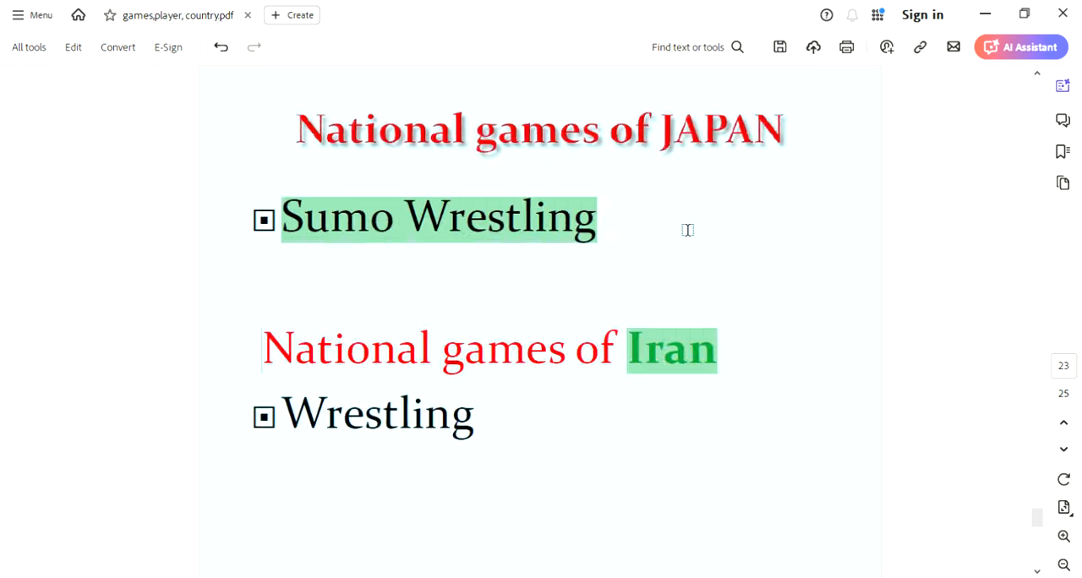
{"action": "scroll", "scroll_direction": "down", "scroll_amount": 3}
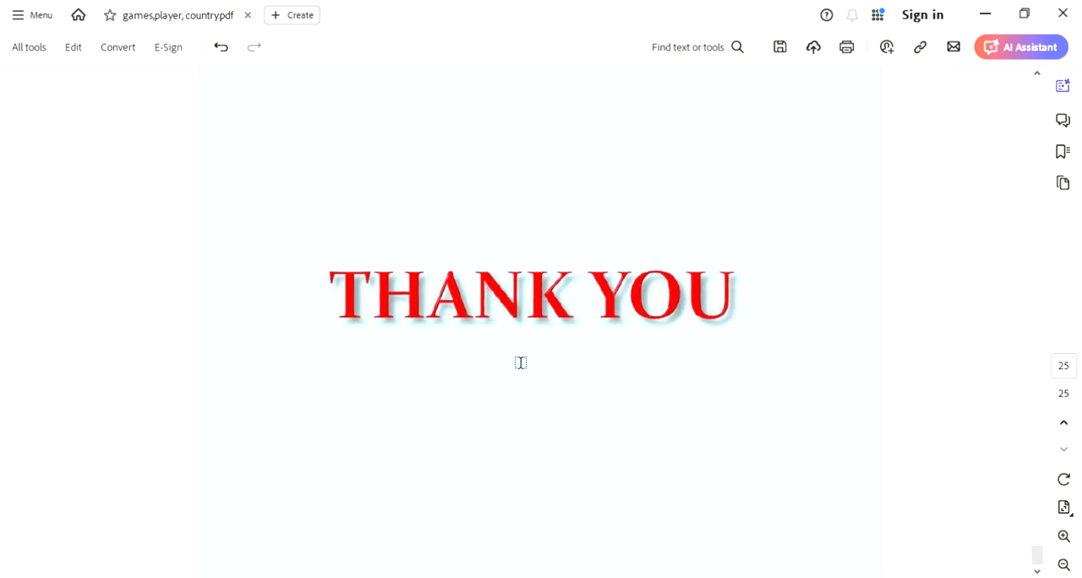